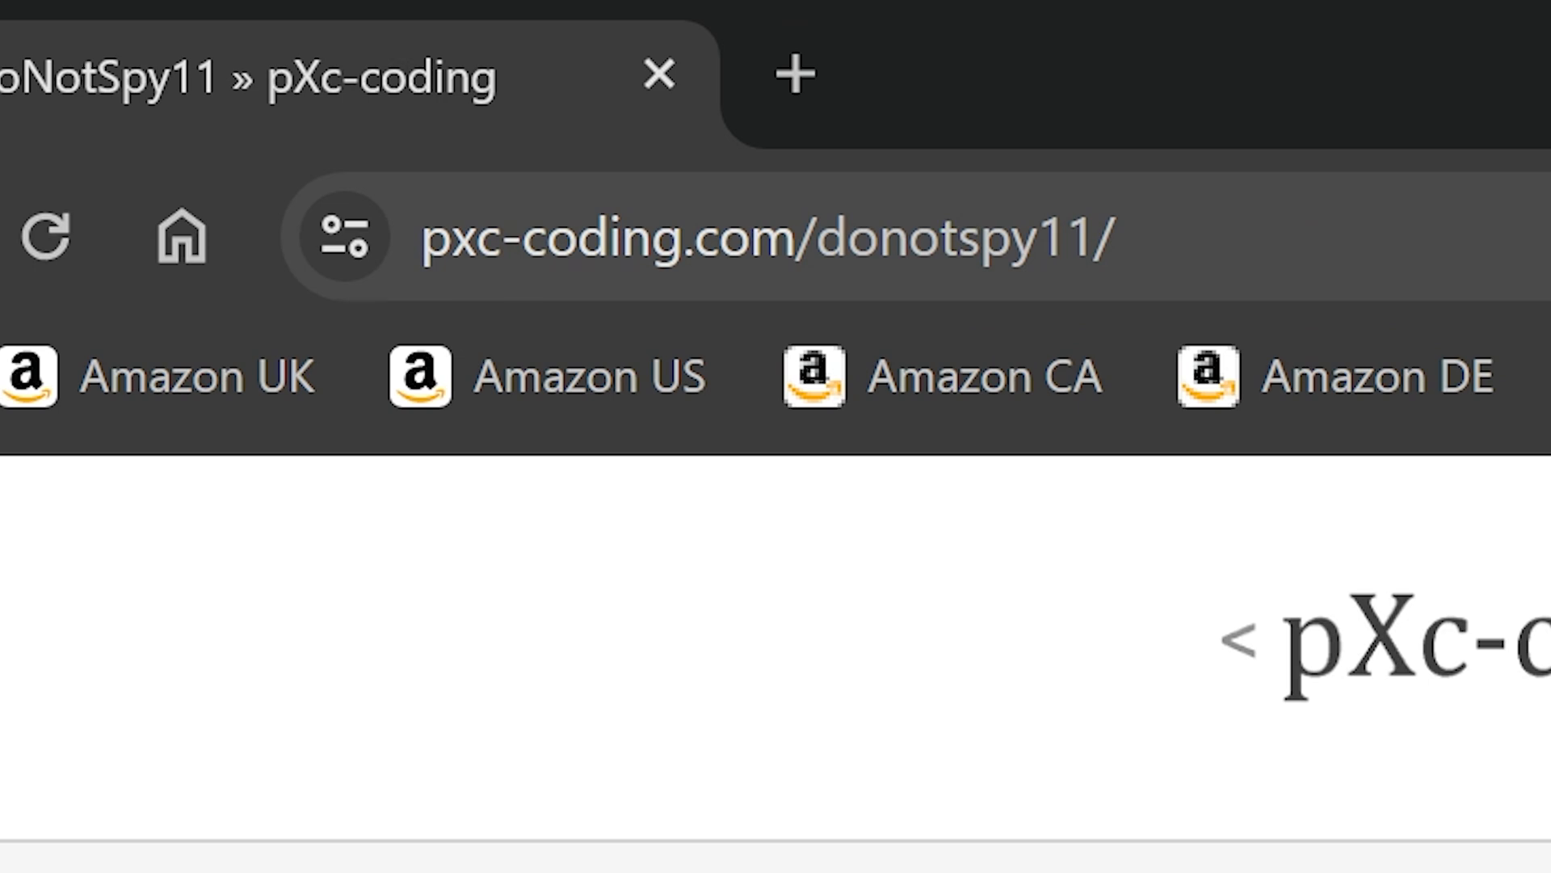
pyautogui.moveTo(826, 386)
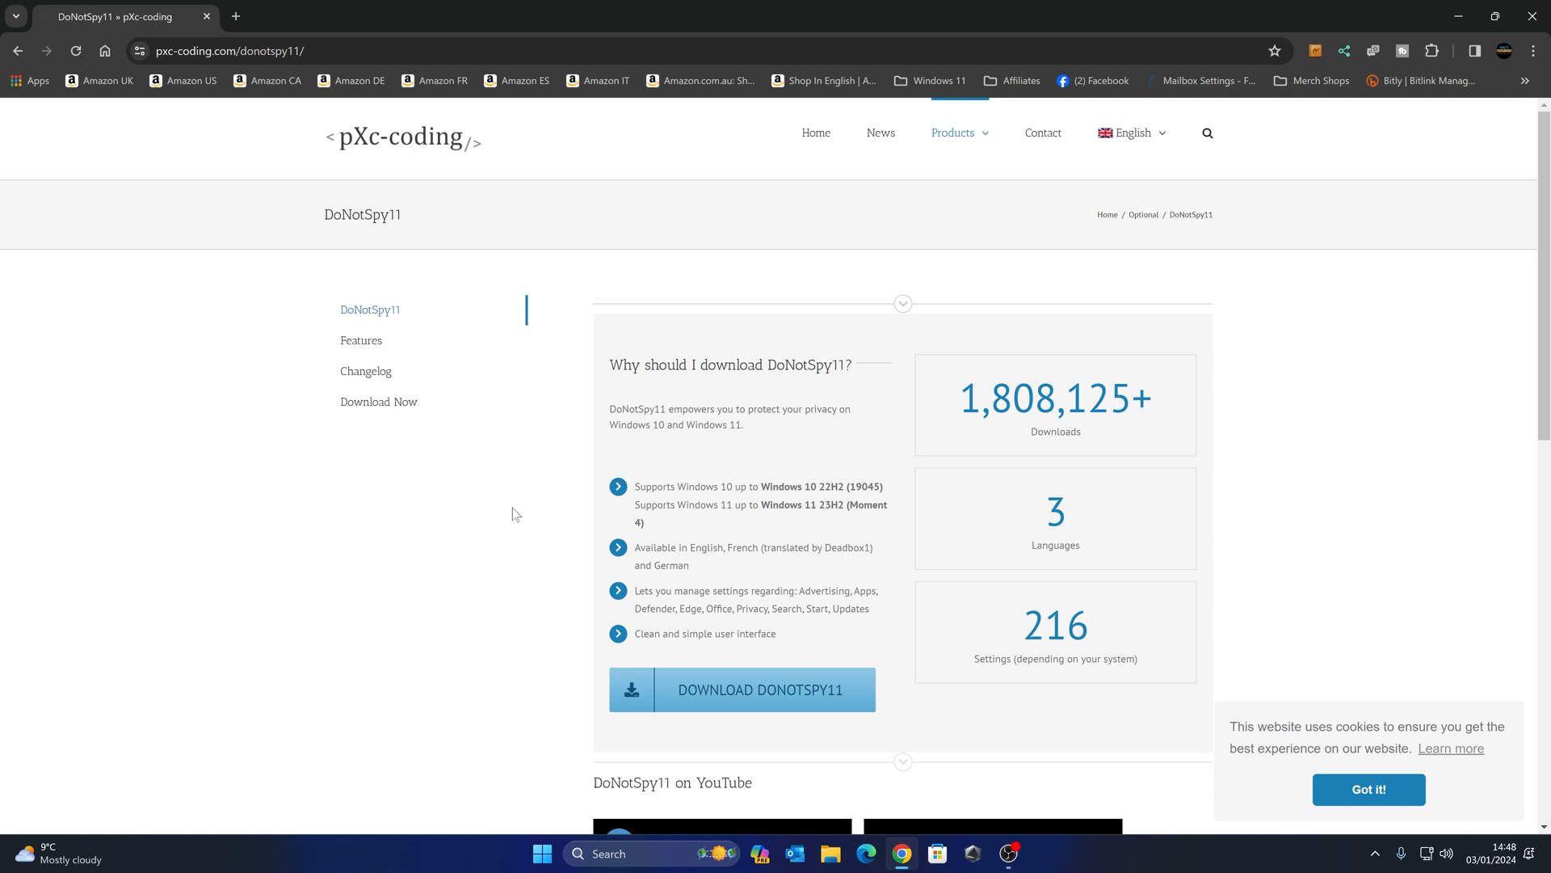
pyautogui.moveTo(977, 434)
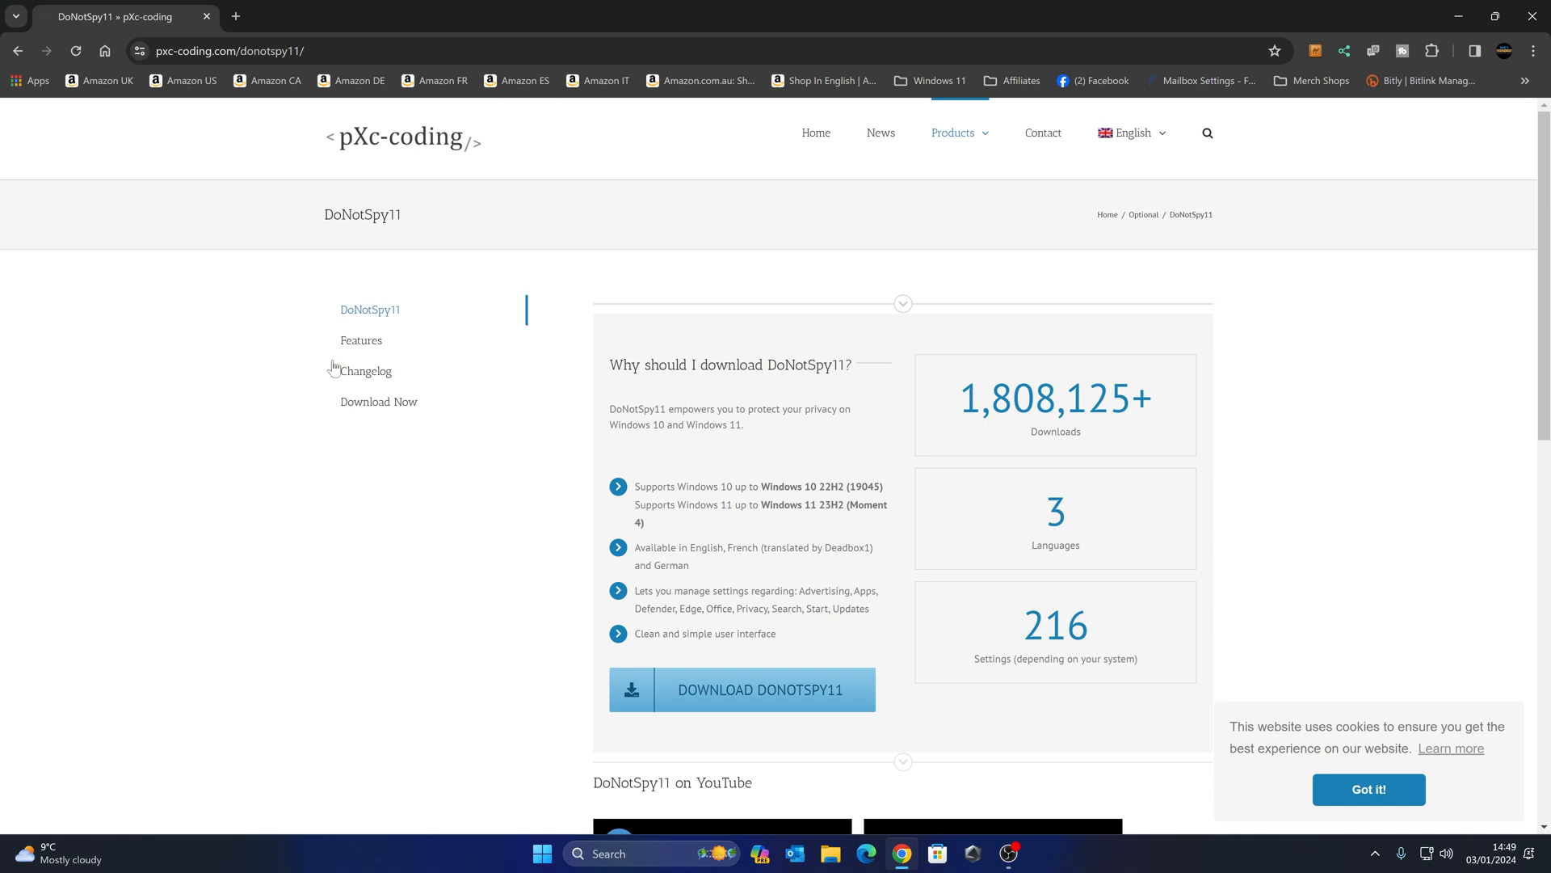
# Show the DoNotSpy11 Features page and browse down to the expanded Advertising settings category
pyautogui.click(360, 339)
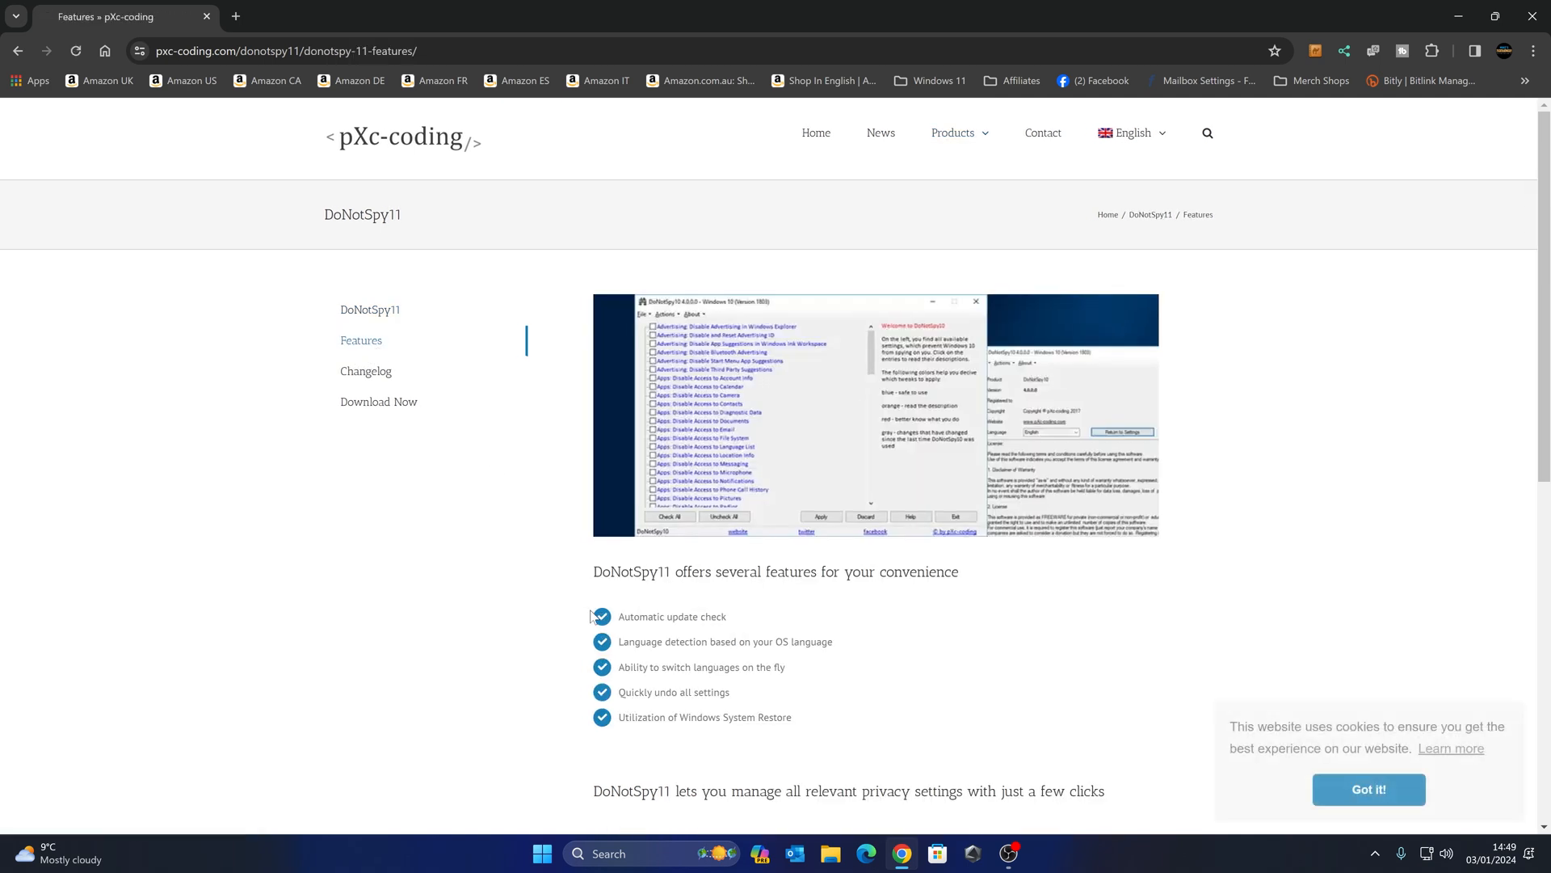
pyautogui.scroll(-3)
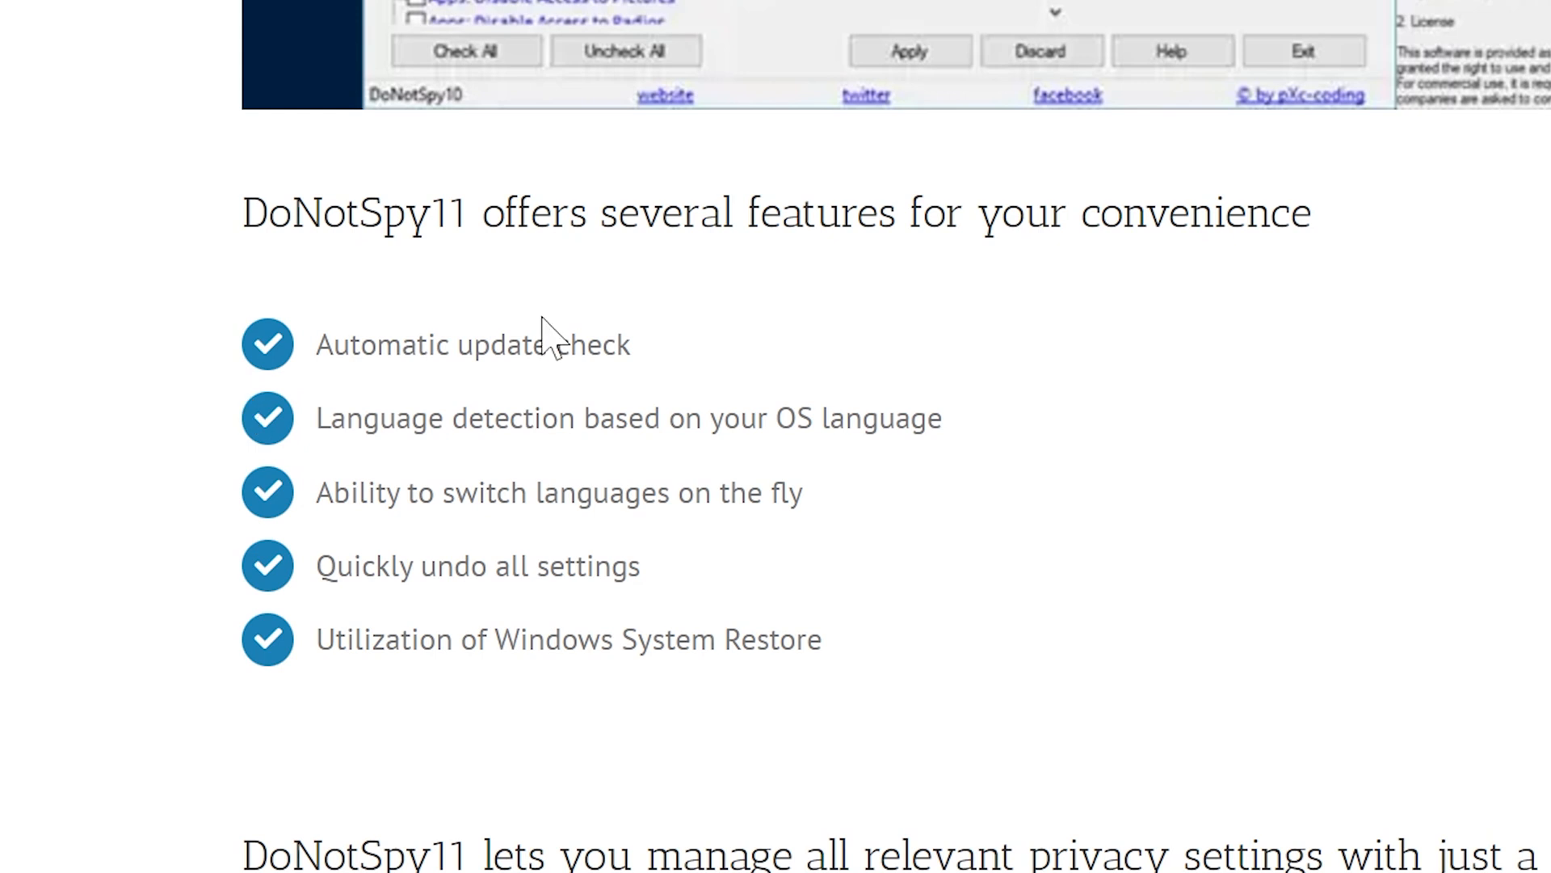
pyautogui.moveTo(749, 535)
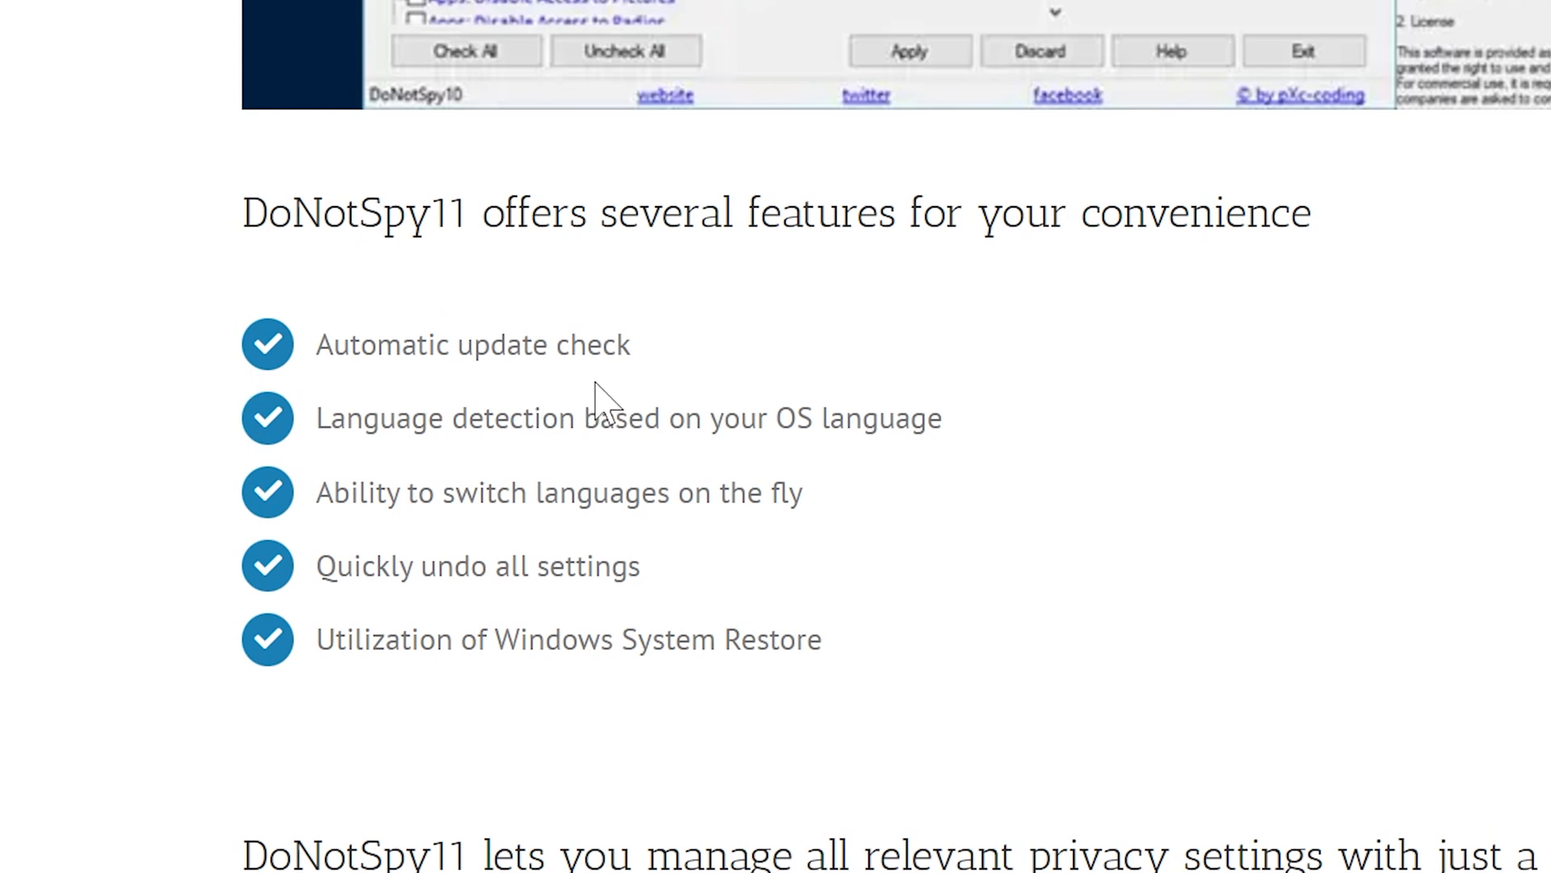
pyautogui.moveTo(466, 465)
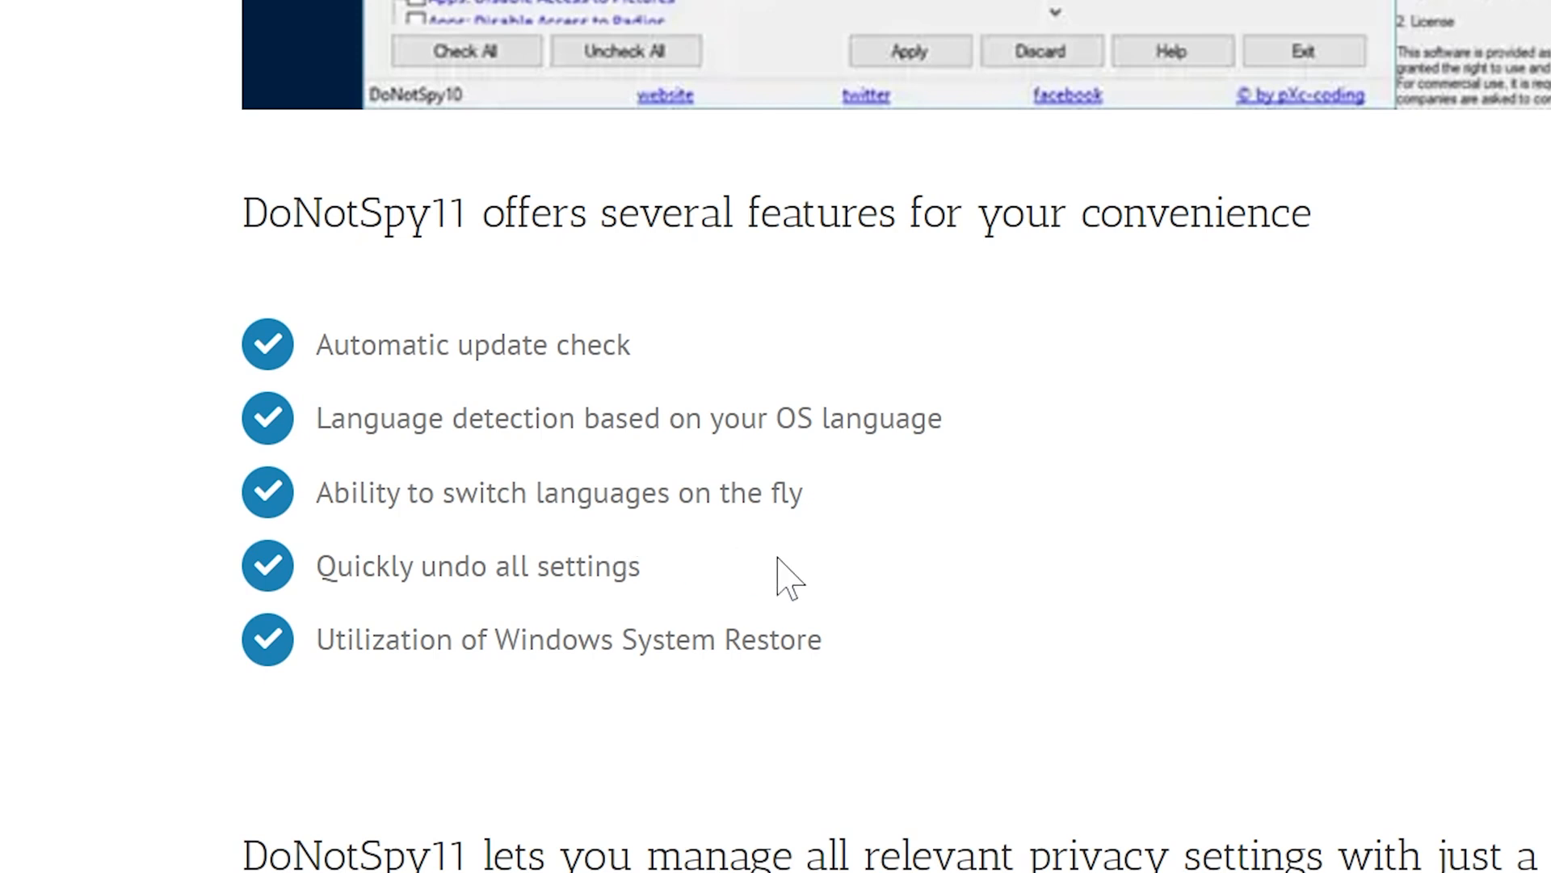
pyautogui.moveTo(589, 609)
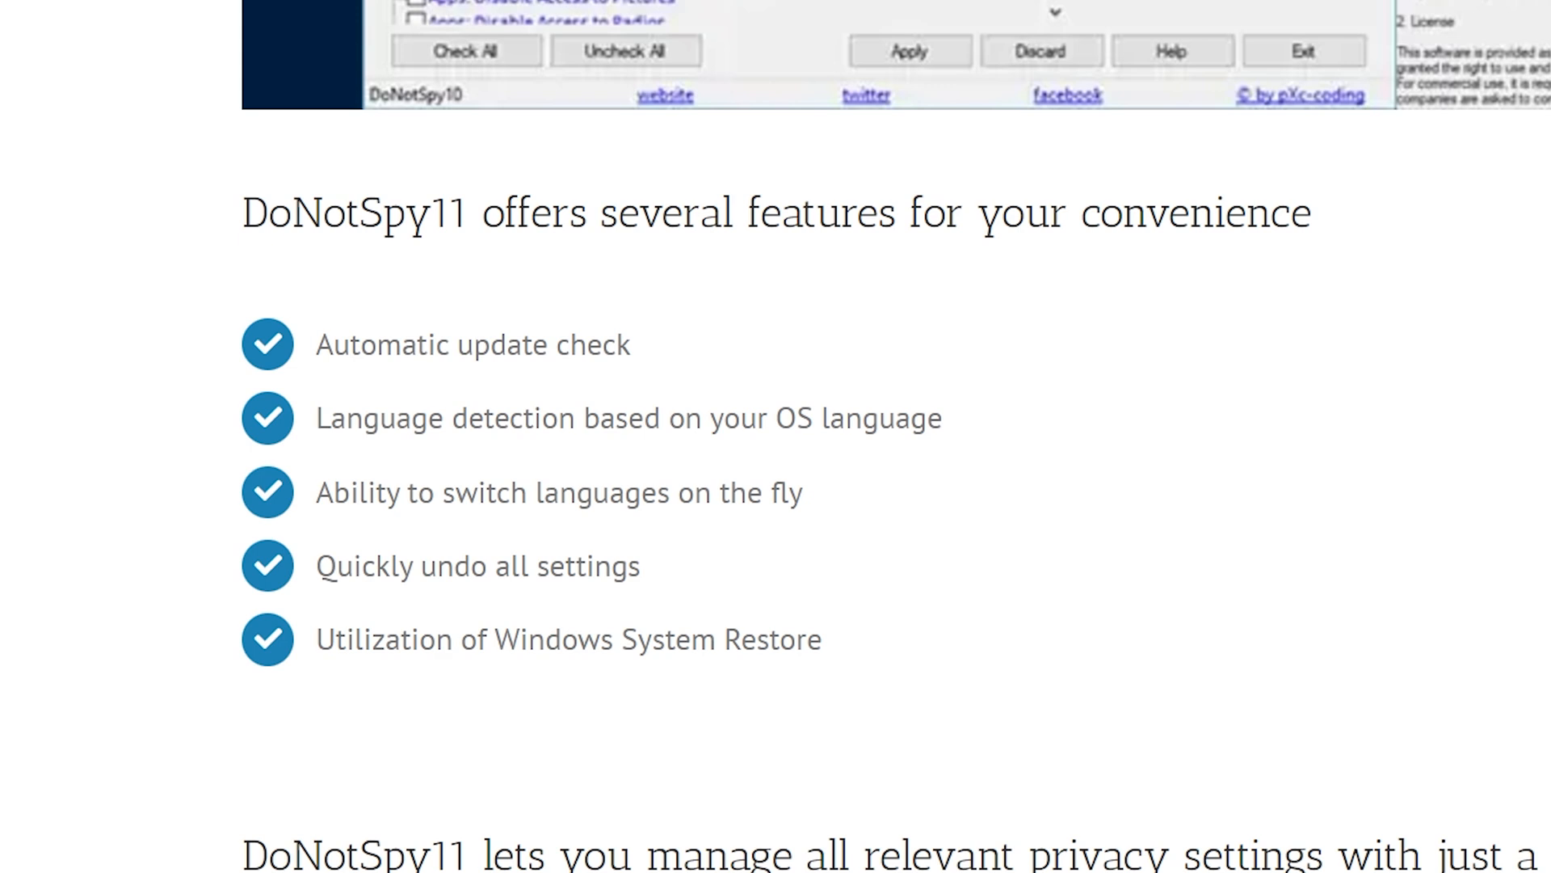
pyautogui.moveTo(738, 630)
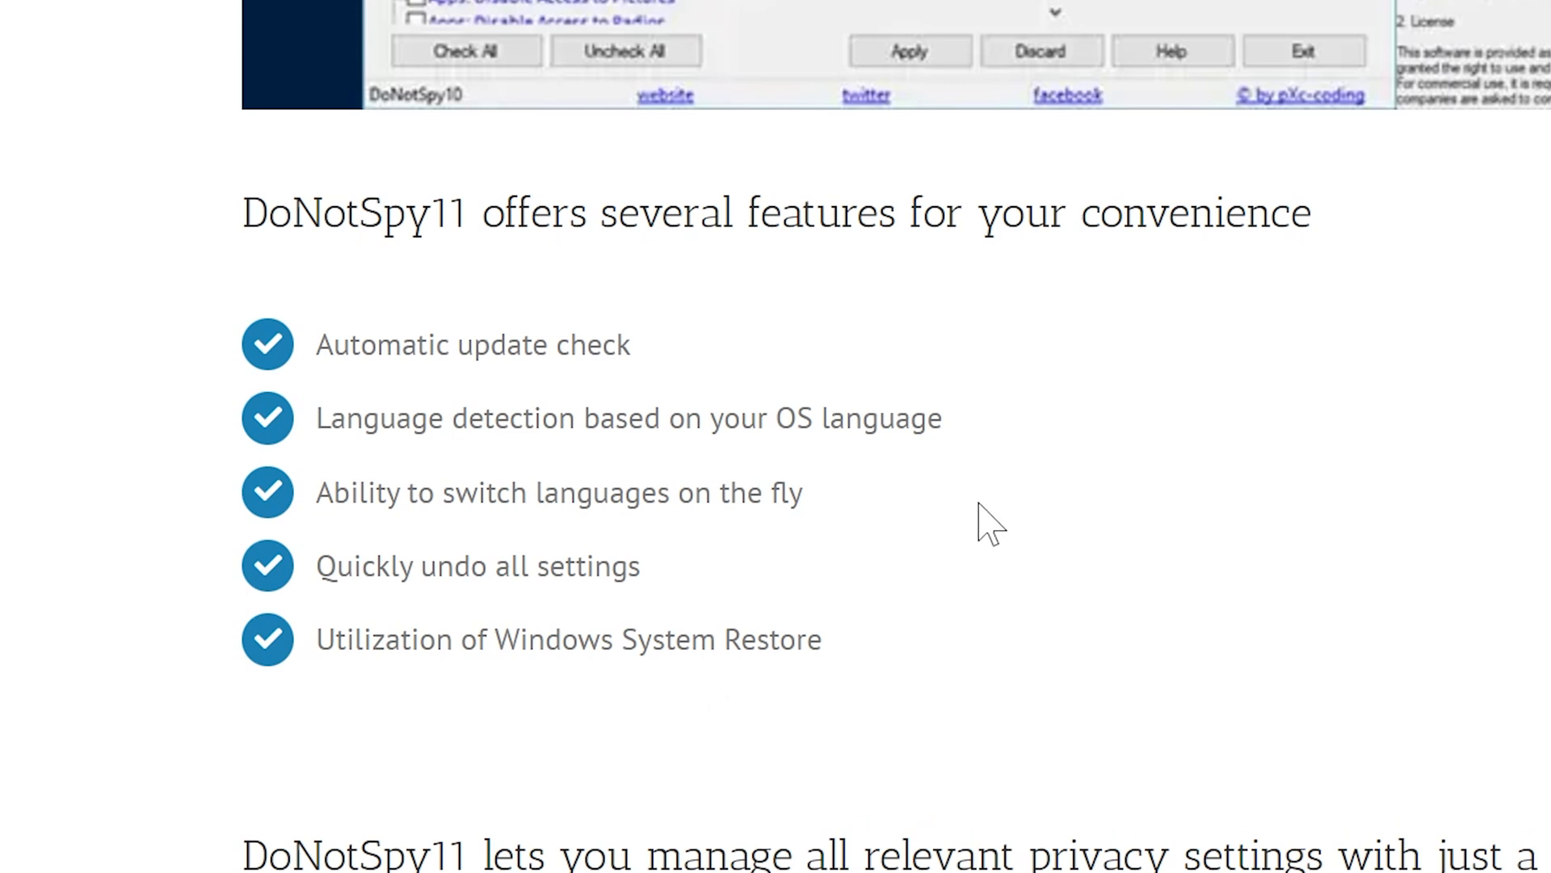
pyautogui.moveTo(989, 509)
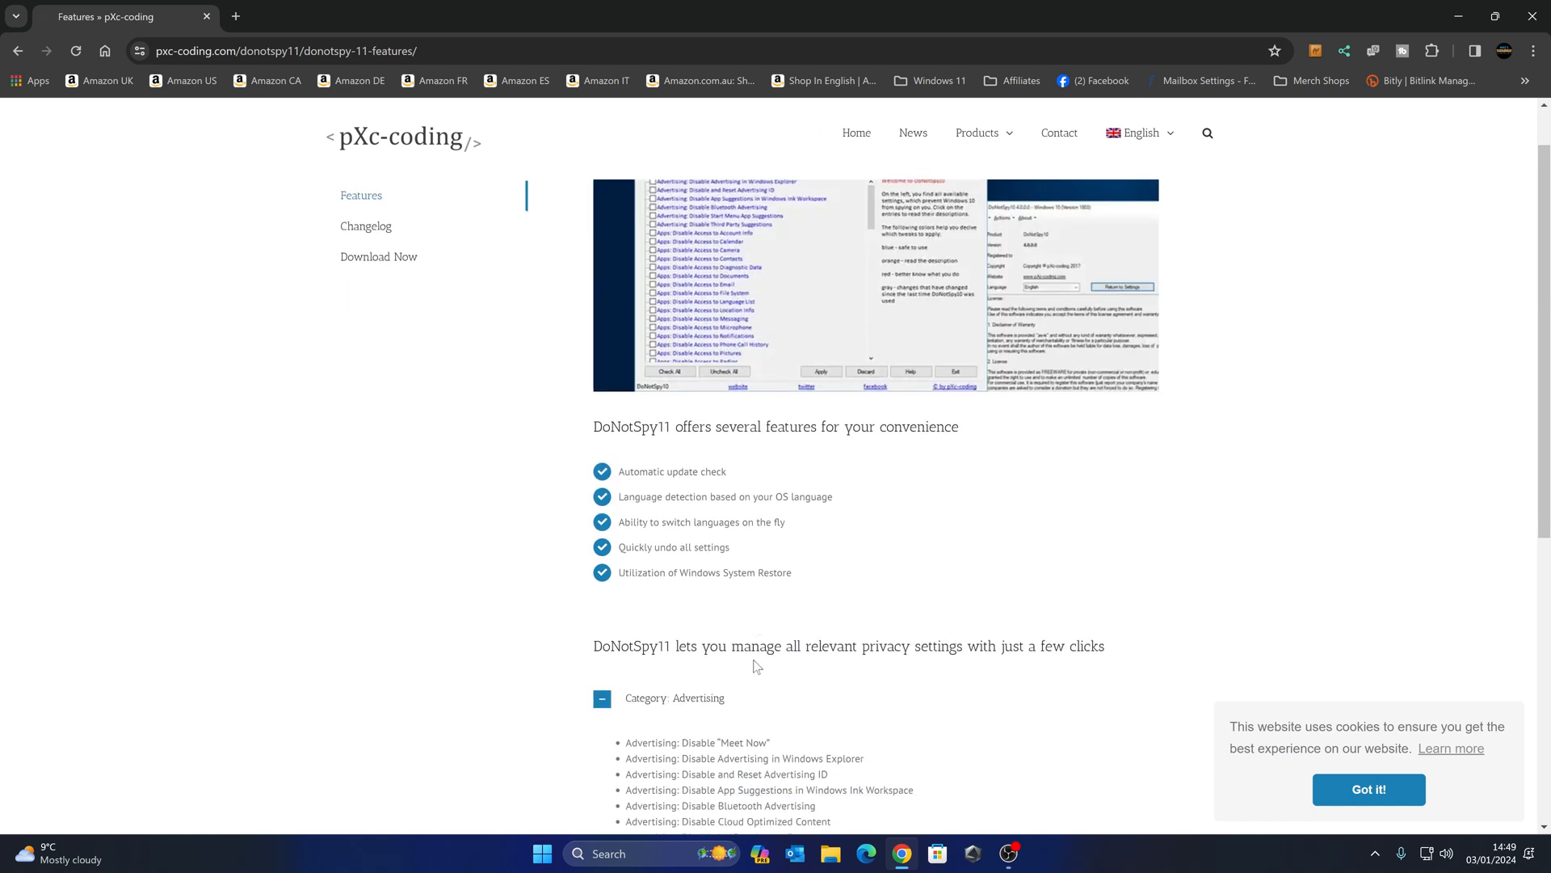
pyautogui.scroll(-3)
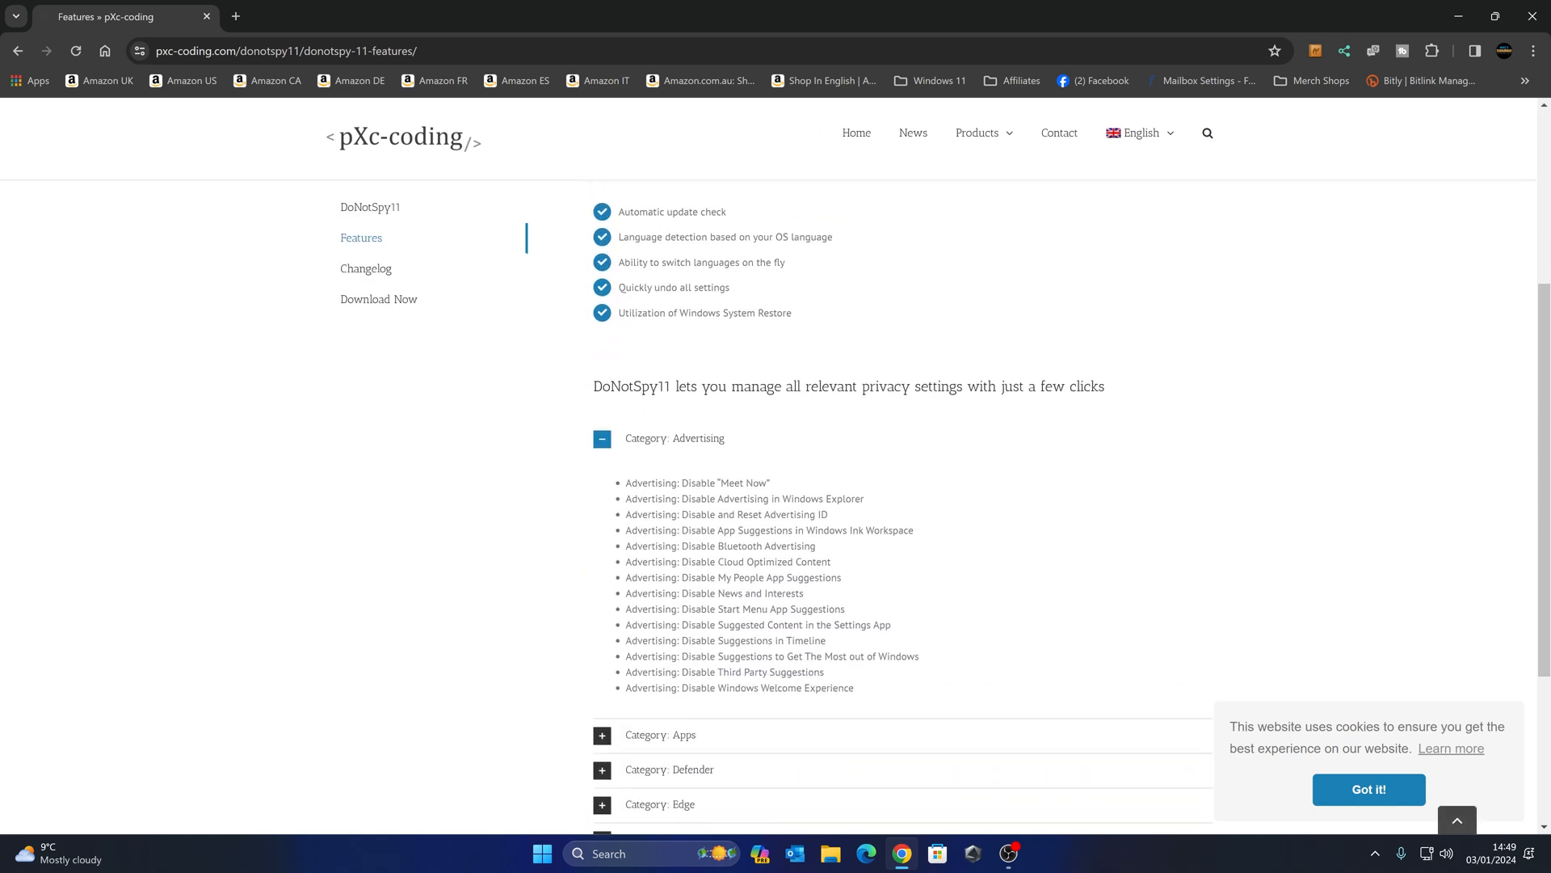
pyautogui.scroll(-3)
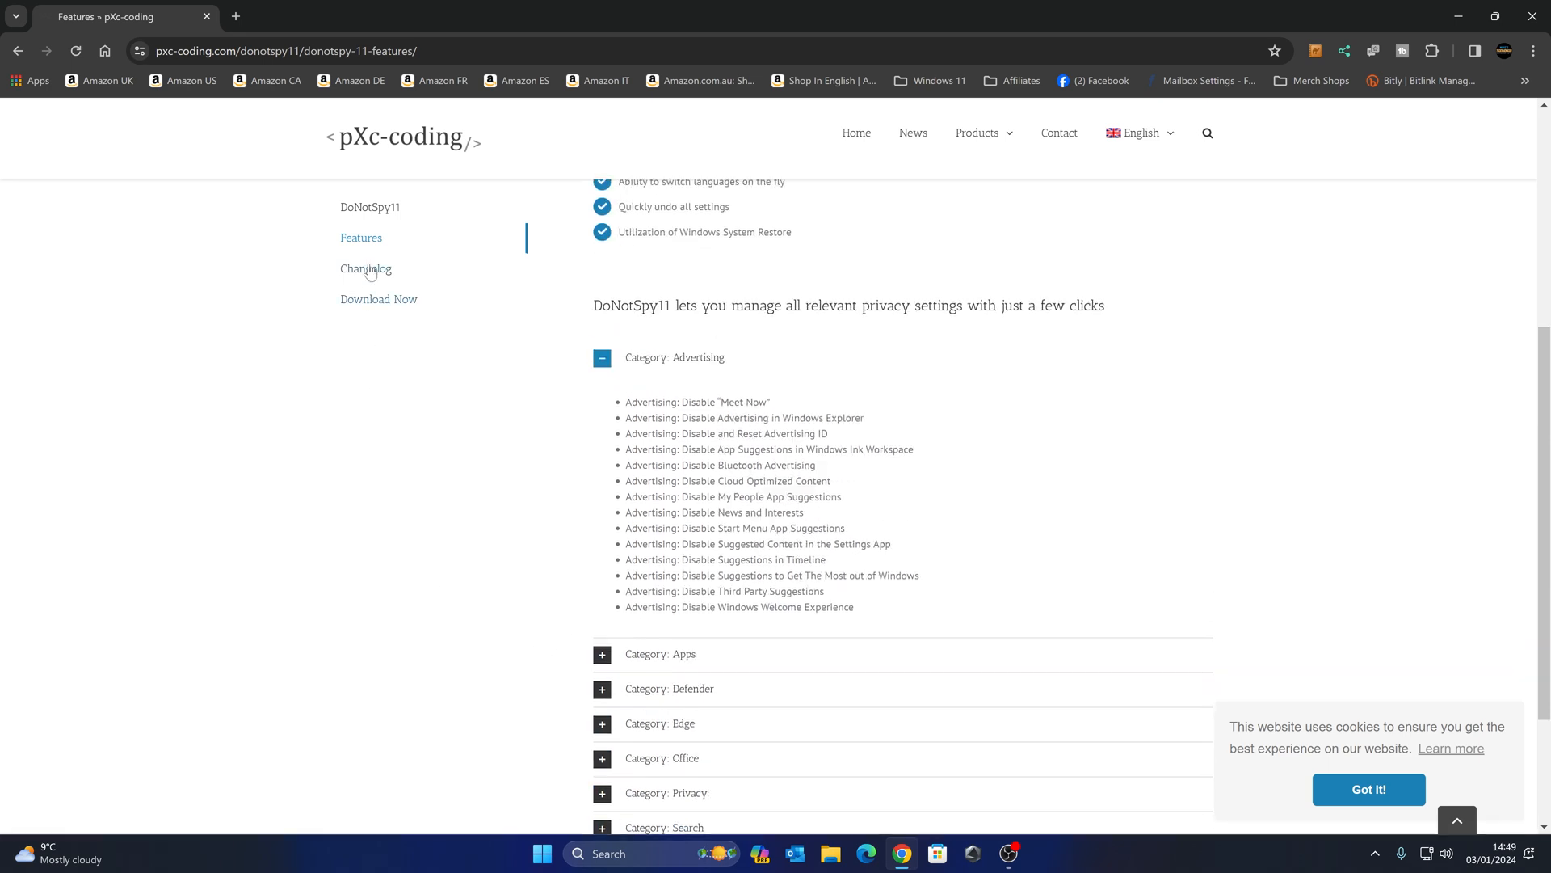
# Show the DoNotSpy11 Changelog at the Version 1.2.0.0 entry
pyautogui.click(367, 269)
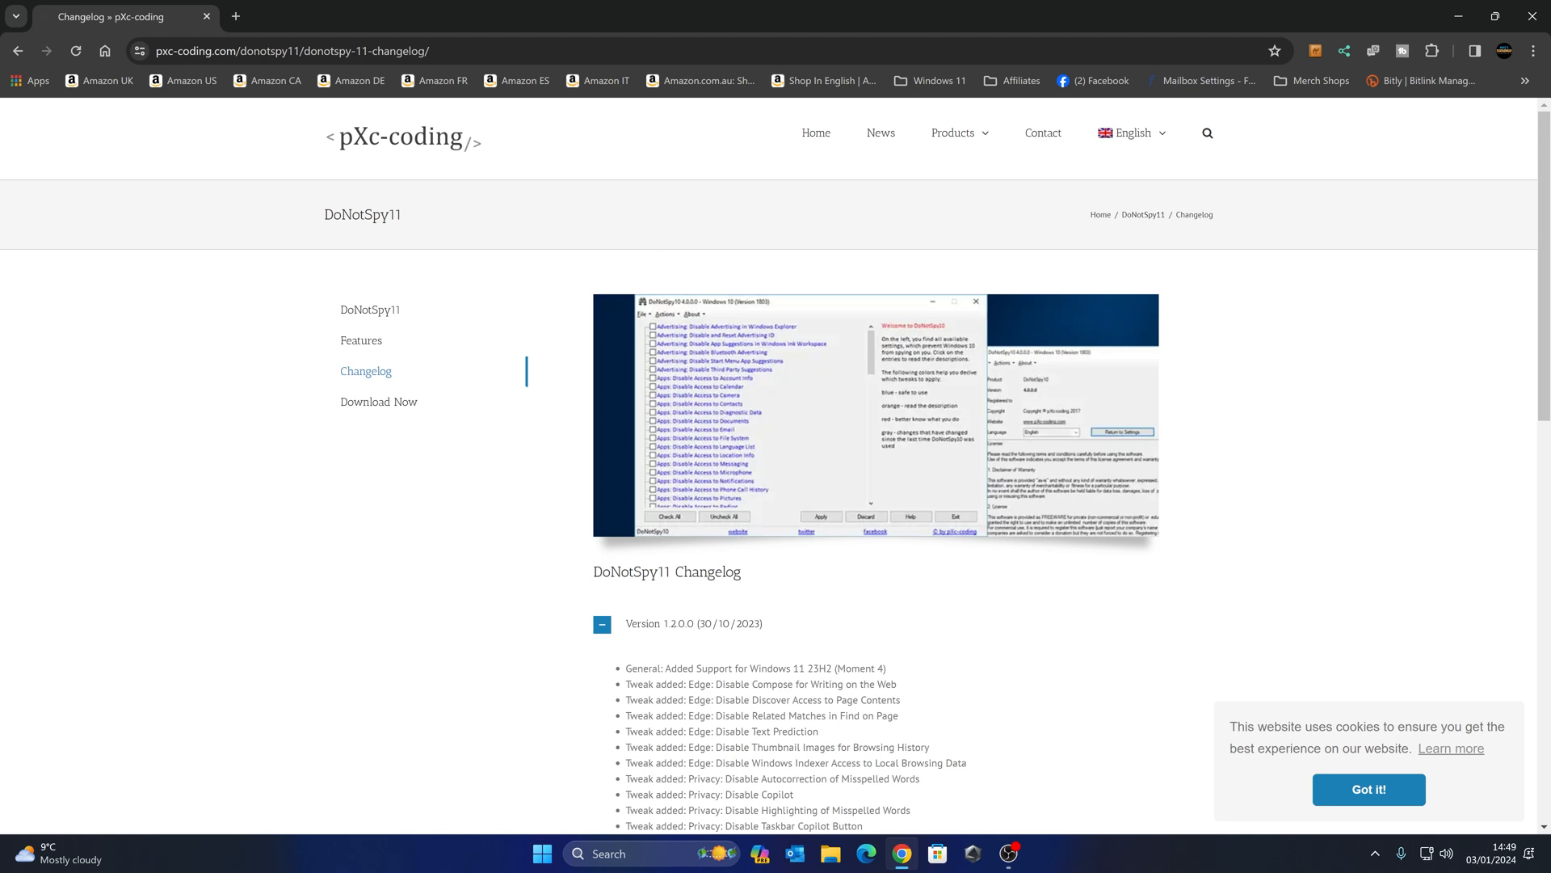
pyautogui.scroll(-3)
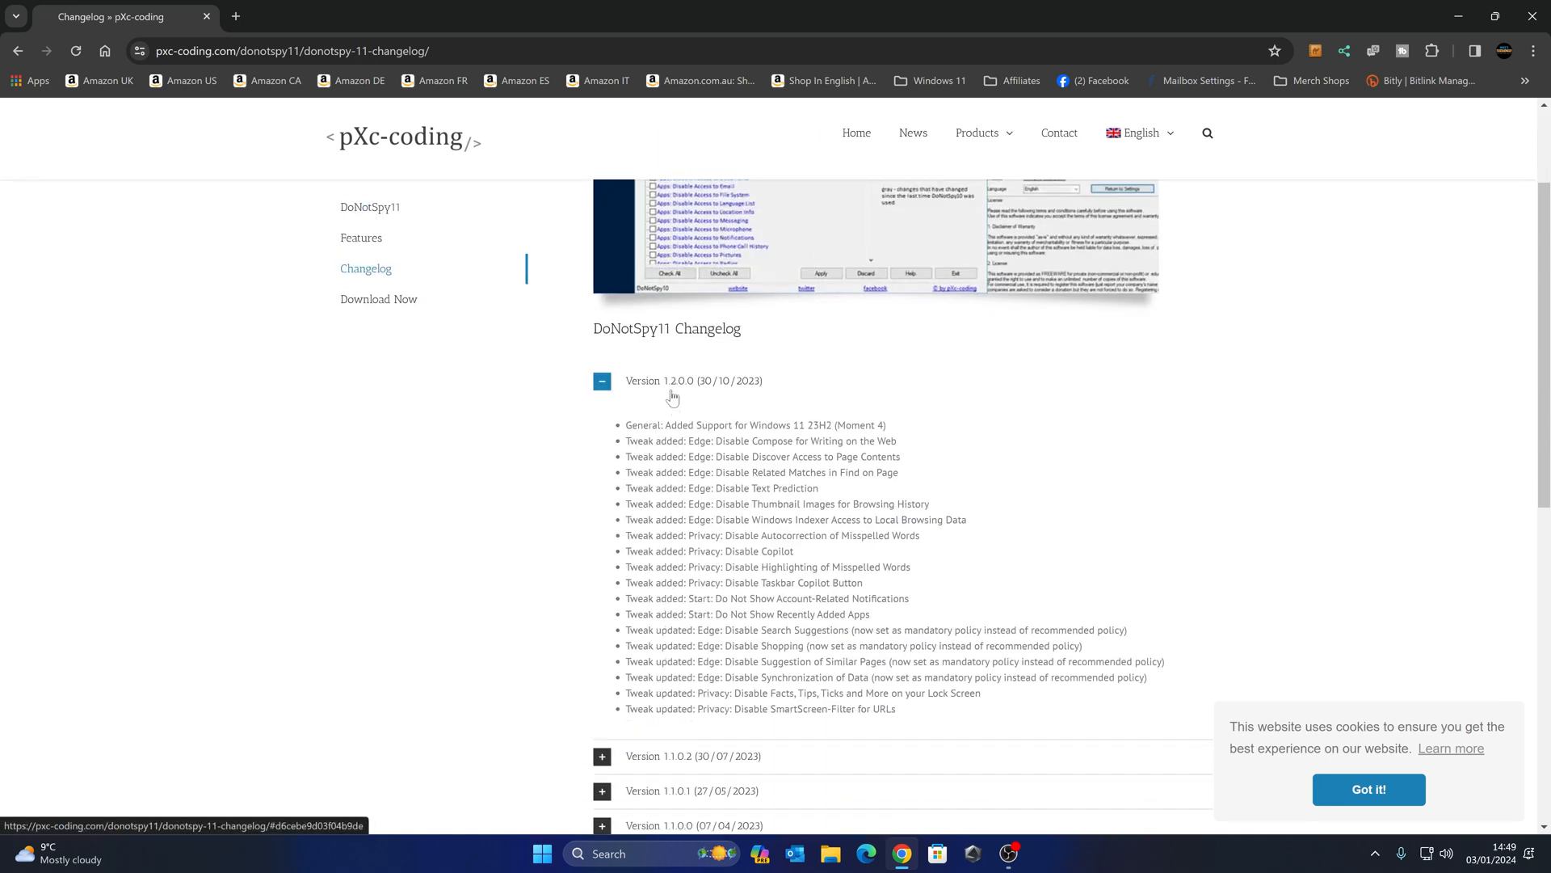
pyautogui.moveTo(740, 406)
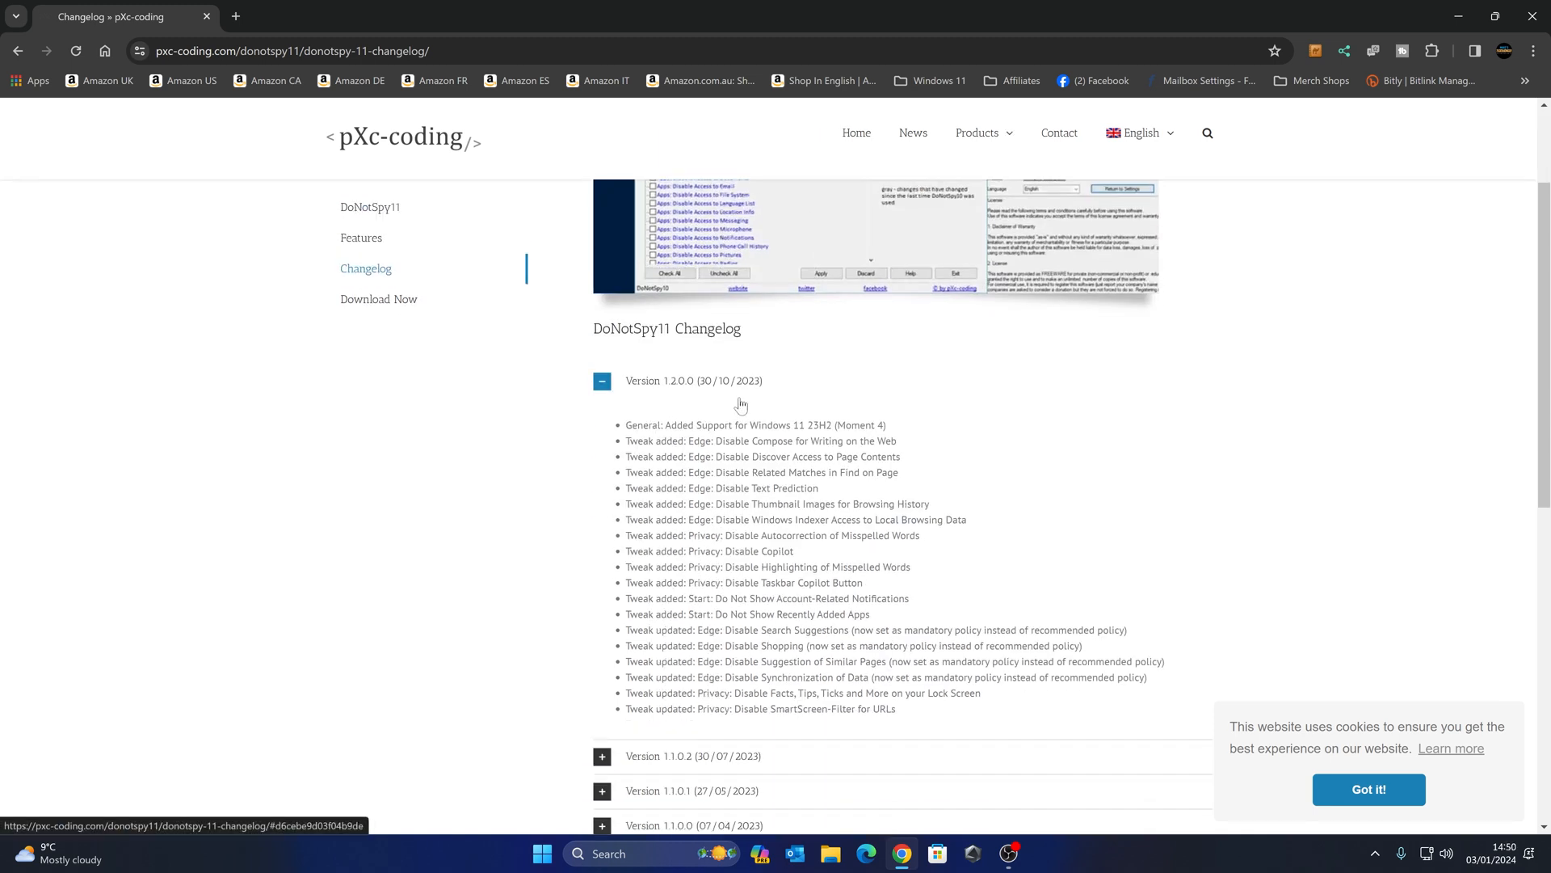
pyautogui.moveTo(737, 407)
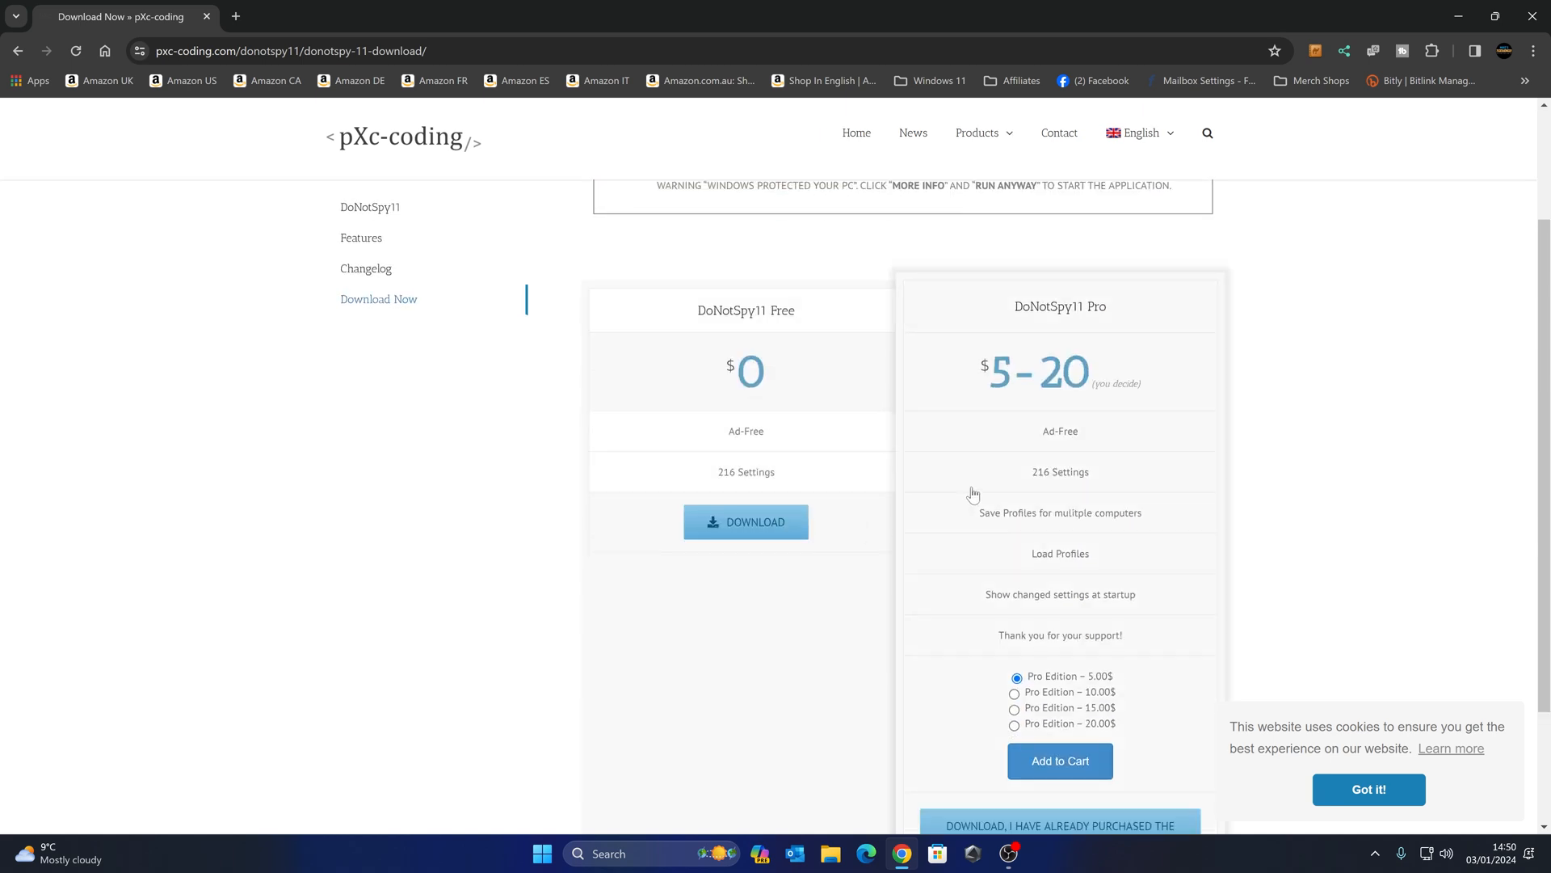
# Browse the Download Now page down to the Free and Pro pricing tables
pyautogui.scroll(-3)
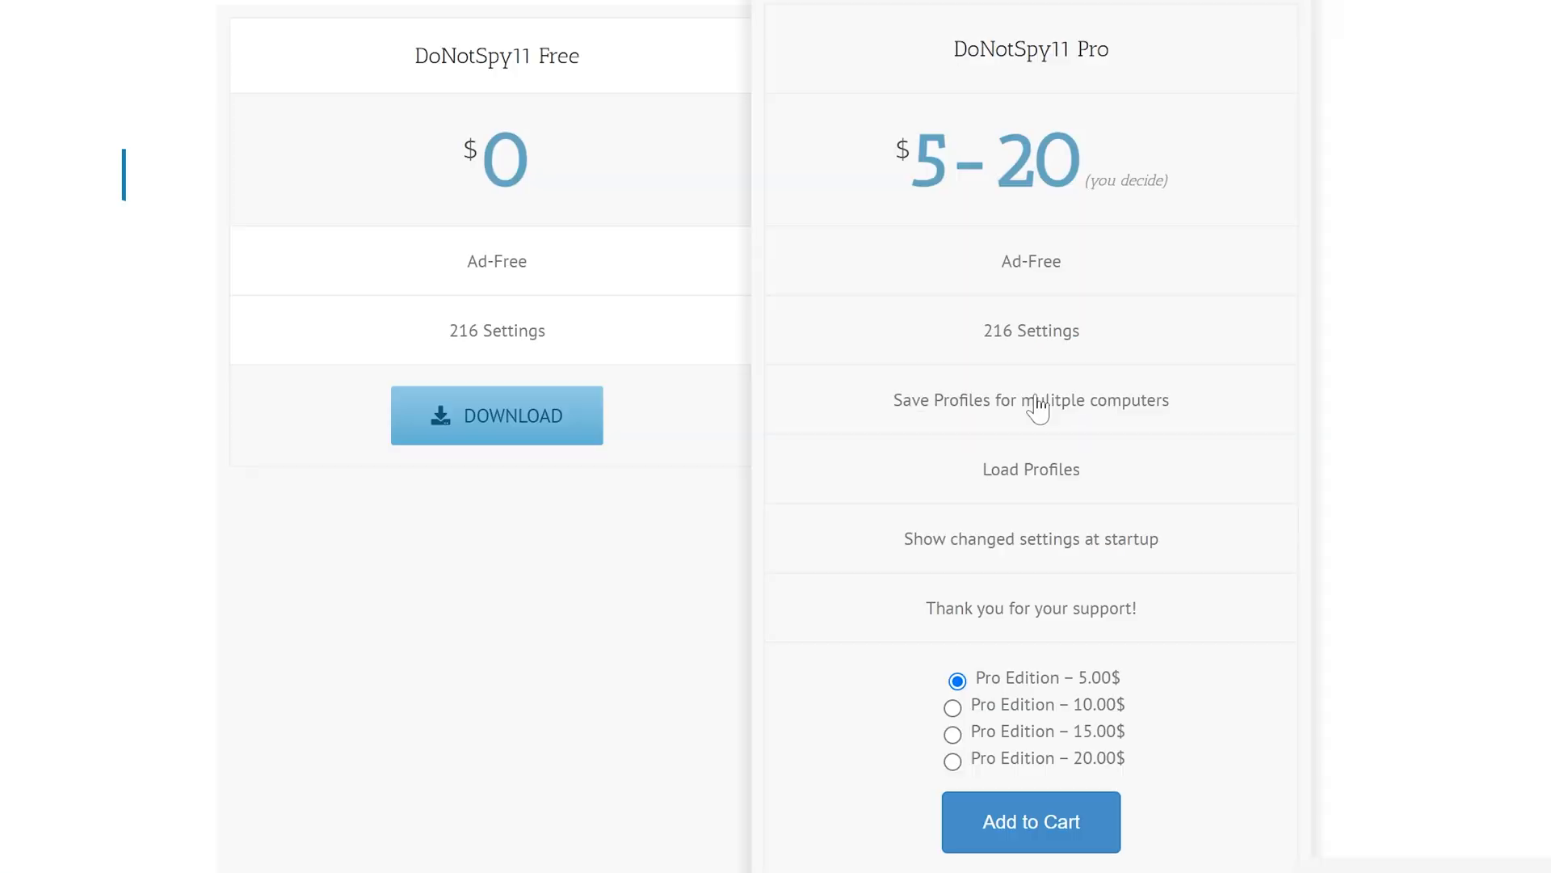
pyautogui.moveTo(960, 425)
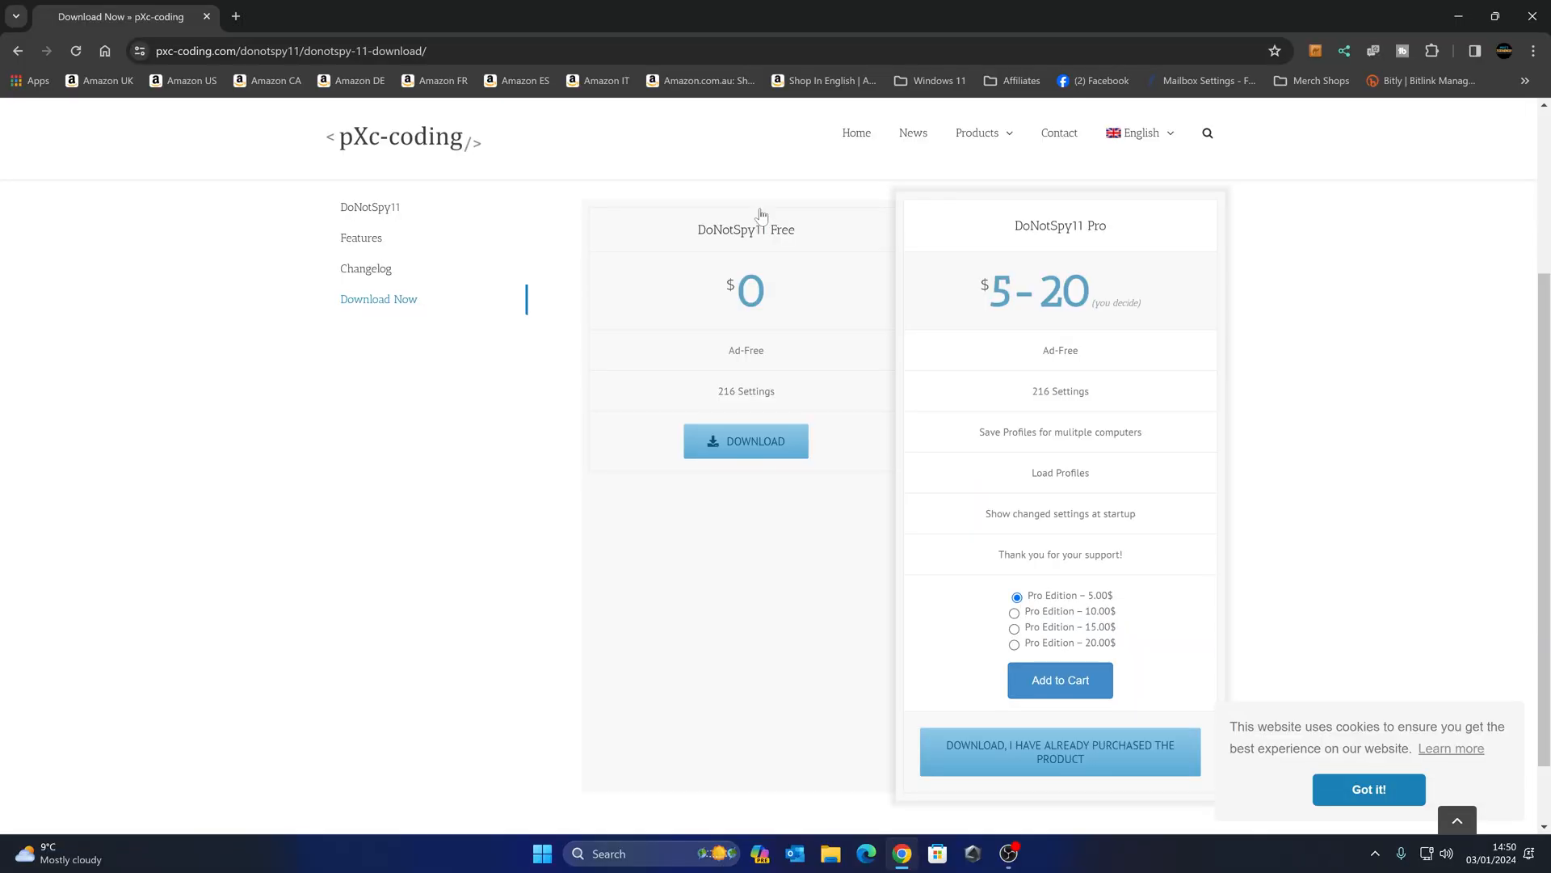
pyautogui.moveTo(745, 249)
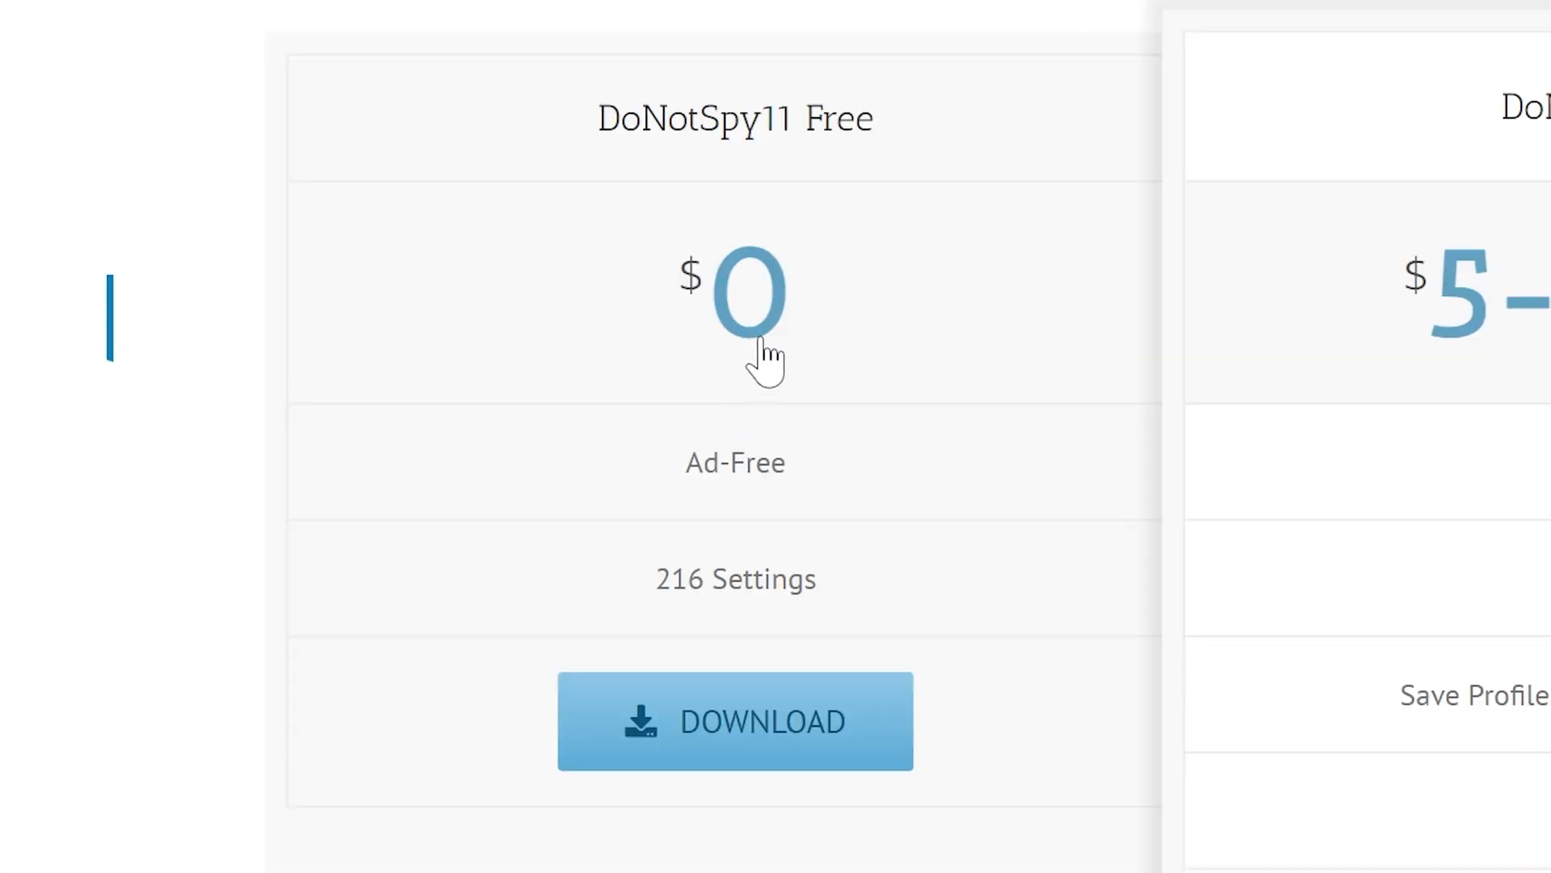
pyautogui.moveTo(782, 677)
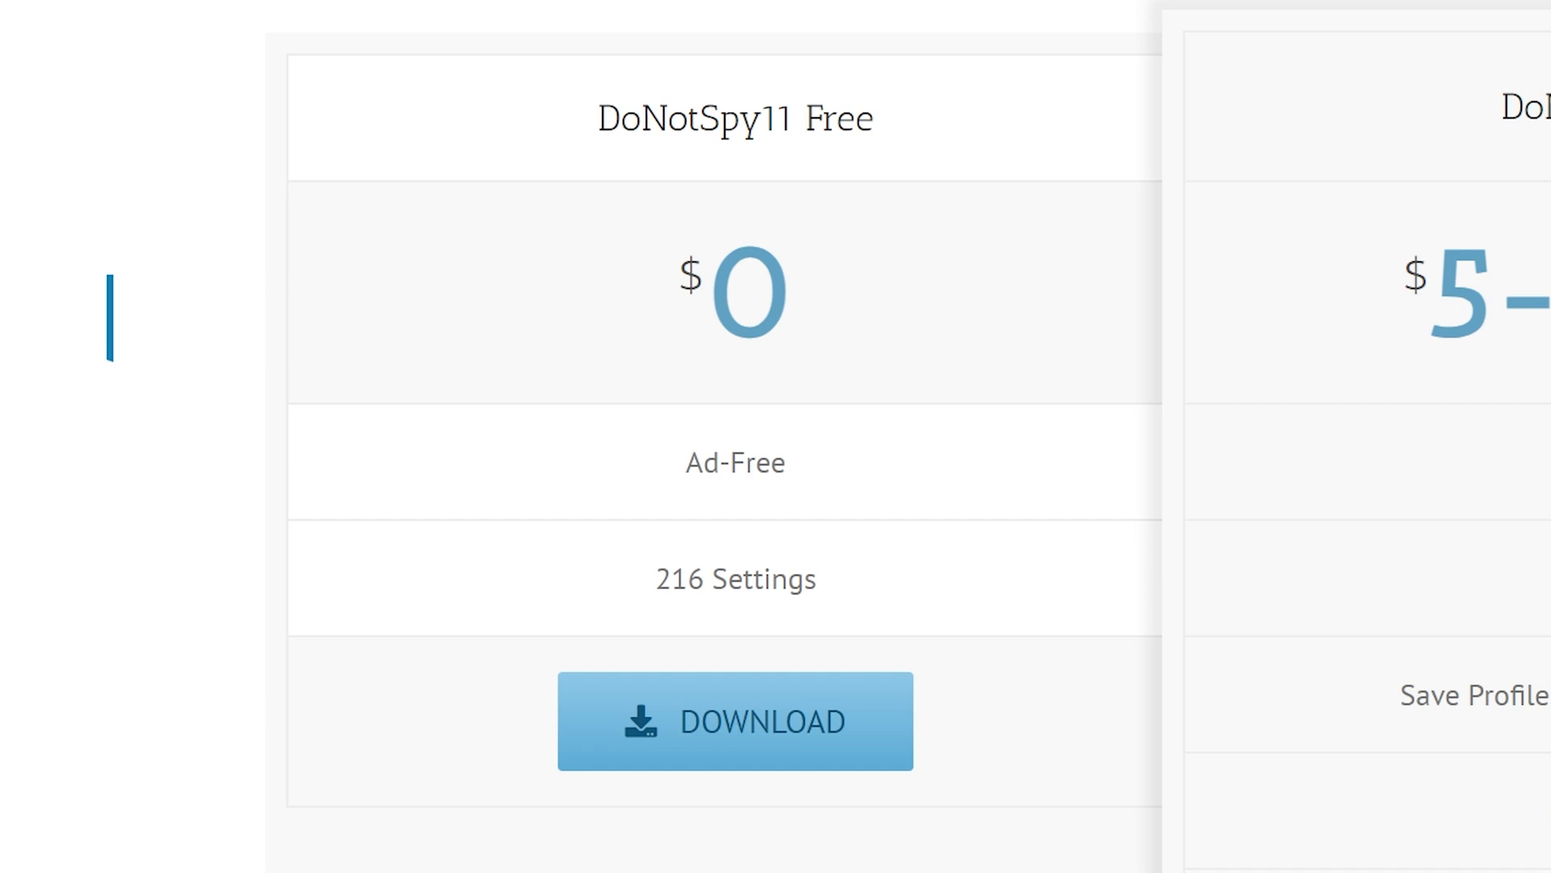
# Download the free DoNotSpy11-1.2.0.0-Setup.exe and save it to the Desktop
pyautogui.click(734, 720)
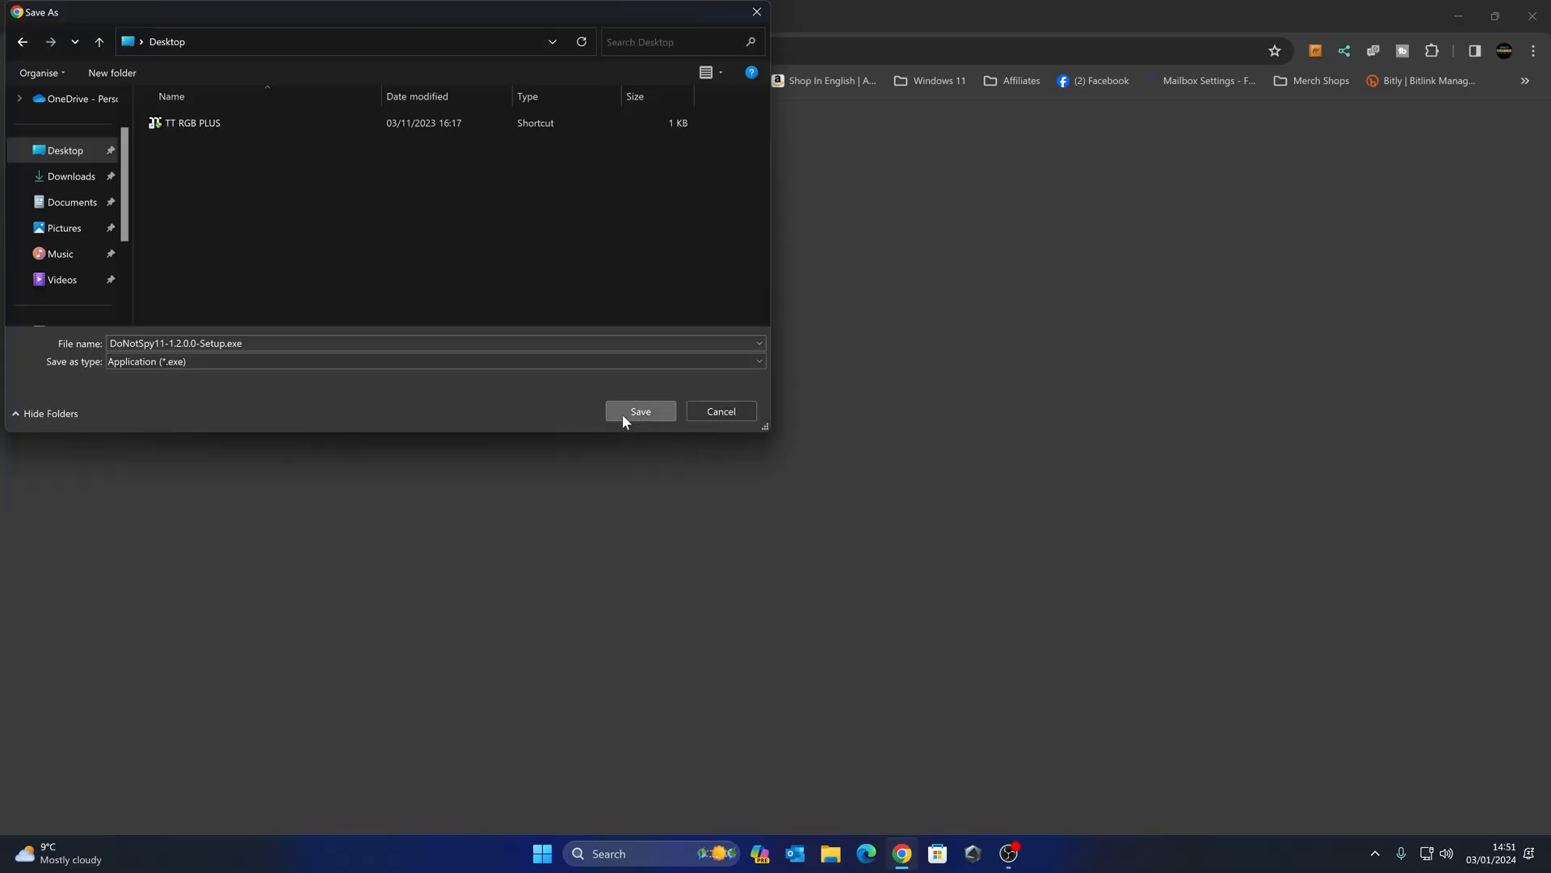
pyautogui.click(640, 413)
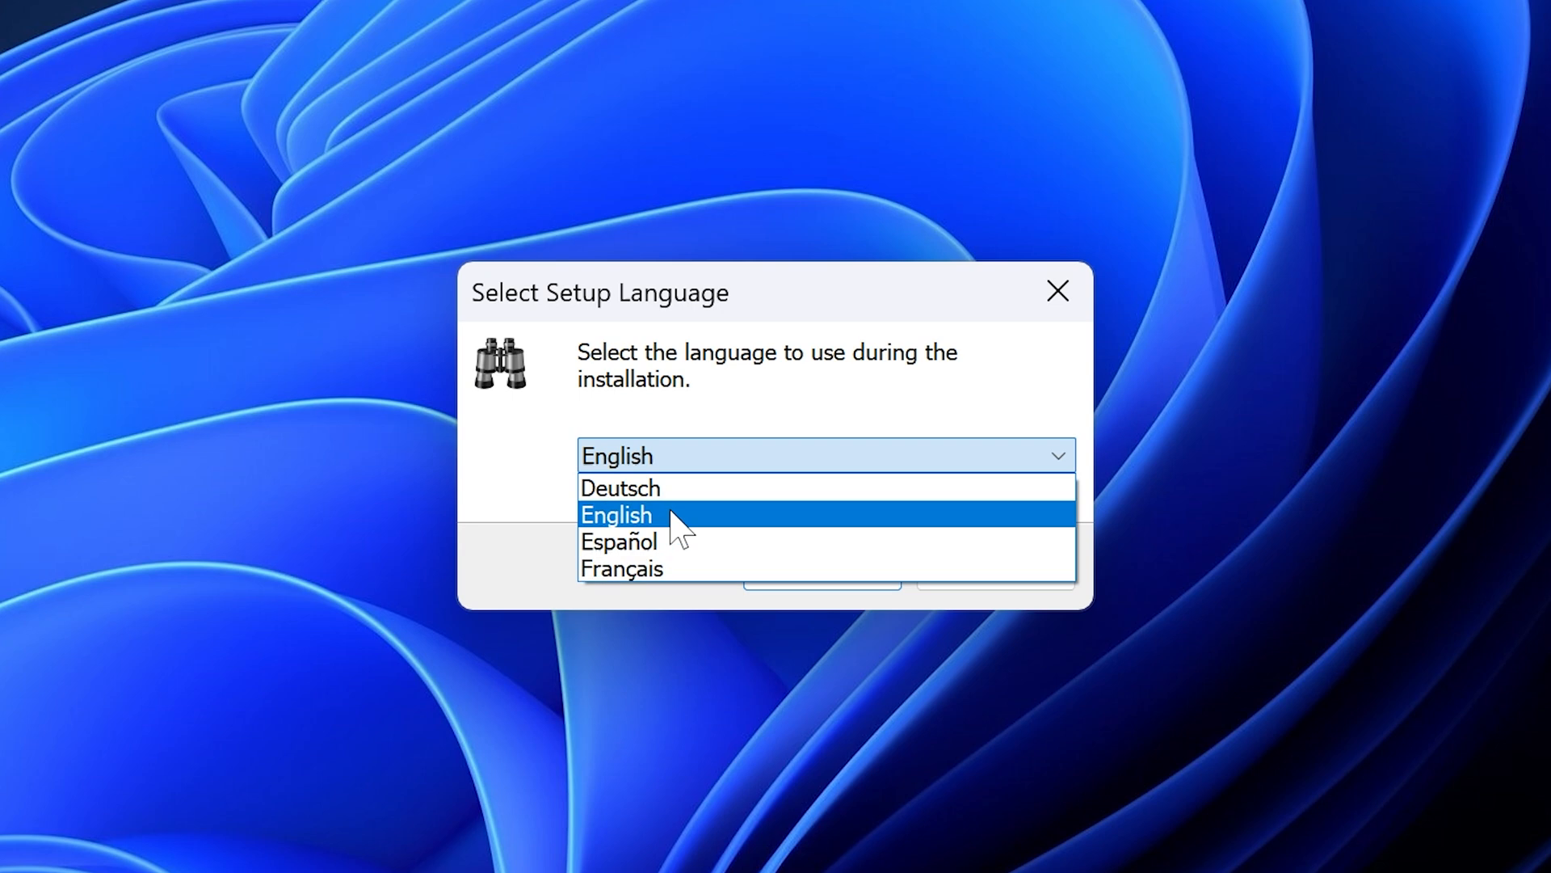
# Choose English as setup language and accept the DoNotSpy11 1.2.0.0 license agreement
pyautogui.click(616, 514)
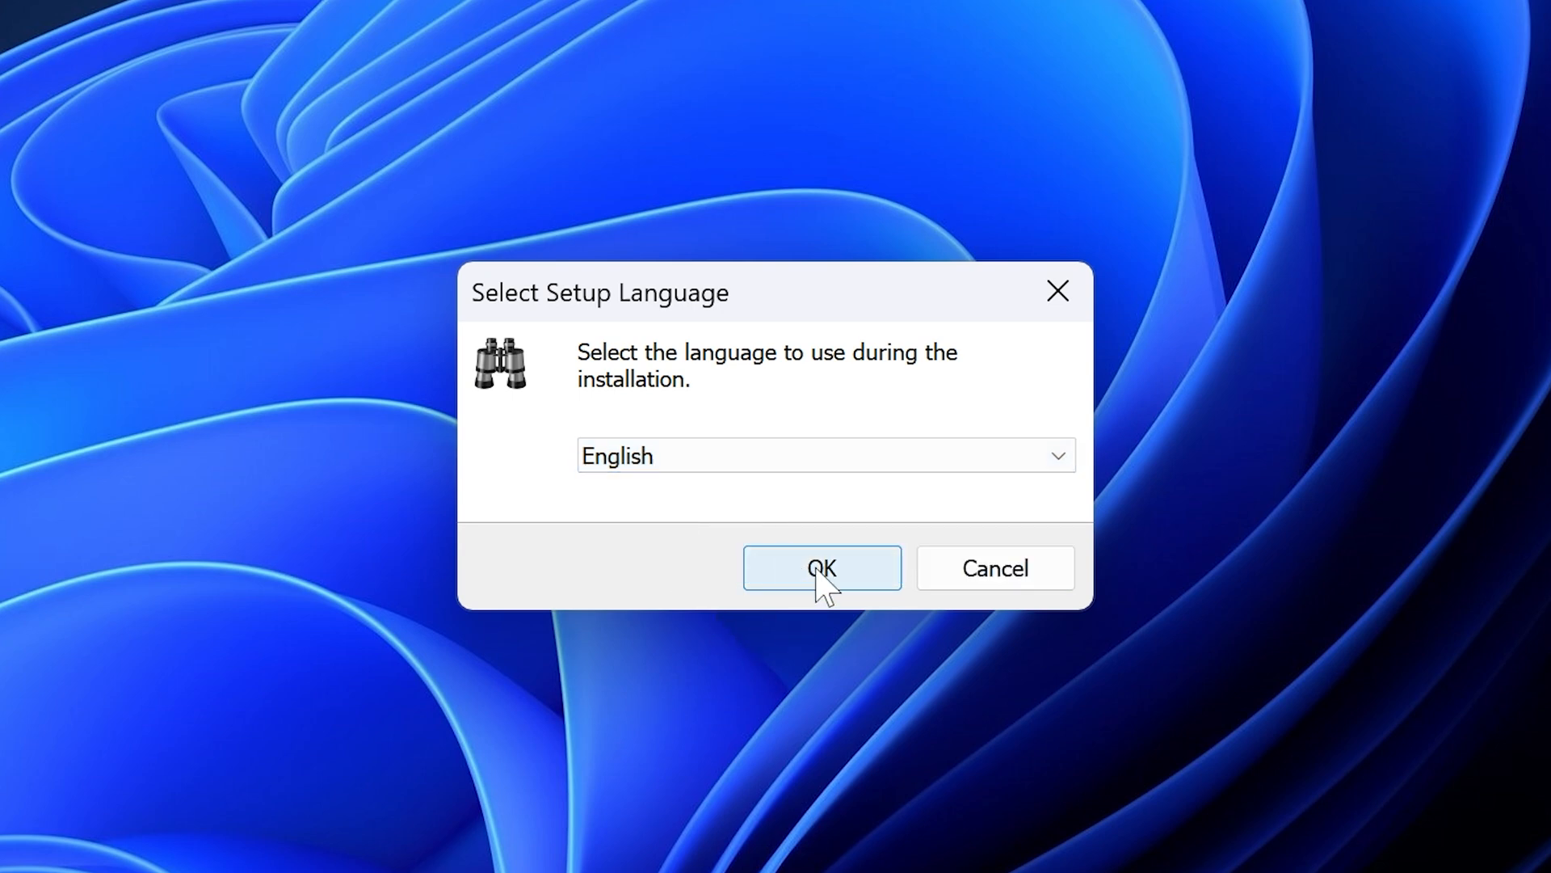
pyautogui.click(821, 567)
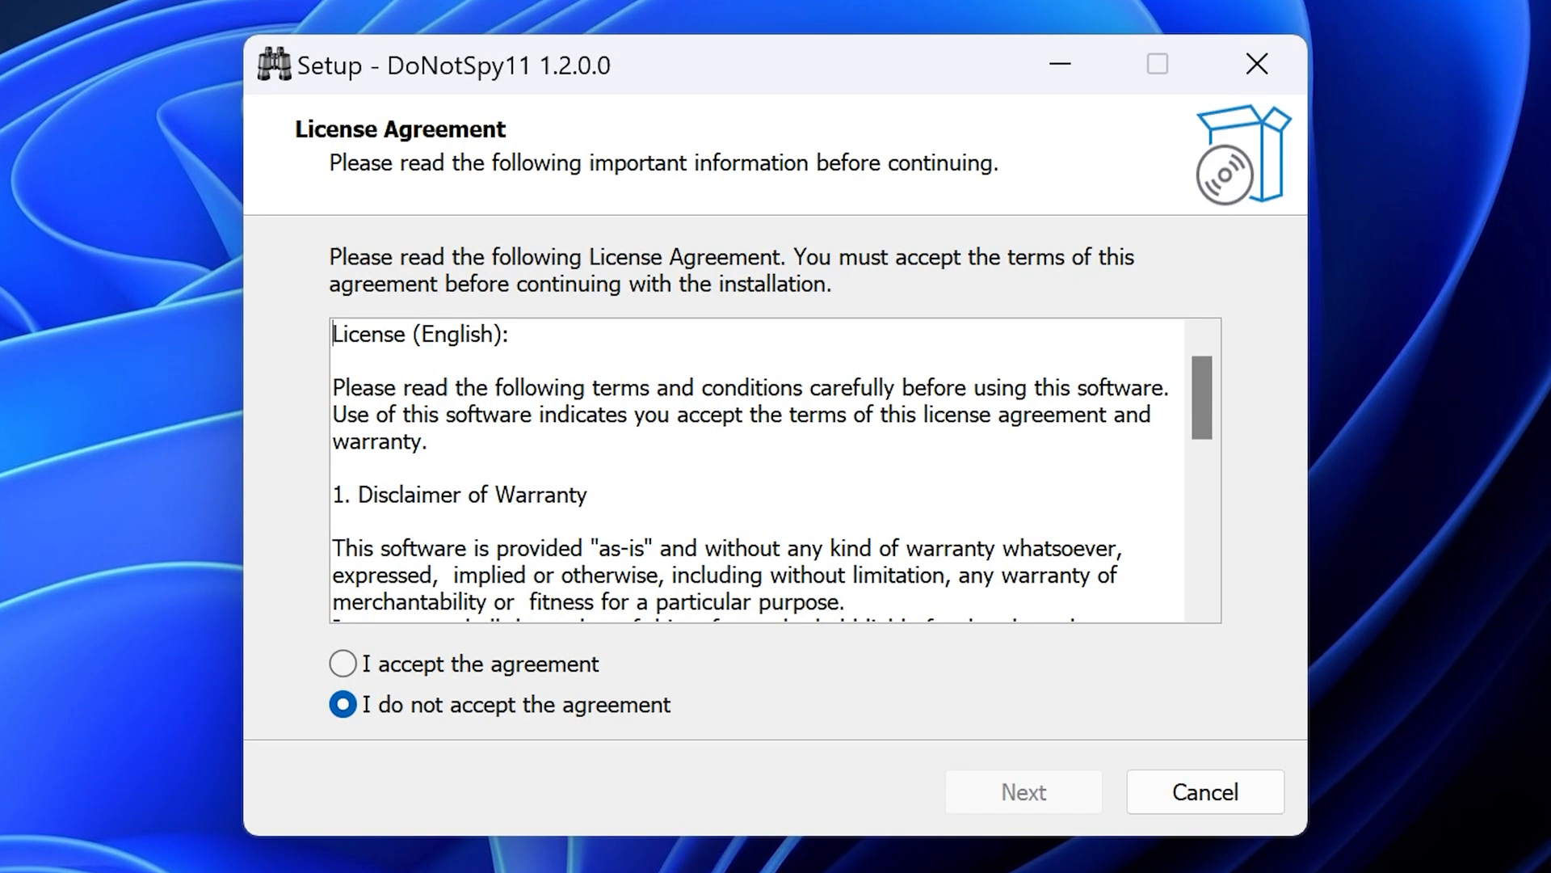
pyautogui.scroll(-3)
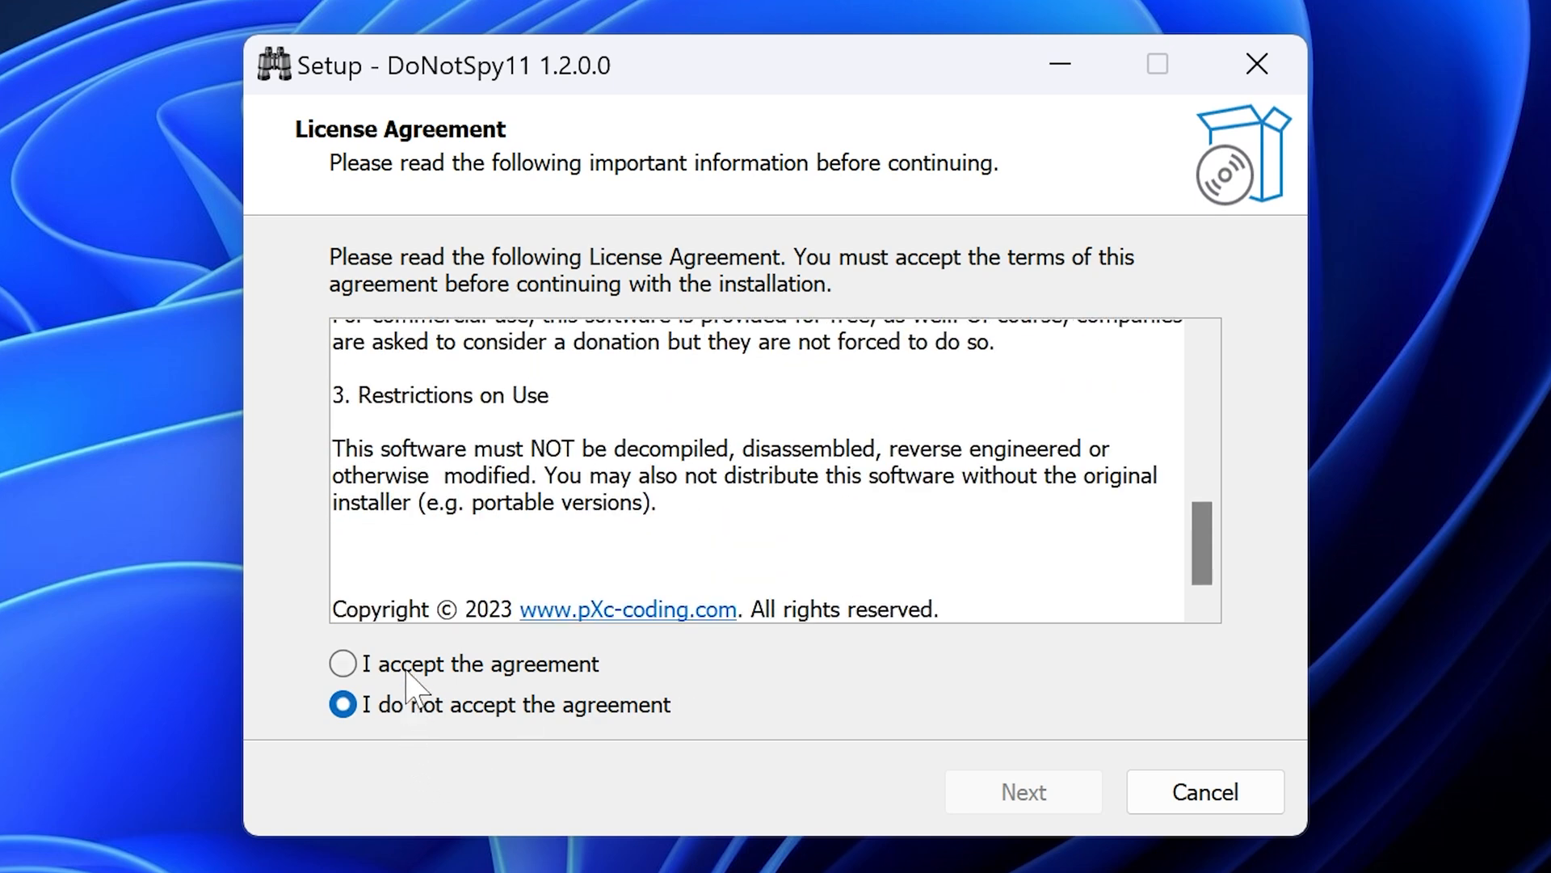
pyautogui.click(342, 664)
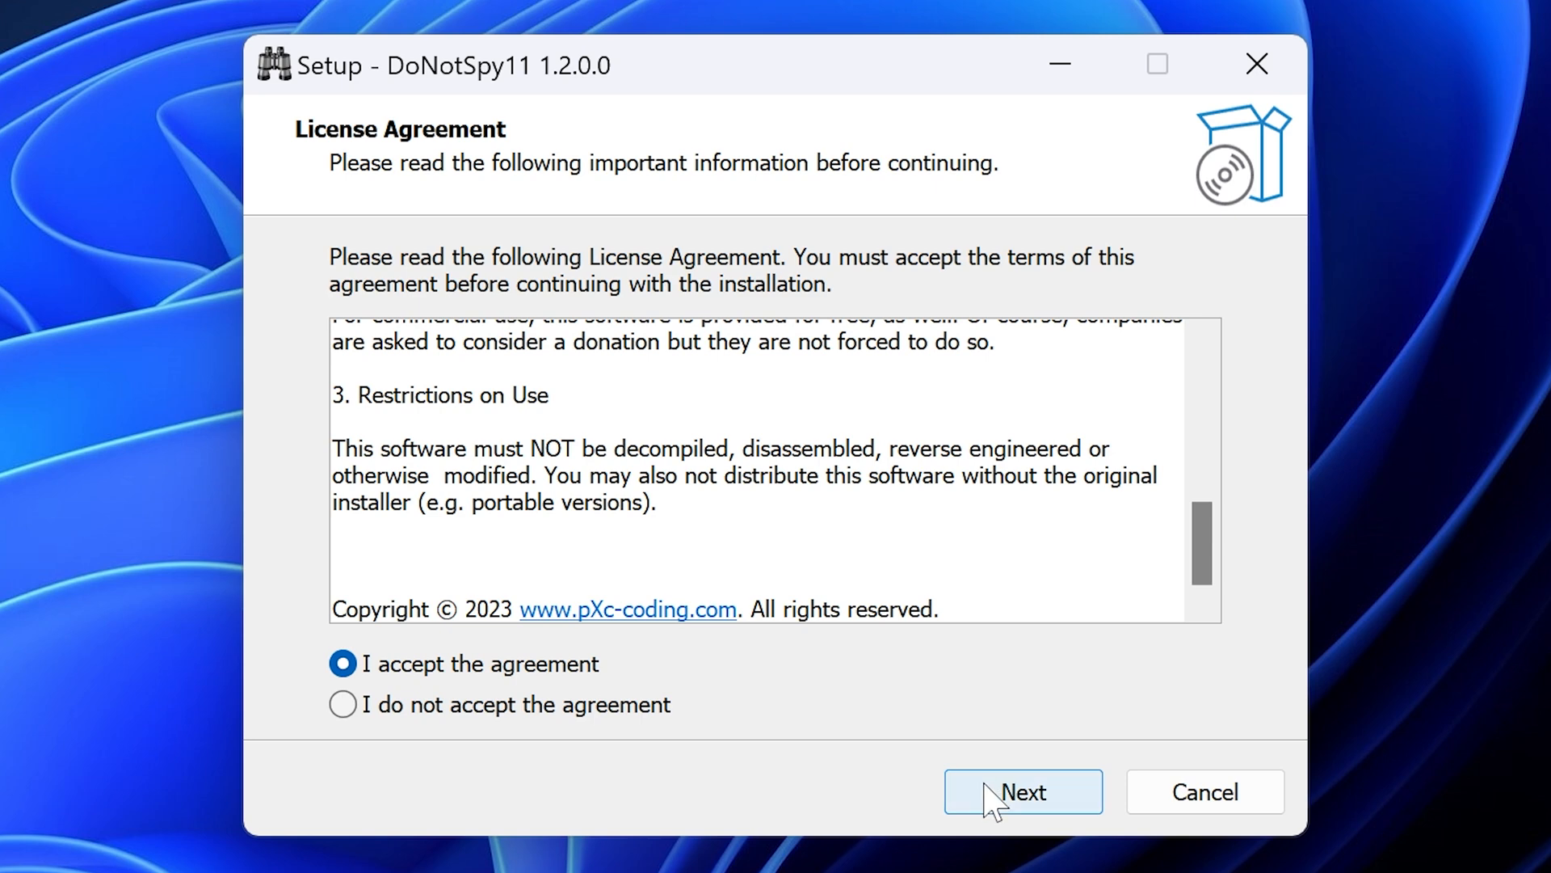
# Install DoNotSpy11 to the default Program Files folder keeping the desktop shortcut option
pyautogui.click(1021, 792)
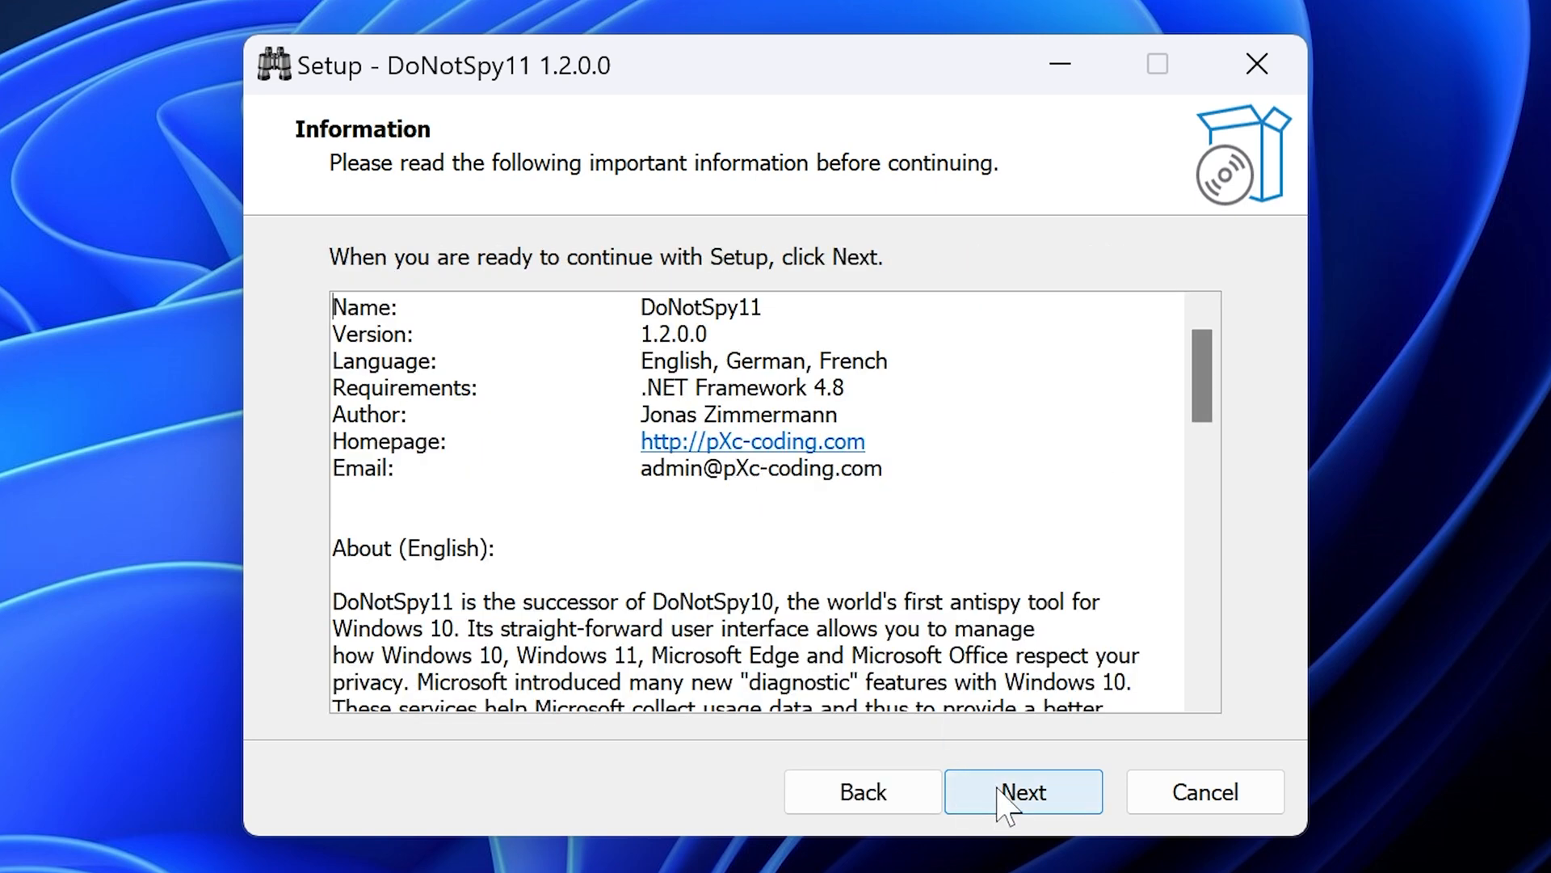
pyautogui.click(1023, 791)
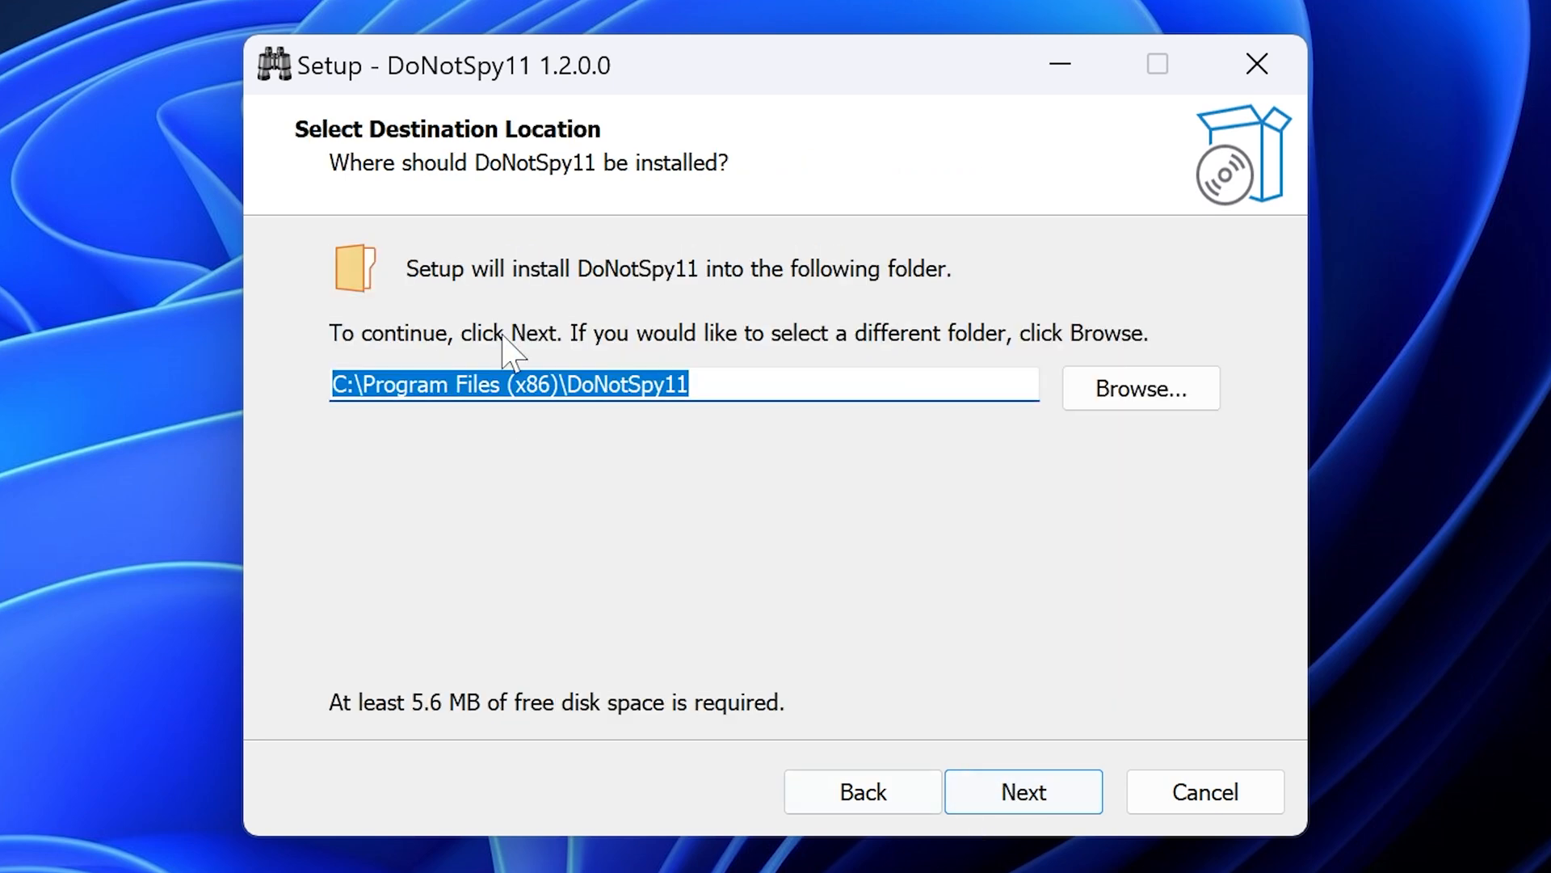
pyautogui.click(1023, 790)
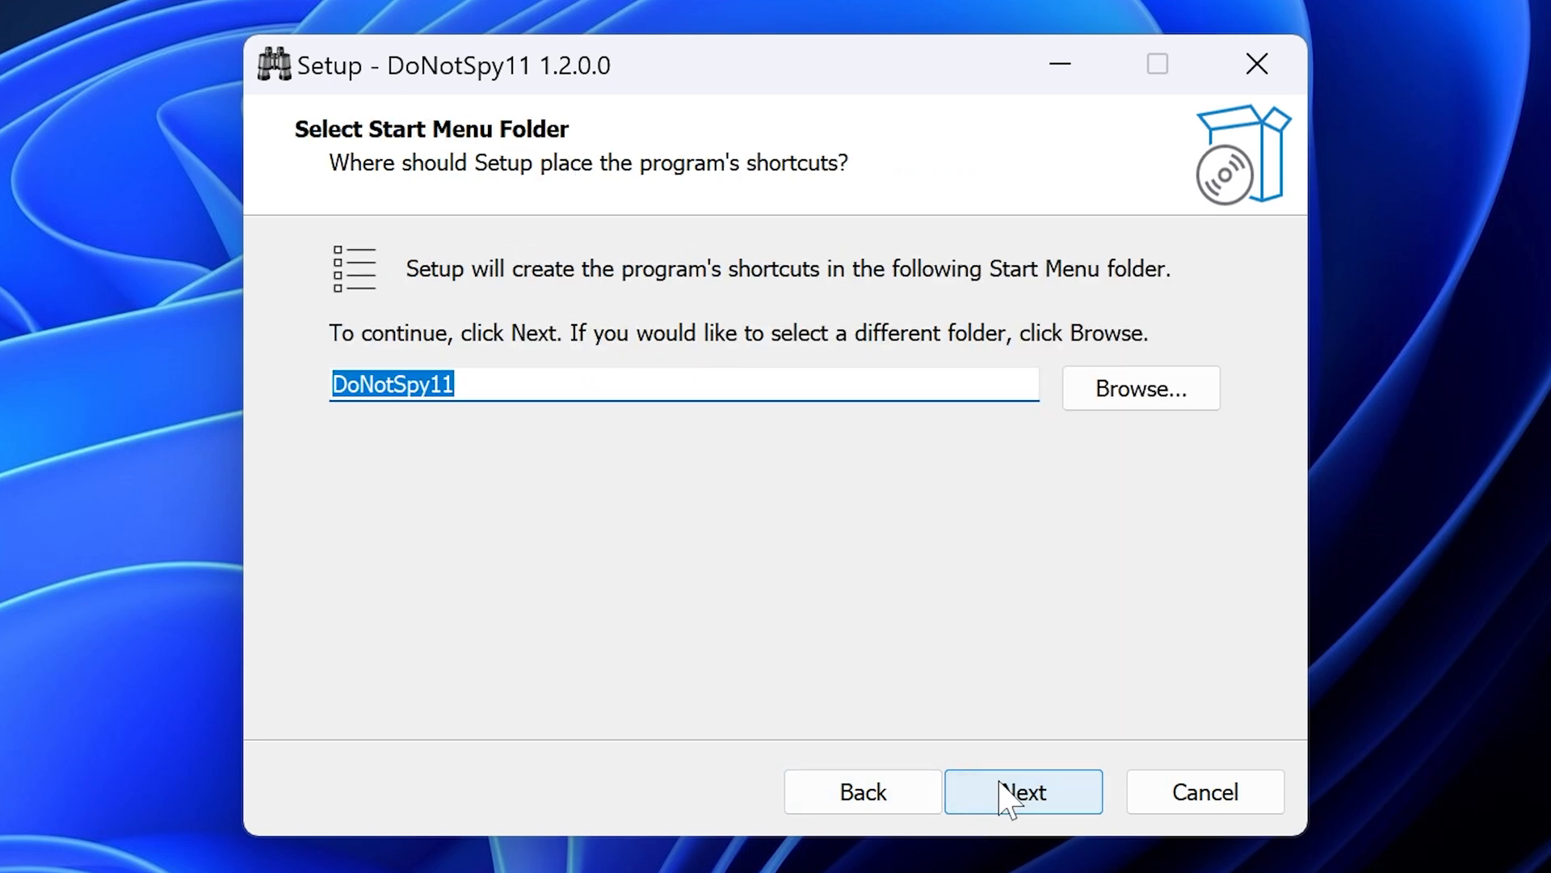
pyautogui.click(1021, 792)
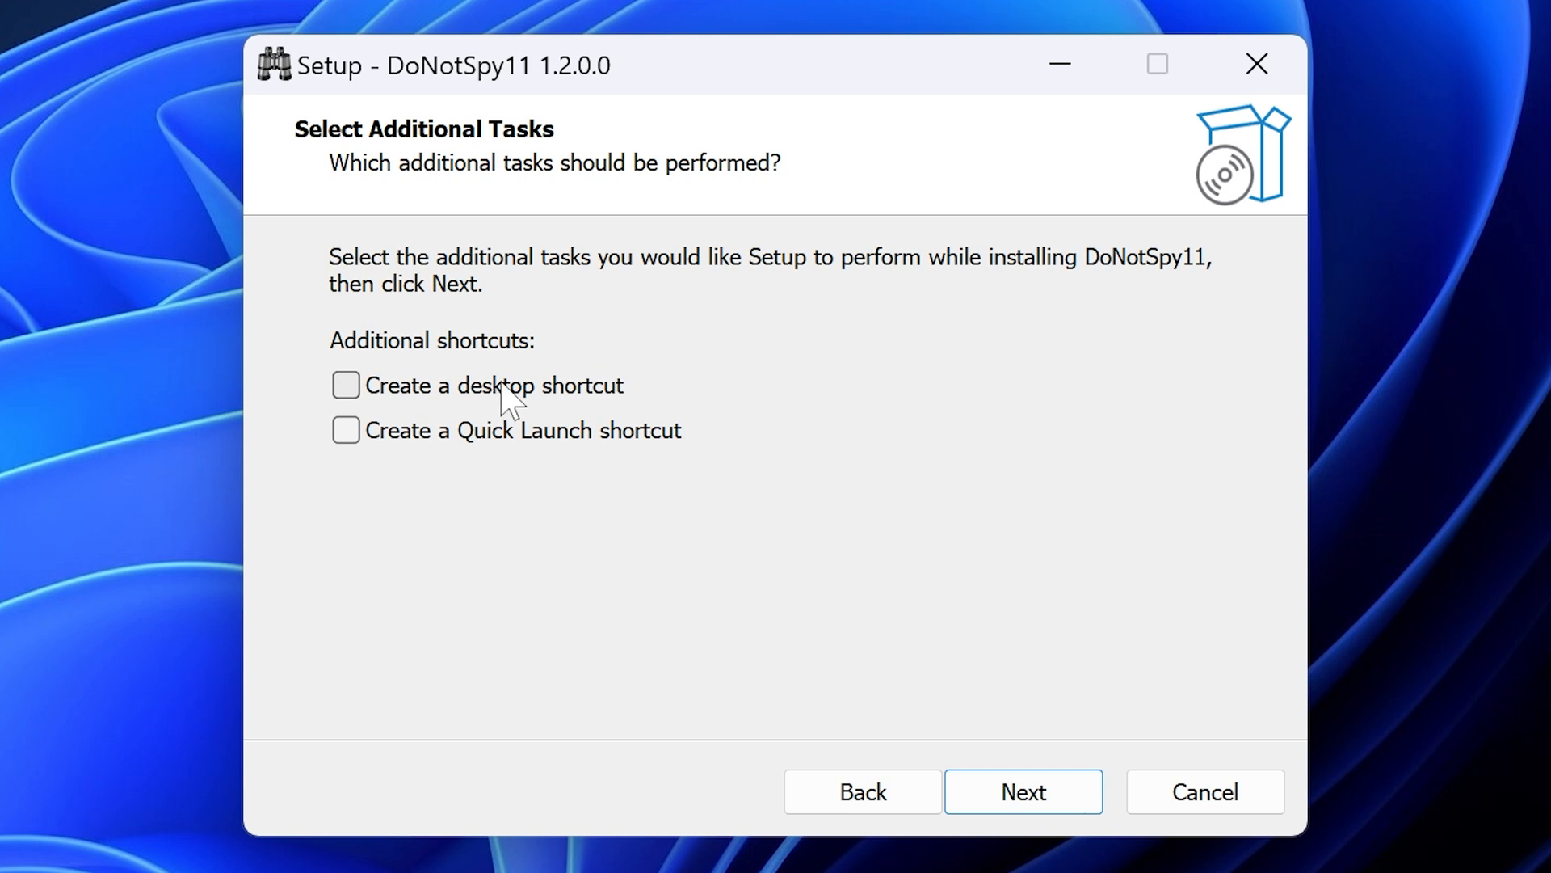
pyautogui.click(345, 385)
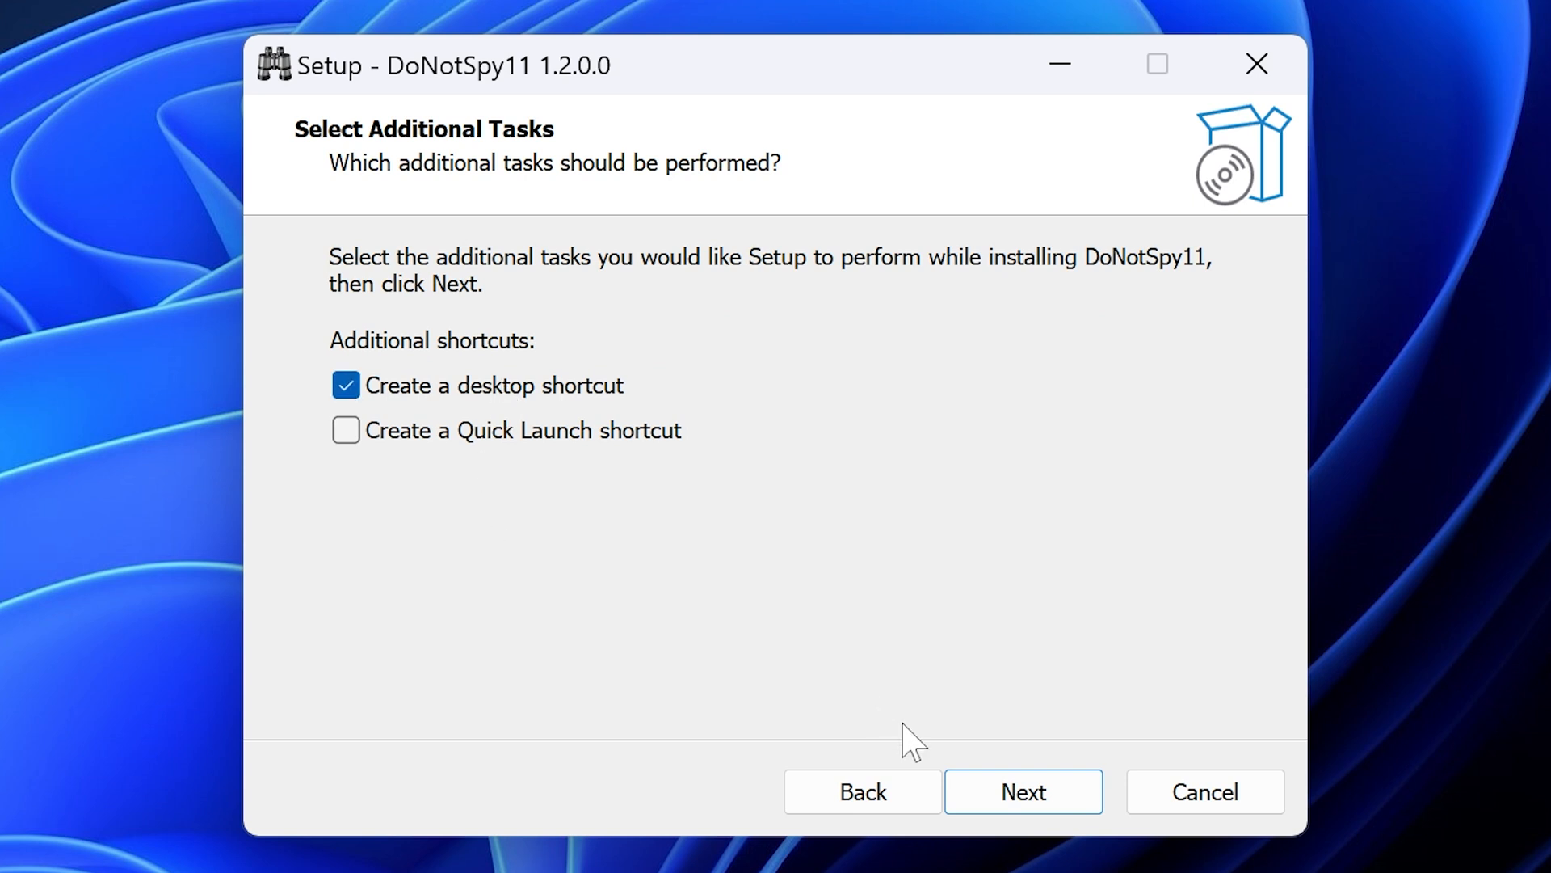
pyautogui.click(1023, 790)
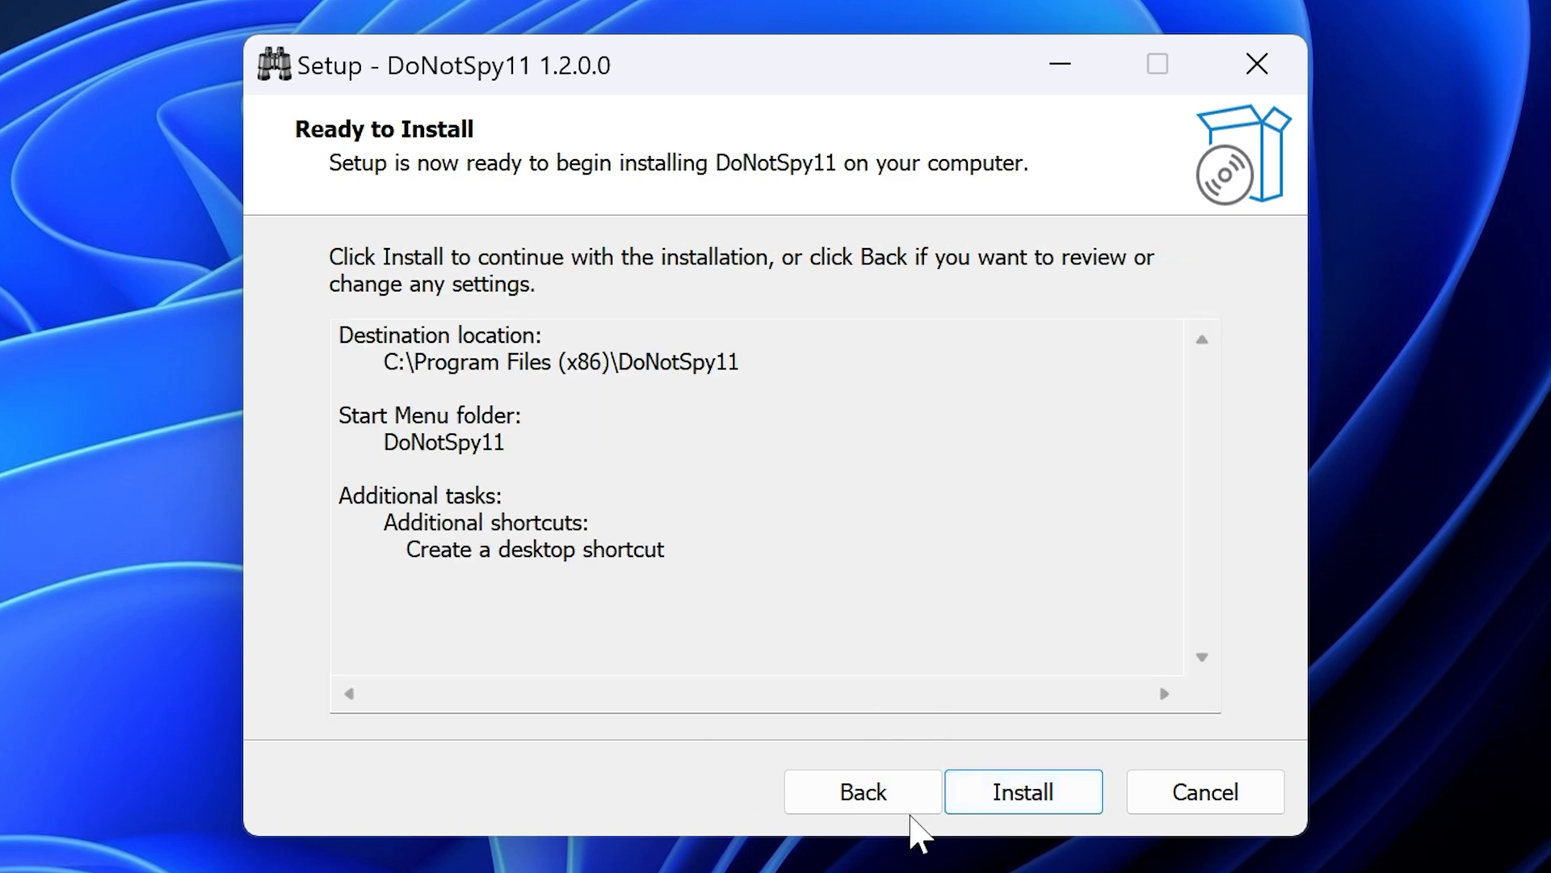
pyautogui.click(1023, 792)
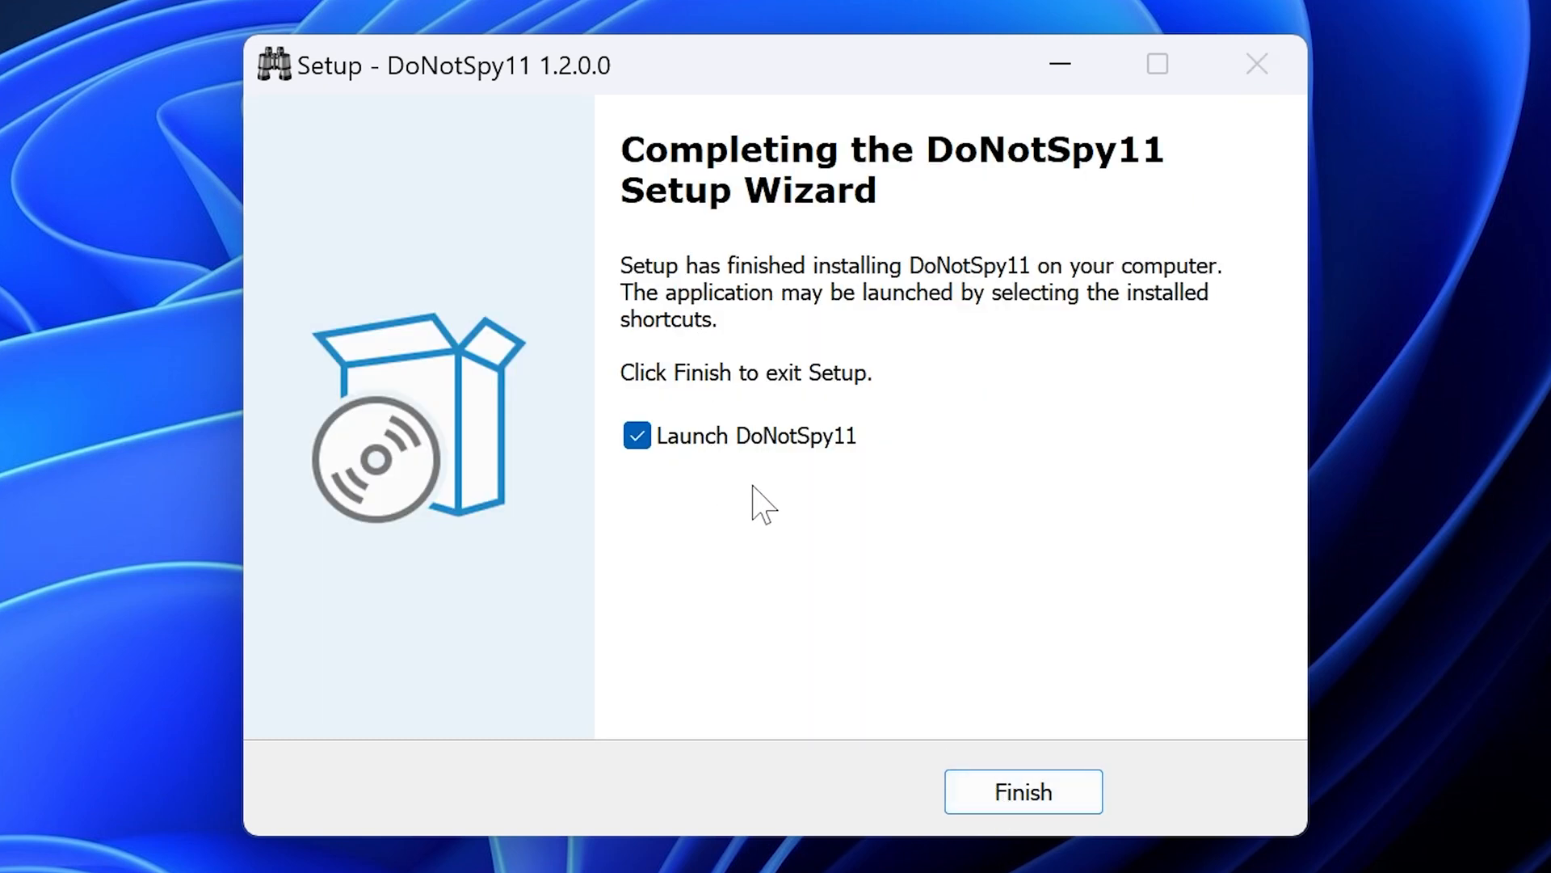
pyautogui.moveTo(871, 647)
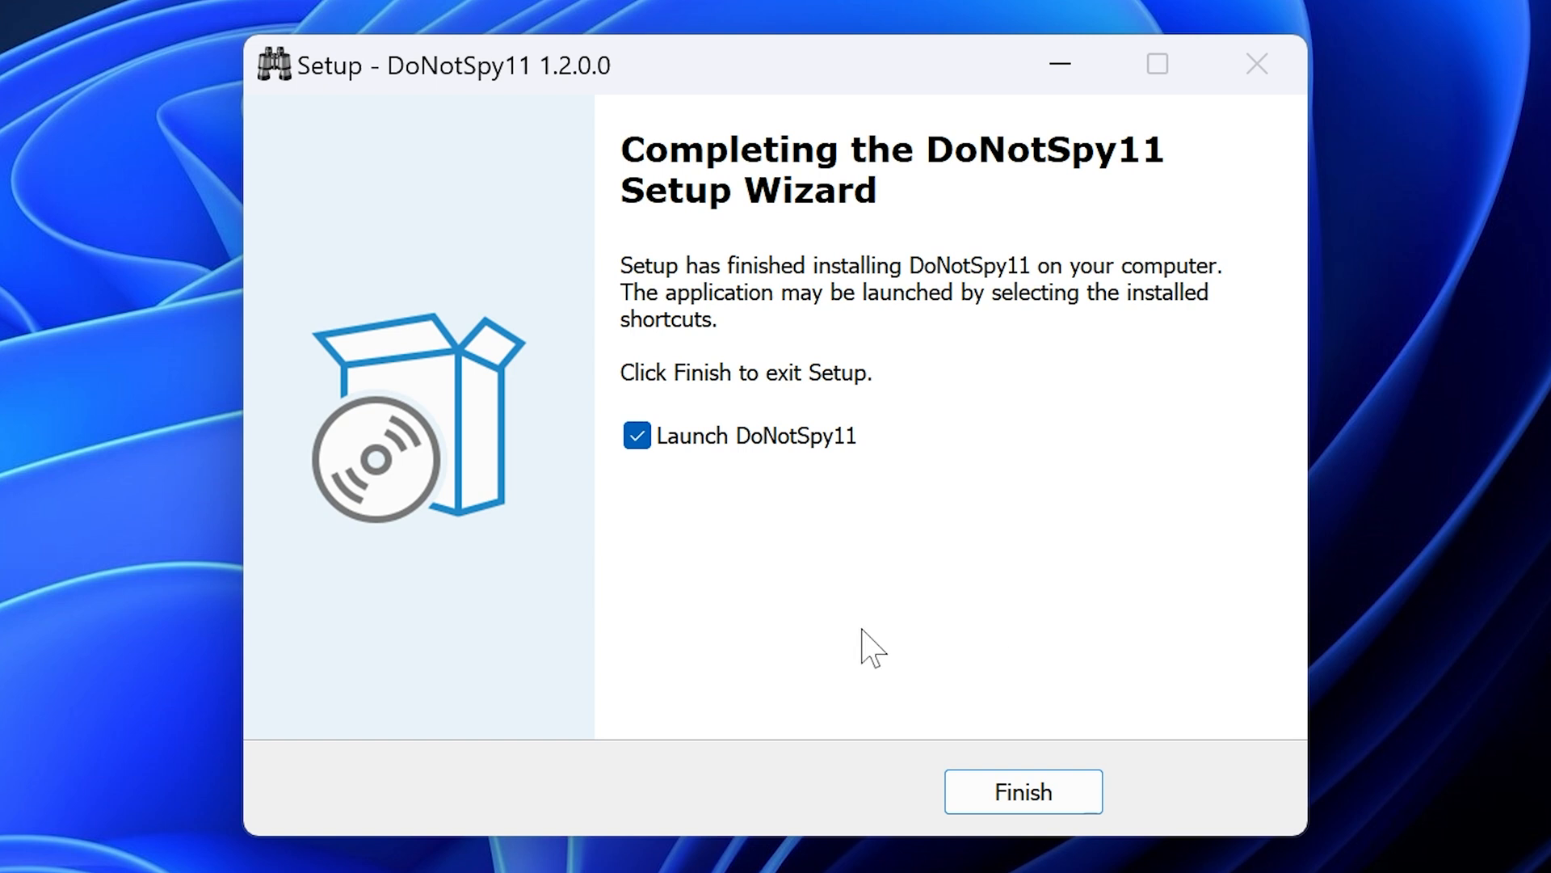
pyautogui.moveTo(777, 578)
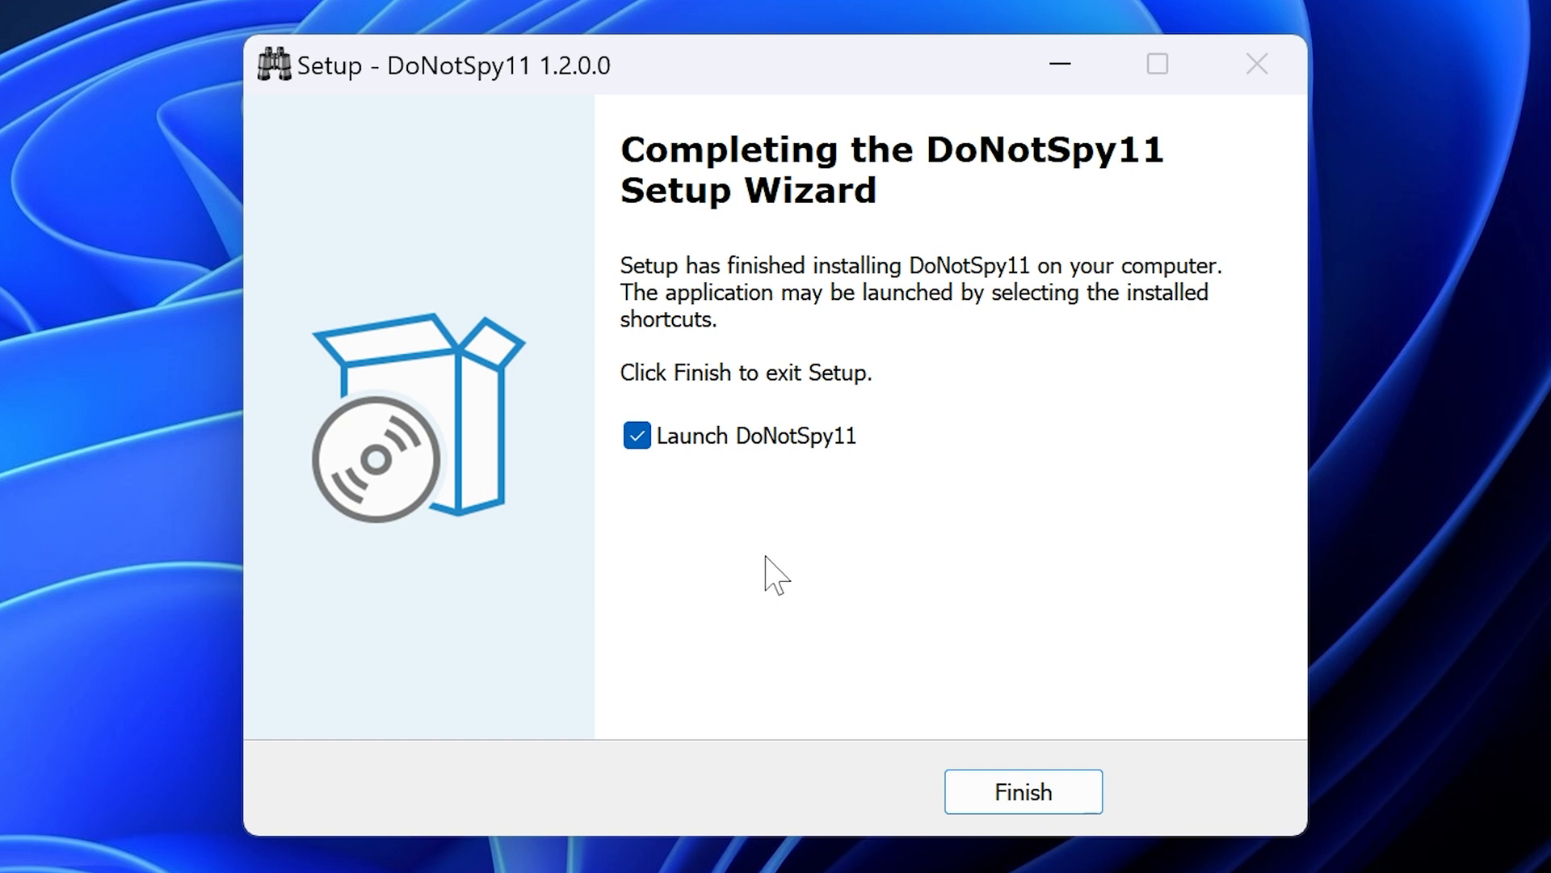
pyautogui.moveTo(698, 603)
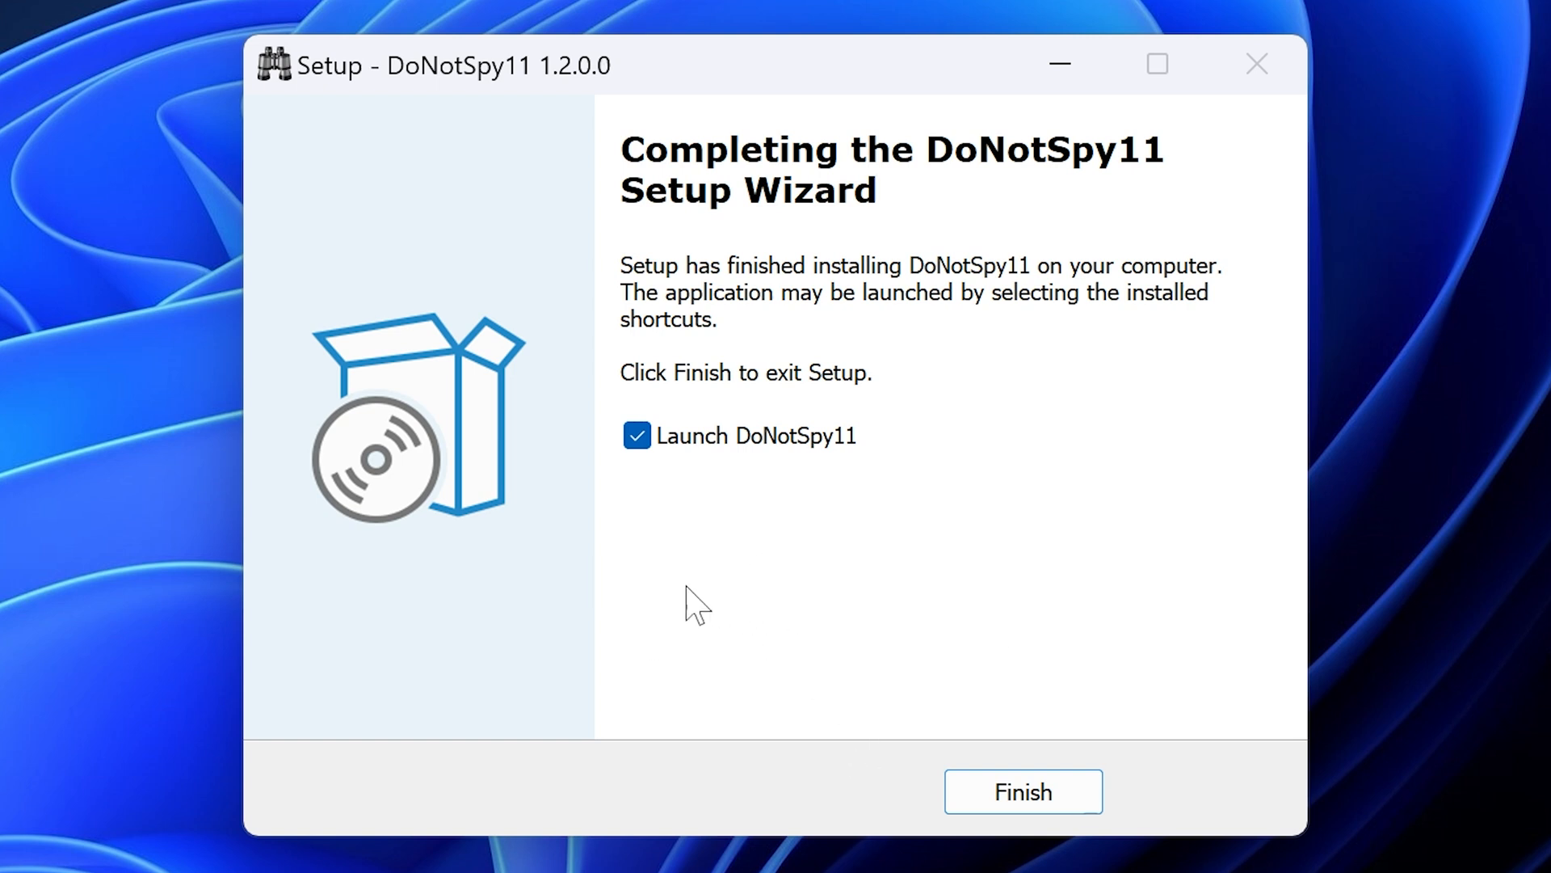
pyautogui.moveTo(740, 473)
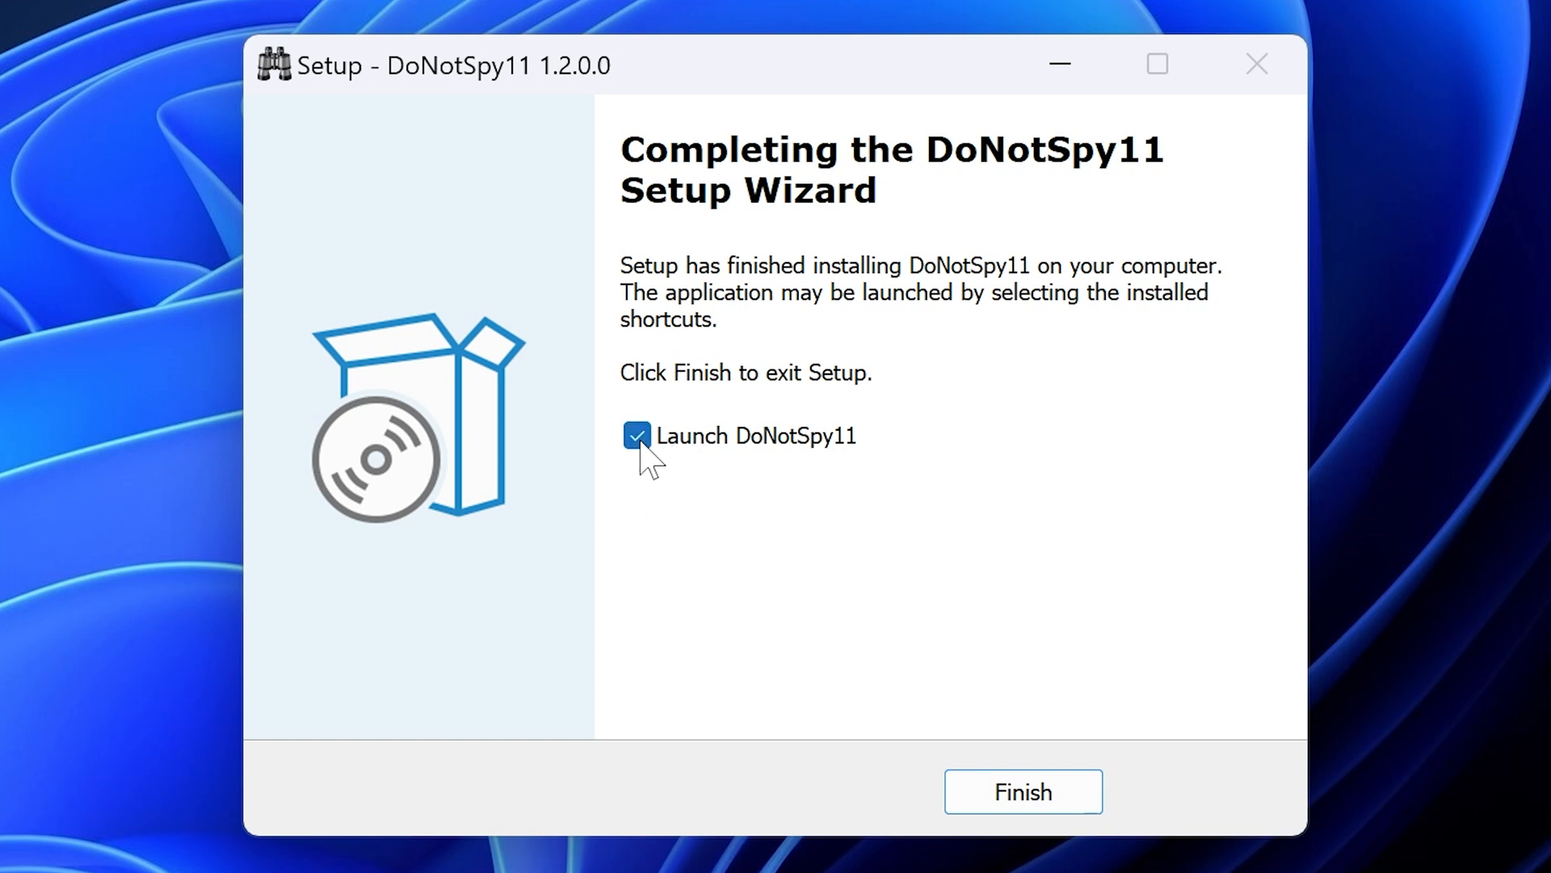
# Finish setup with 'Launch DoNotSpy11' checked so the program starts
pyautogui.click(1021, 790)
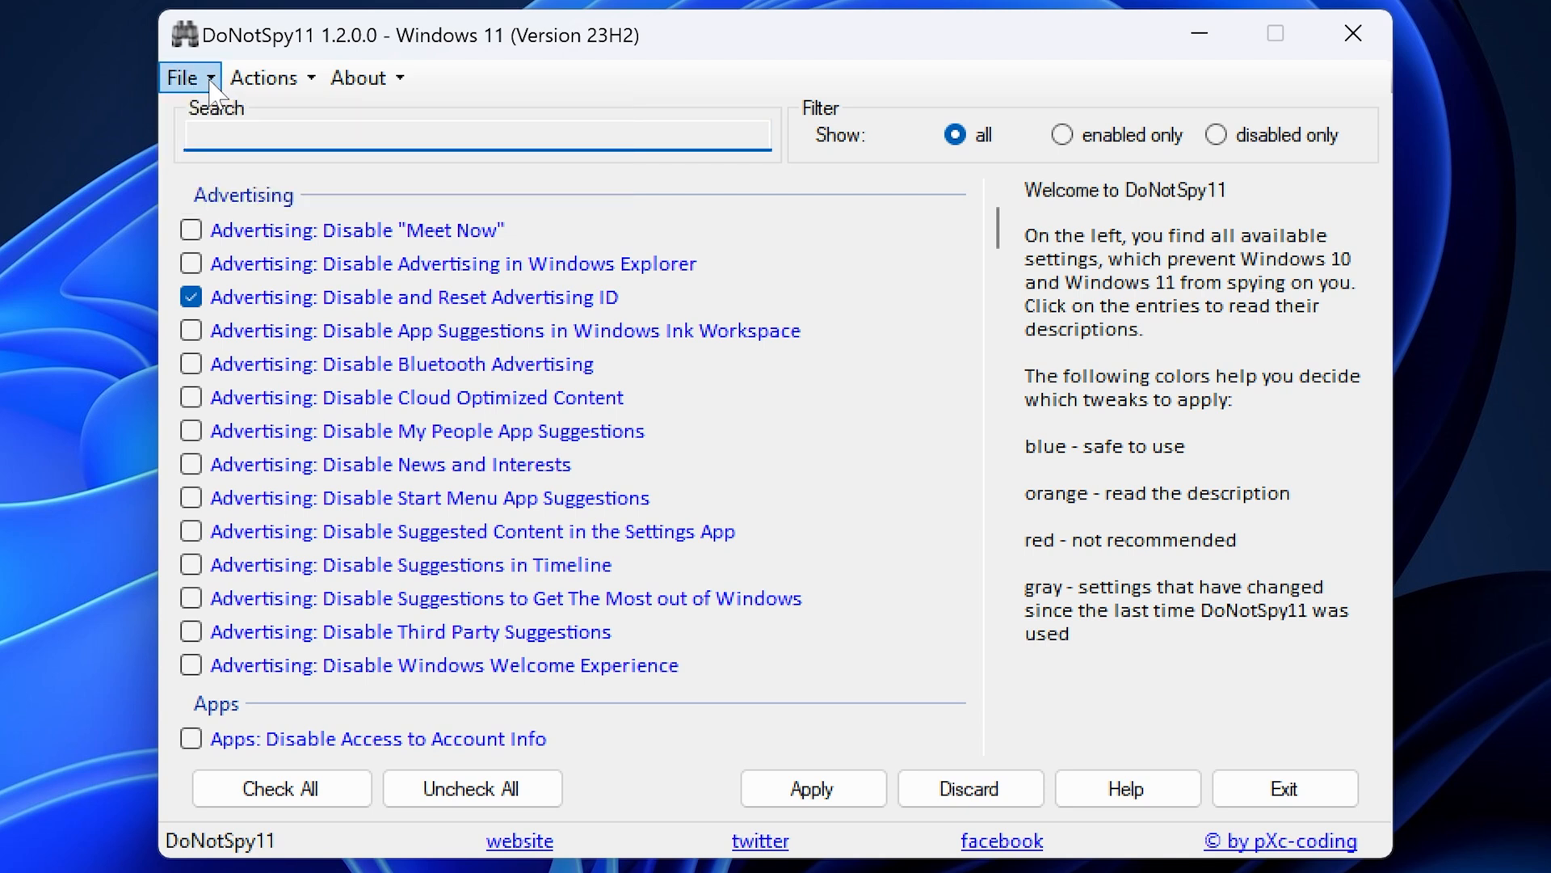
# Browse the File and Actions menus and create a system restore point
pyautogui.click(188, 78)
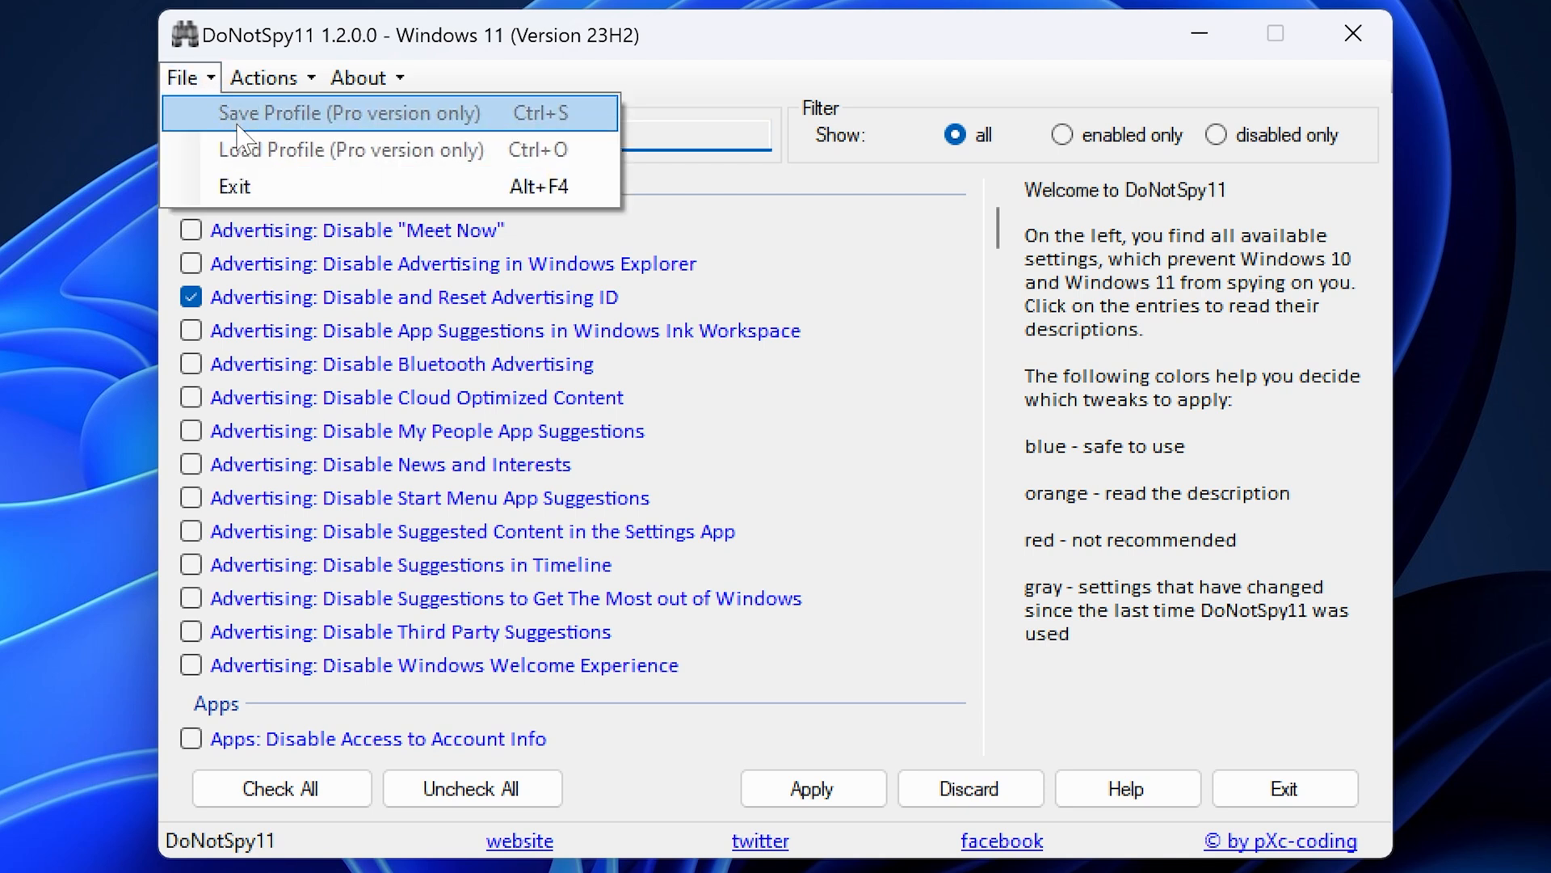
pyautogui.click(263, 78)
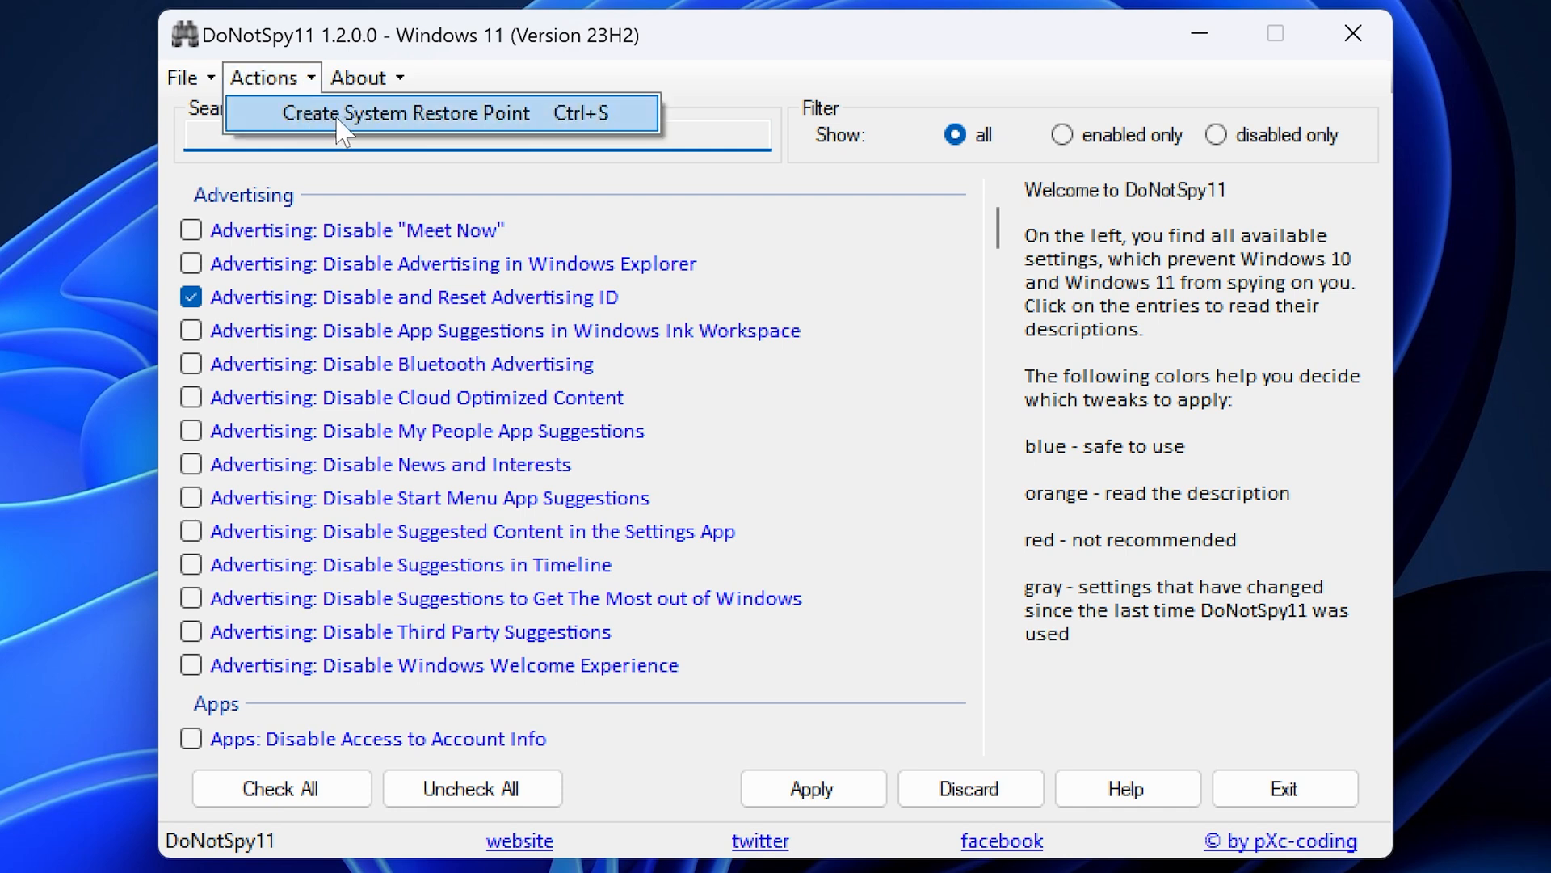
pyautogui.moveTo(369, 134)
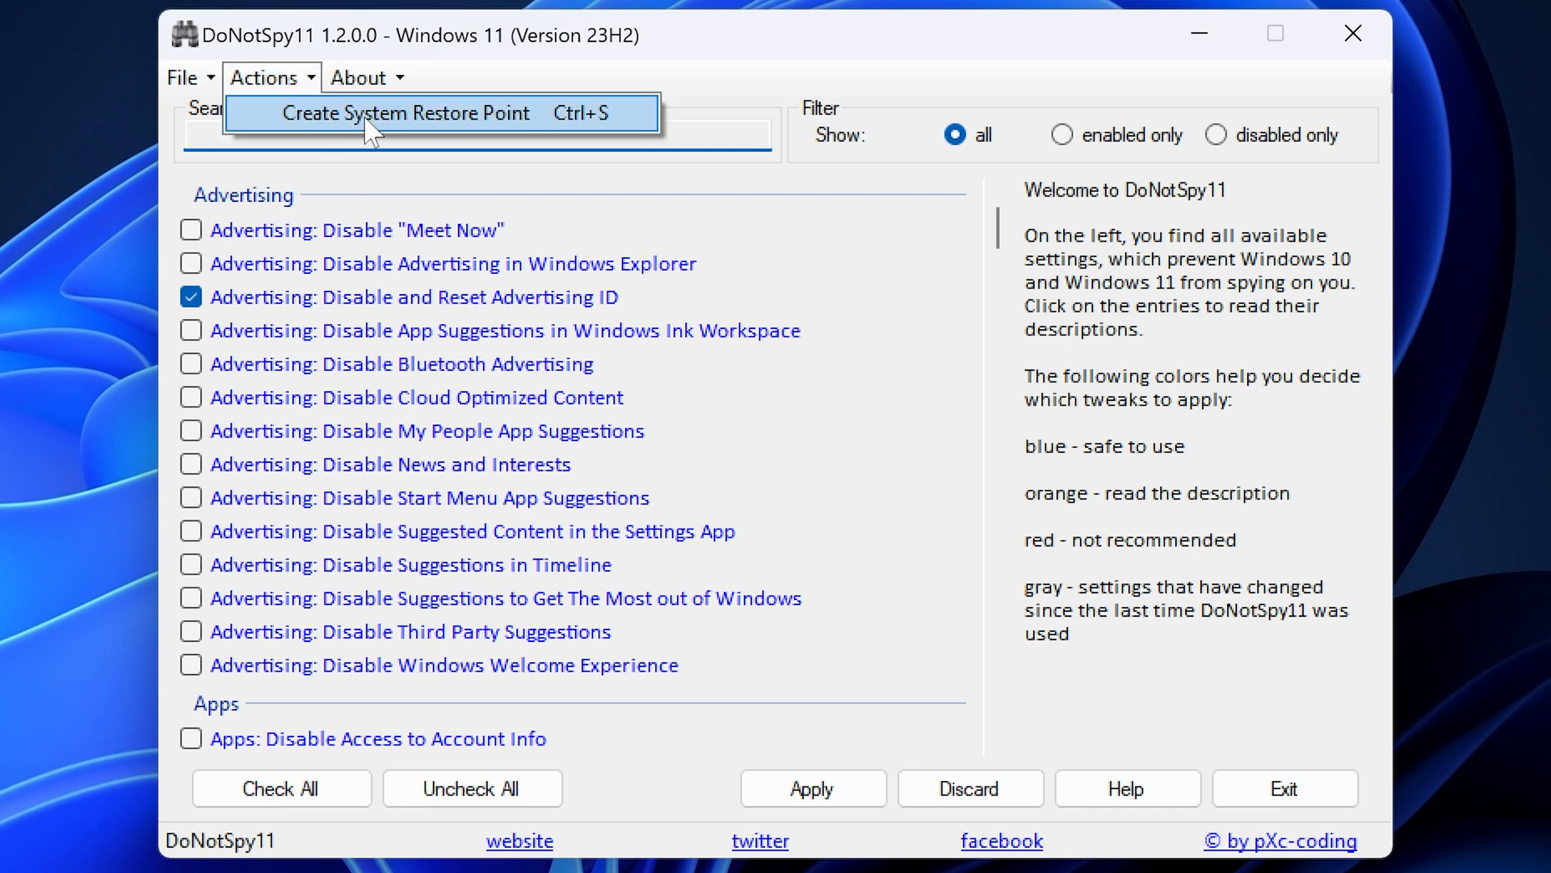
pyautogui.click(359, 78)
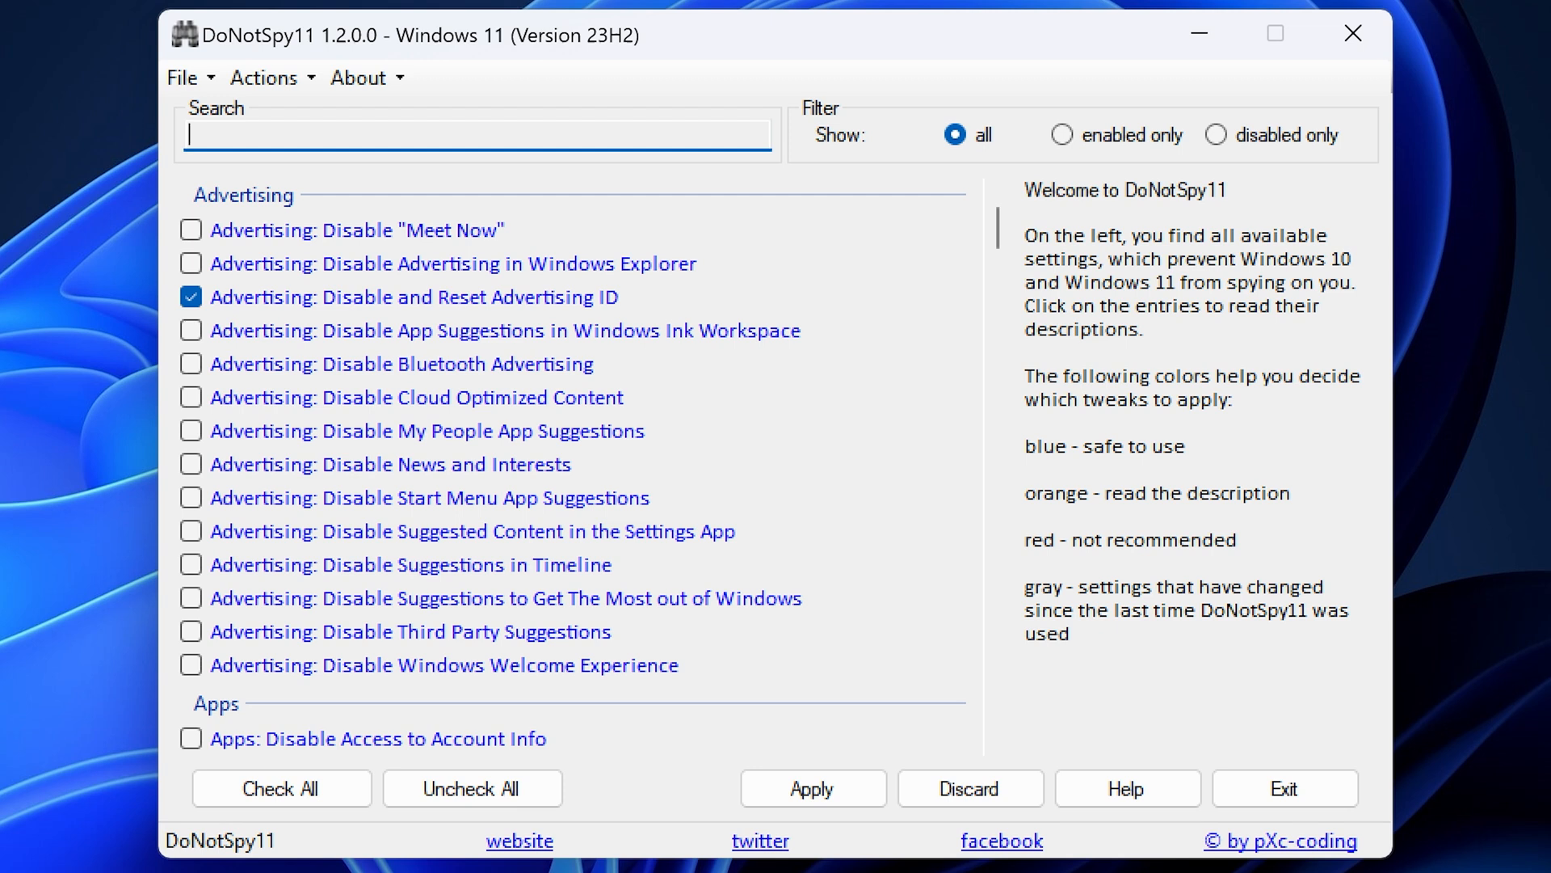
pyautogui.moveTo(349, 249)
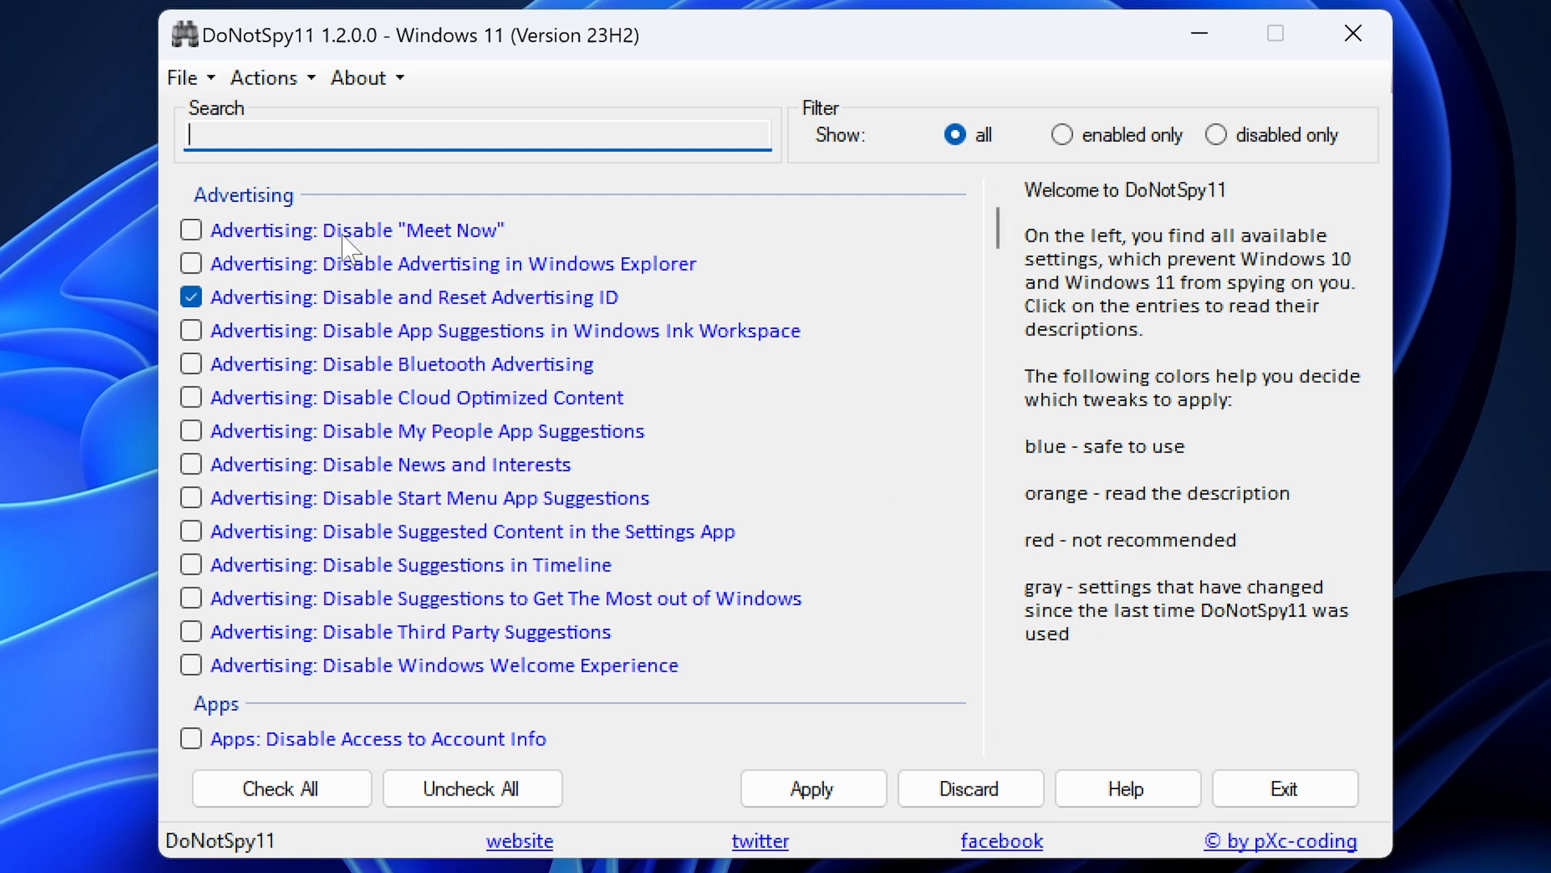
pyautogui.click(451, 264)
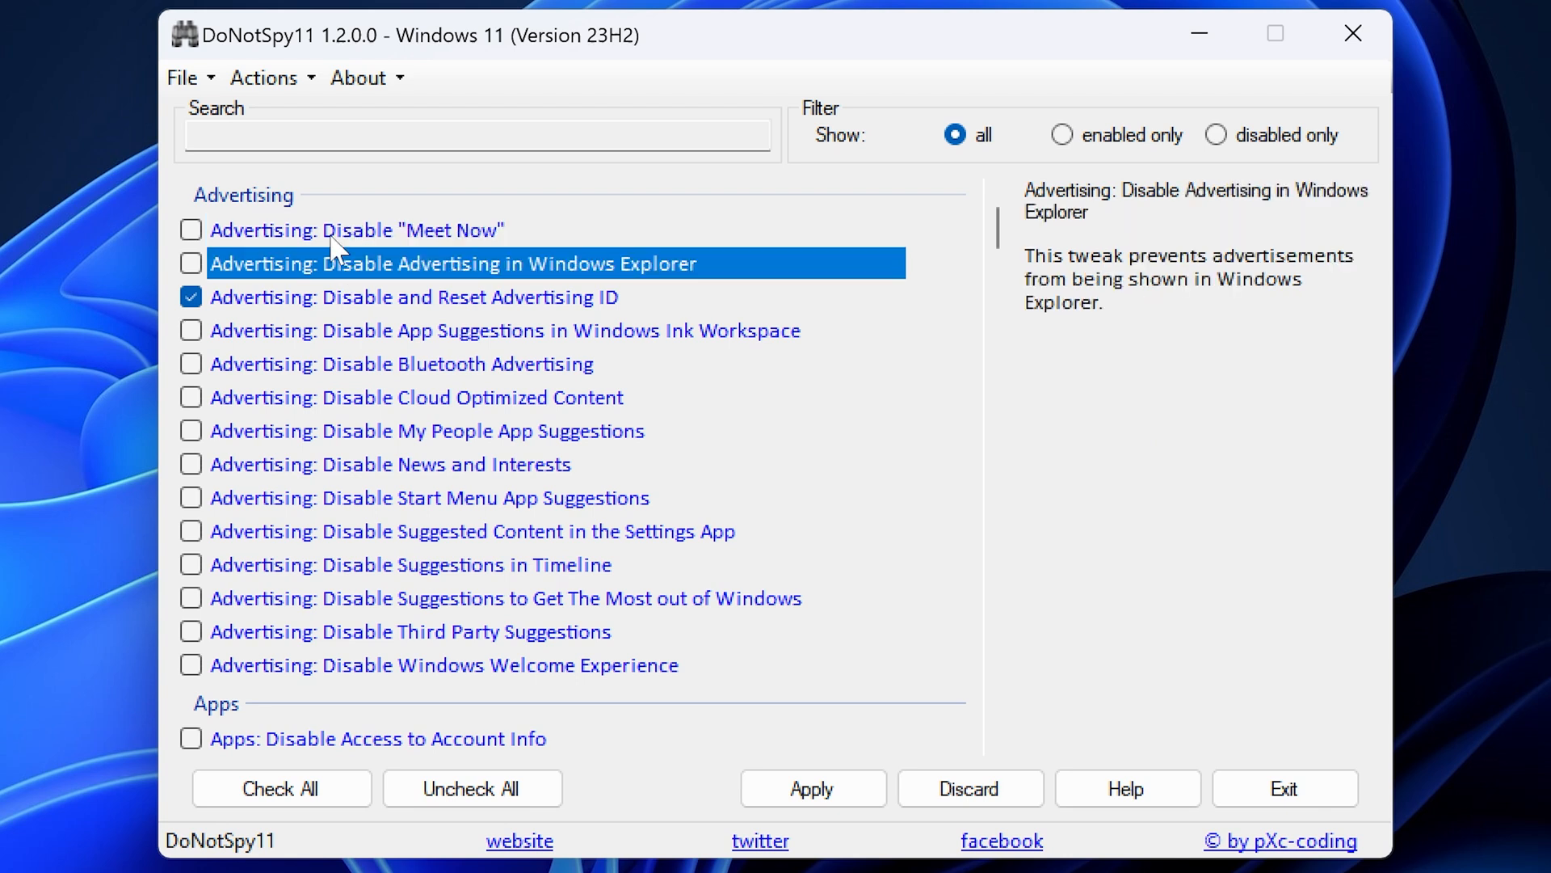
pyautogui.click(355, 229)
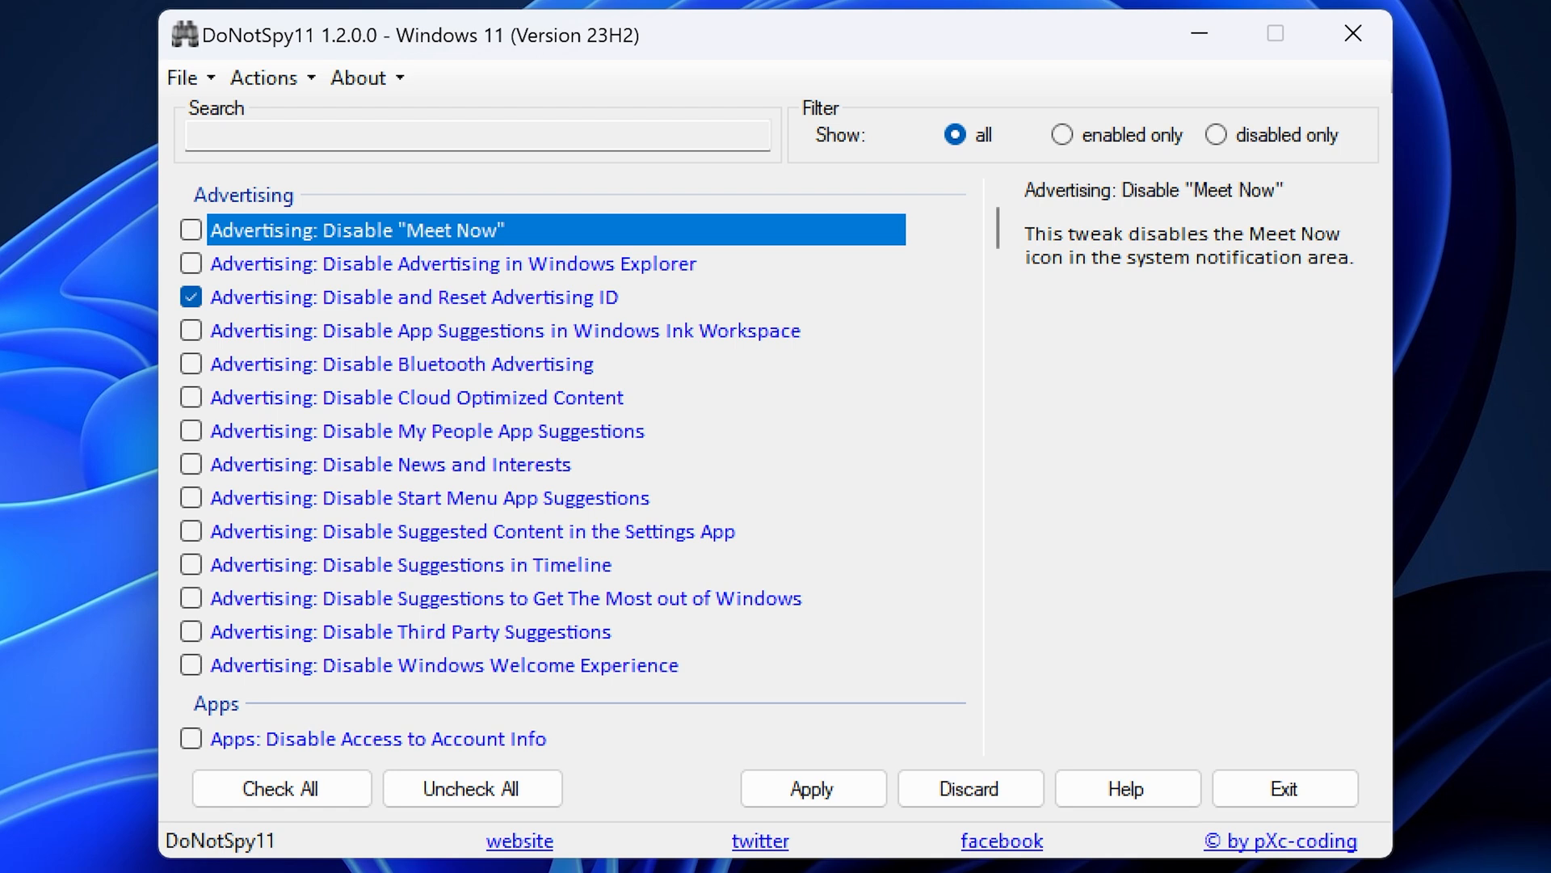
pyautogui.moveTo(313, 279)
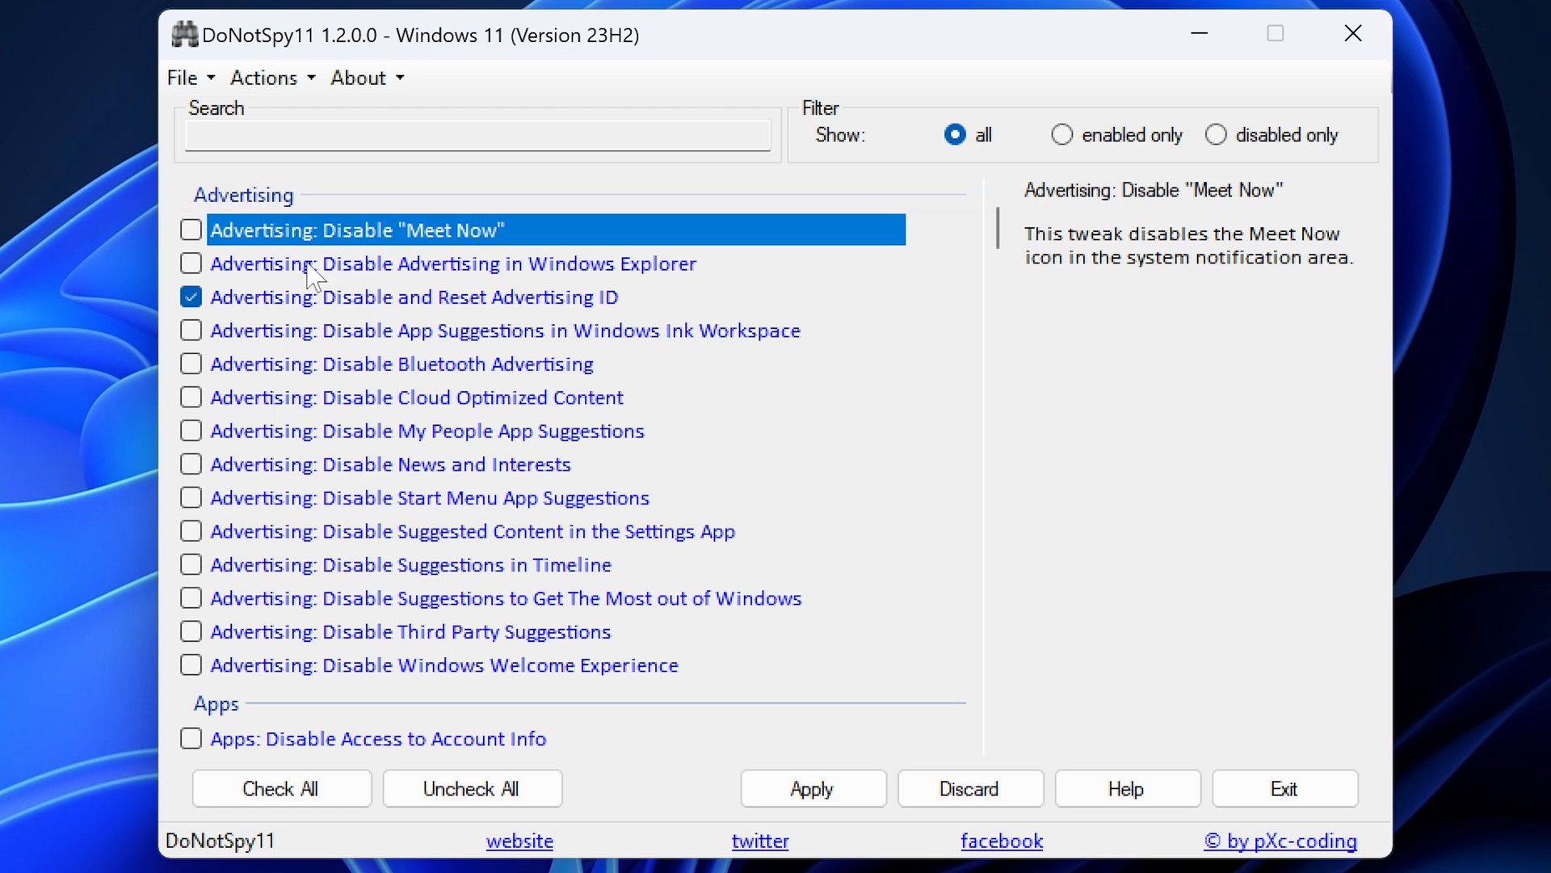
pyautogui.moveTo(218, 234)
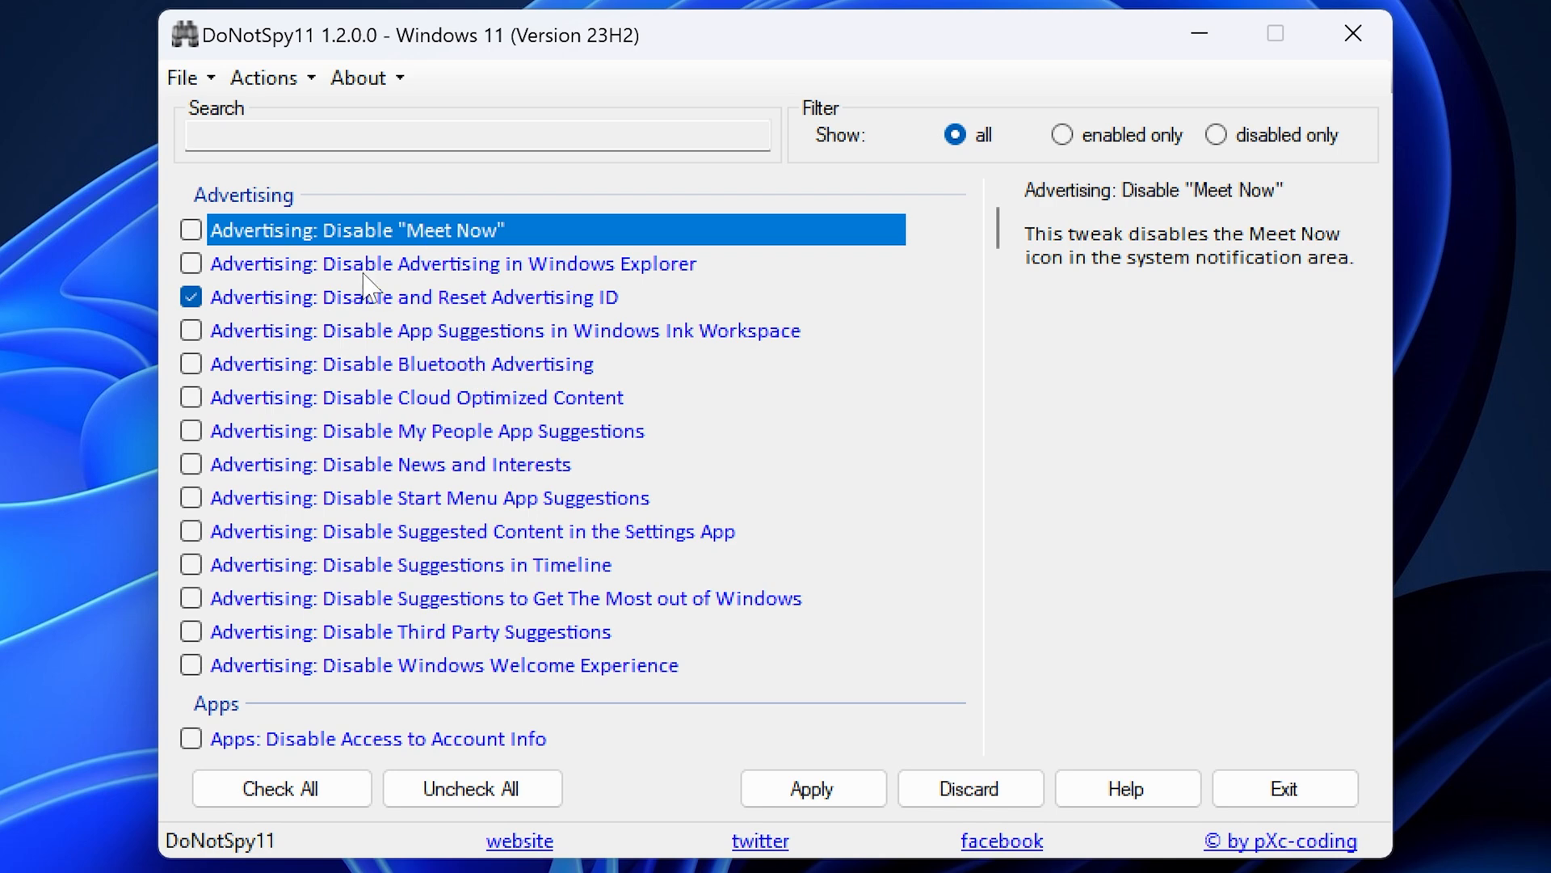
pyautogui.moveTo(346, 386)
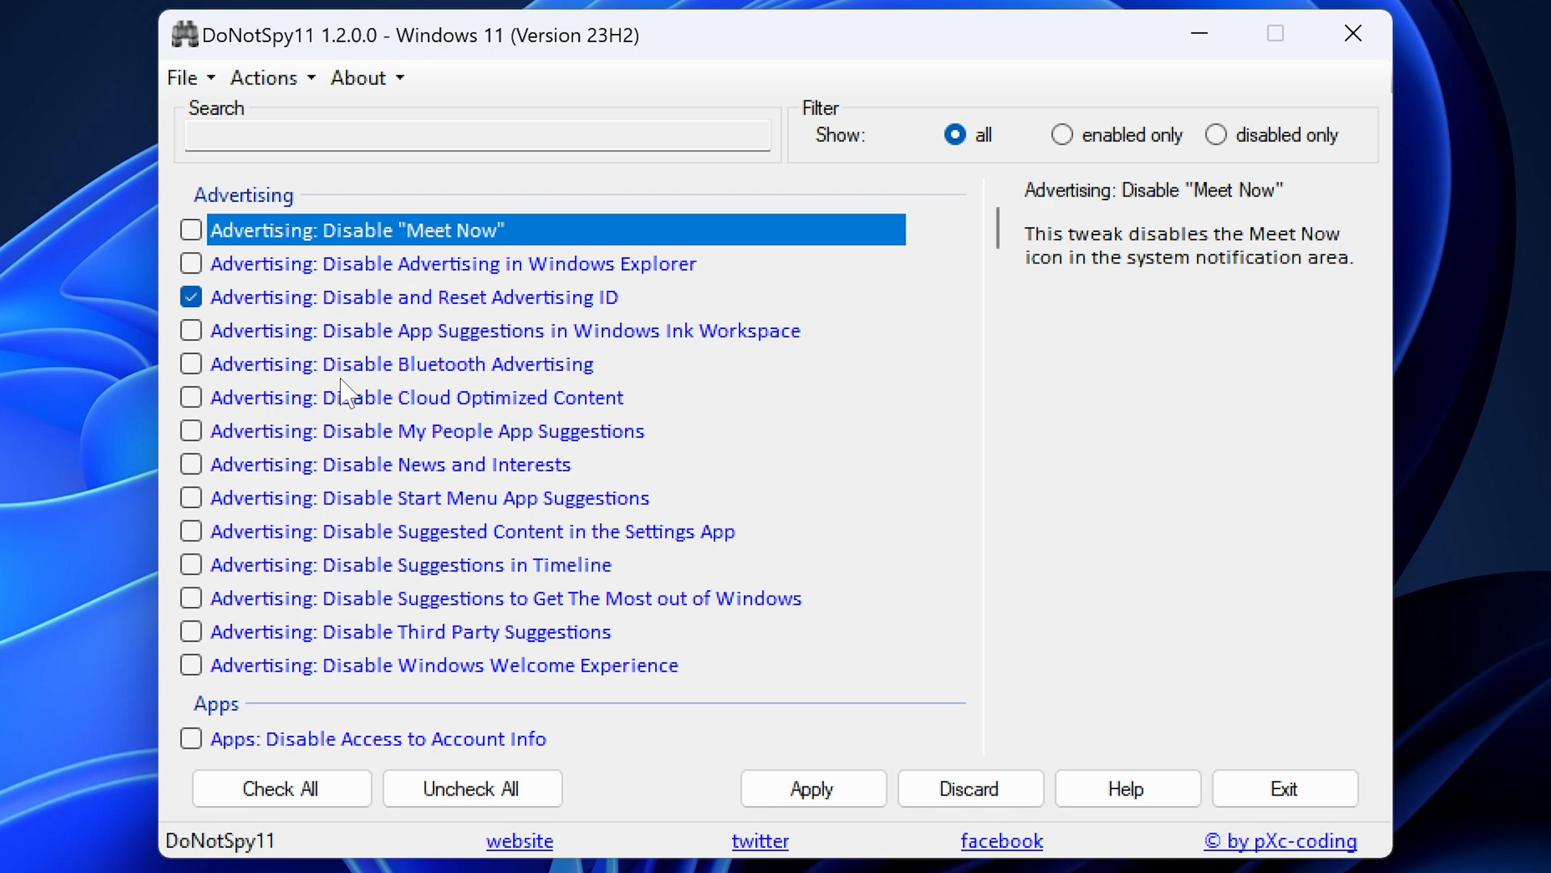
pyautogui.scroll(-3)
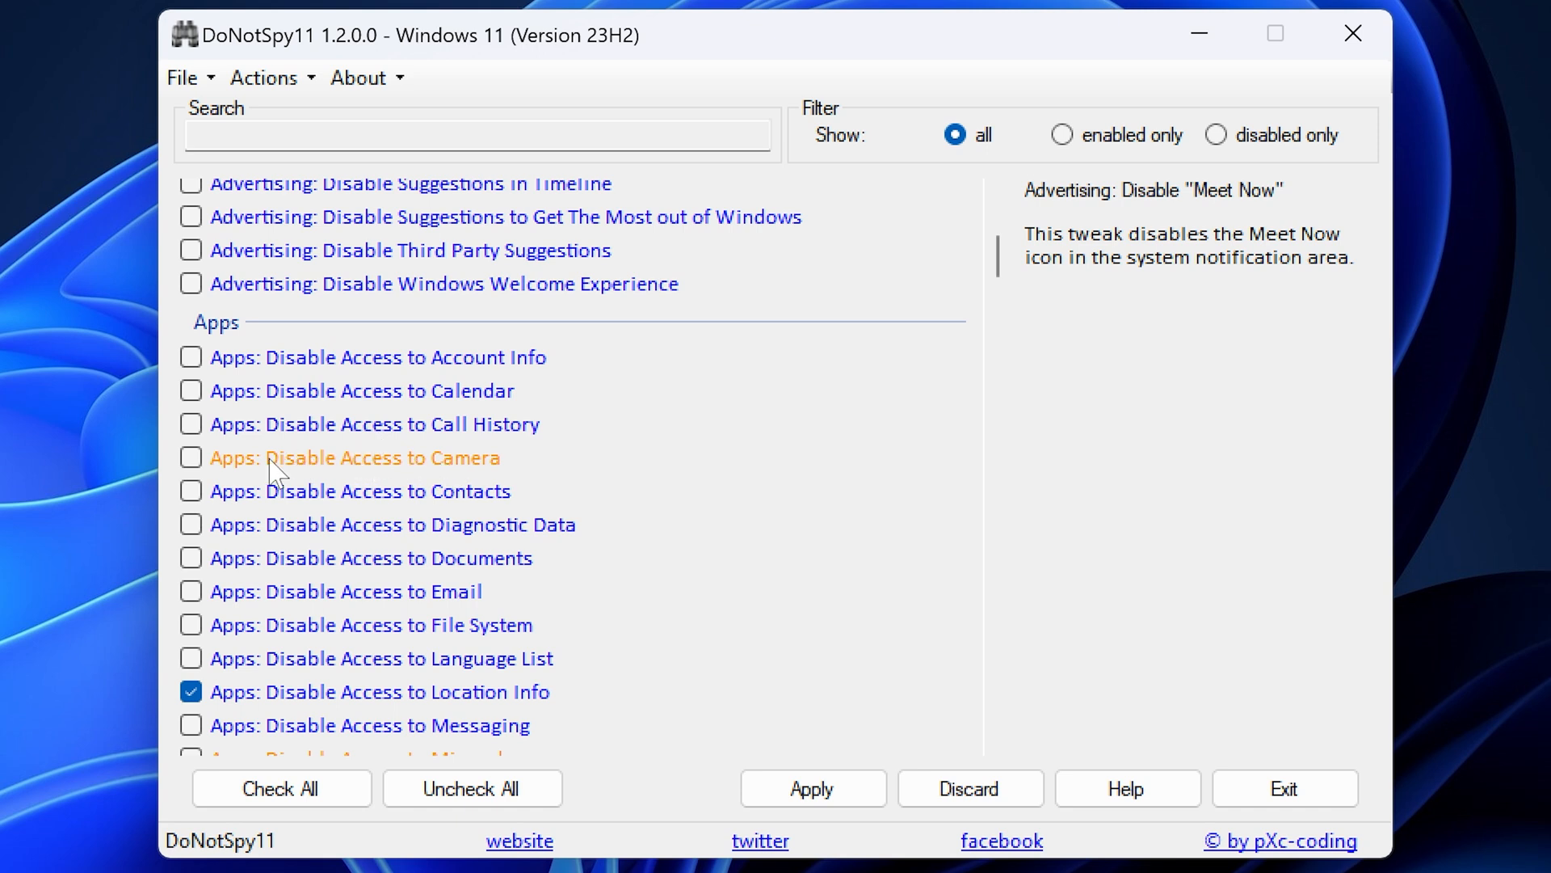
pyautogui.moveTo(419, 478)
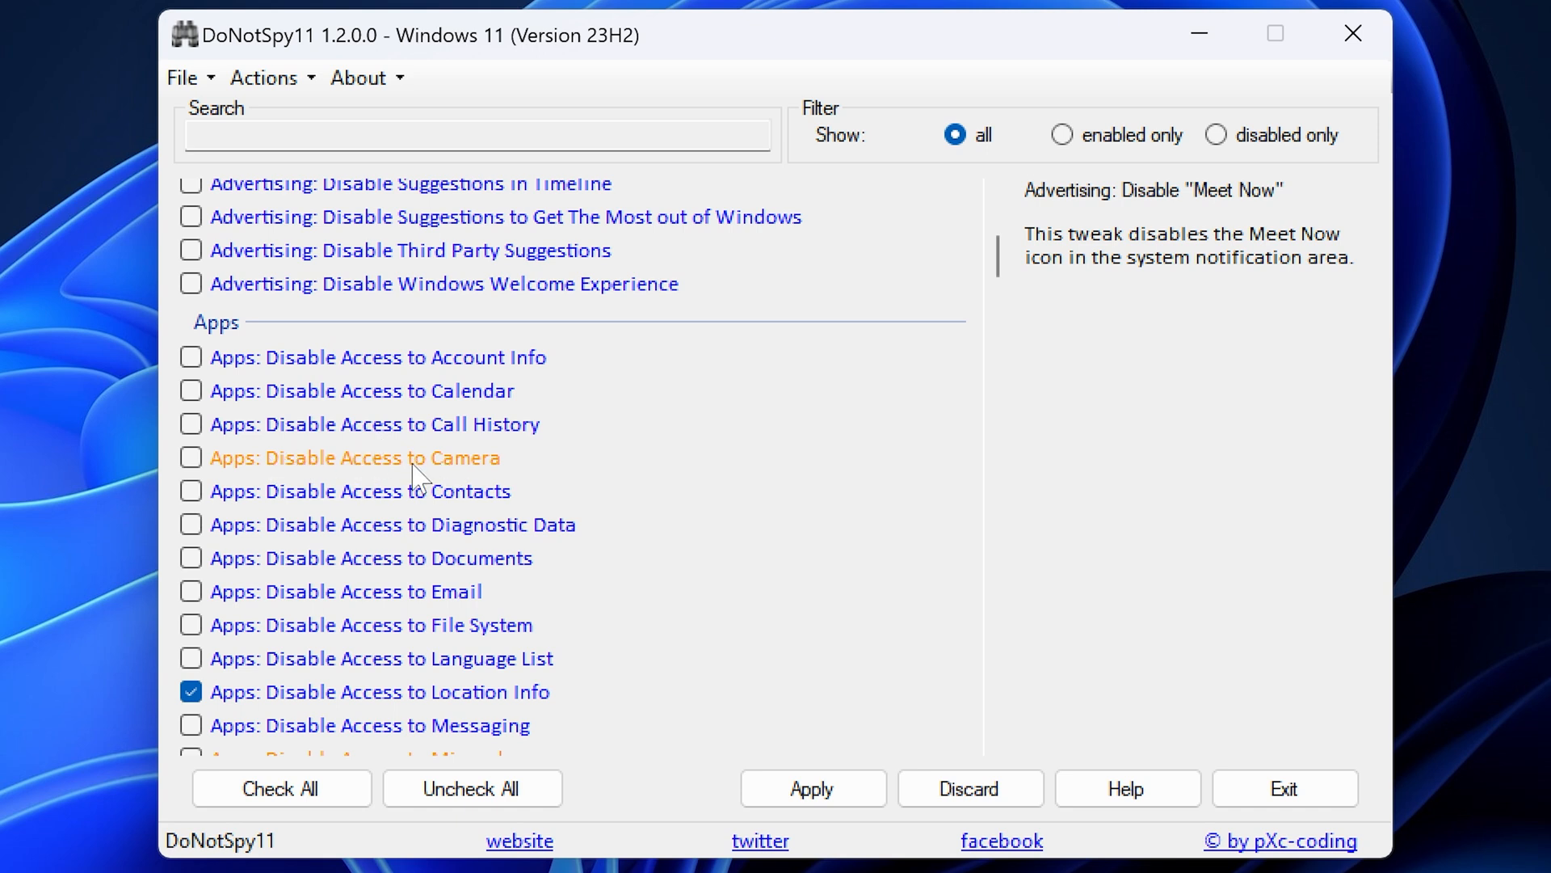
pyautogui.moveTo(413, 475)
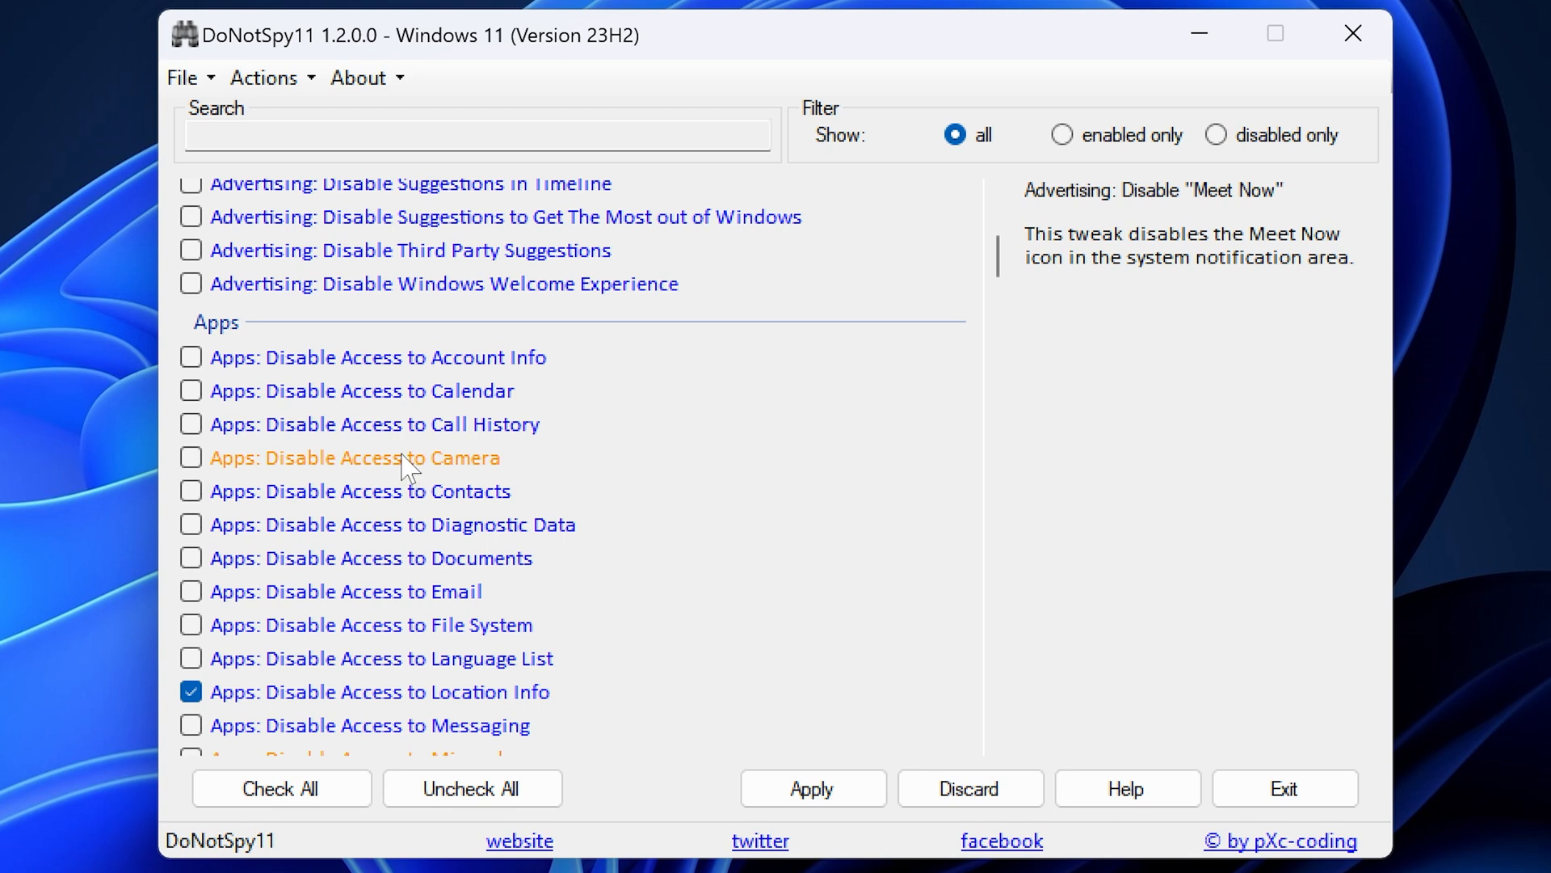
pyautogui.moveTo(294, 478)
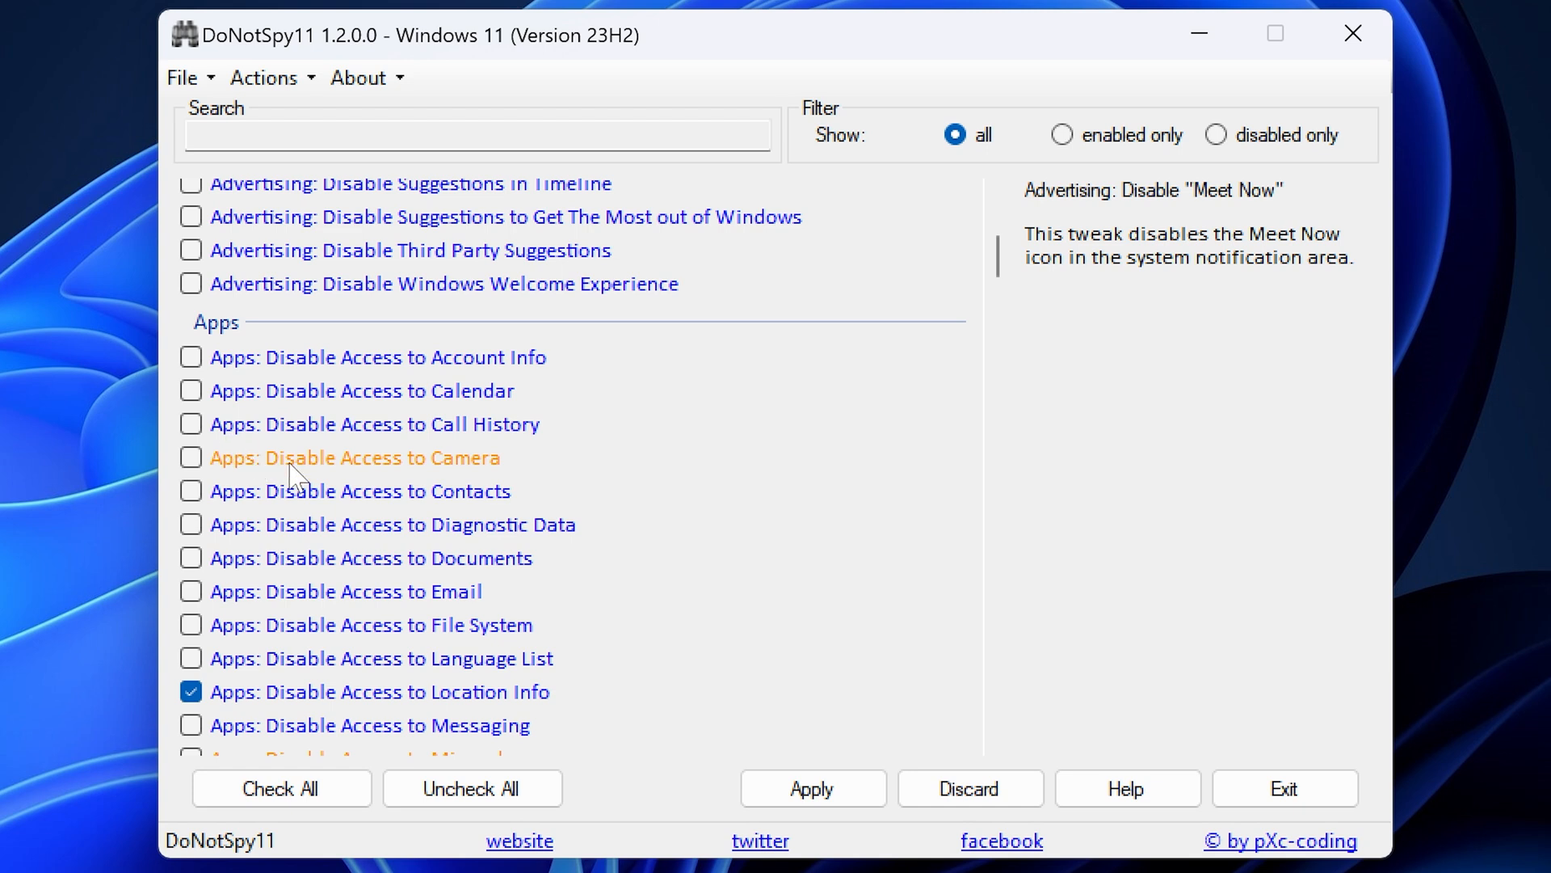
pyautogui.moveTo(478, 475)
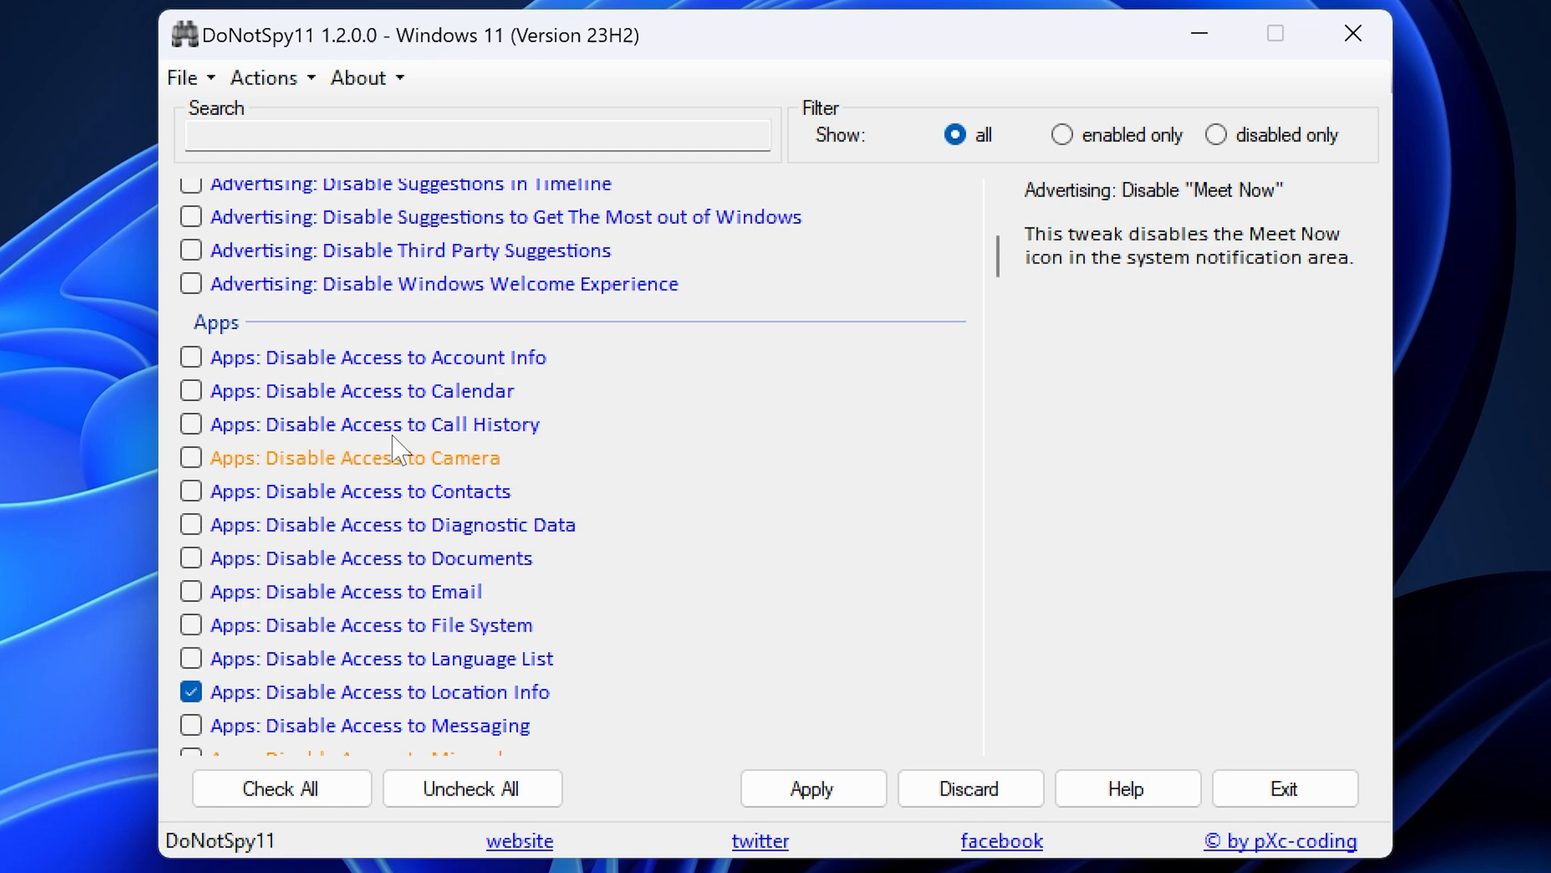
pyautogui.moveTo(425, 474)
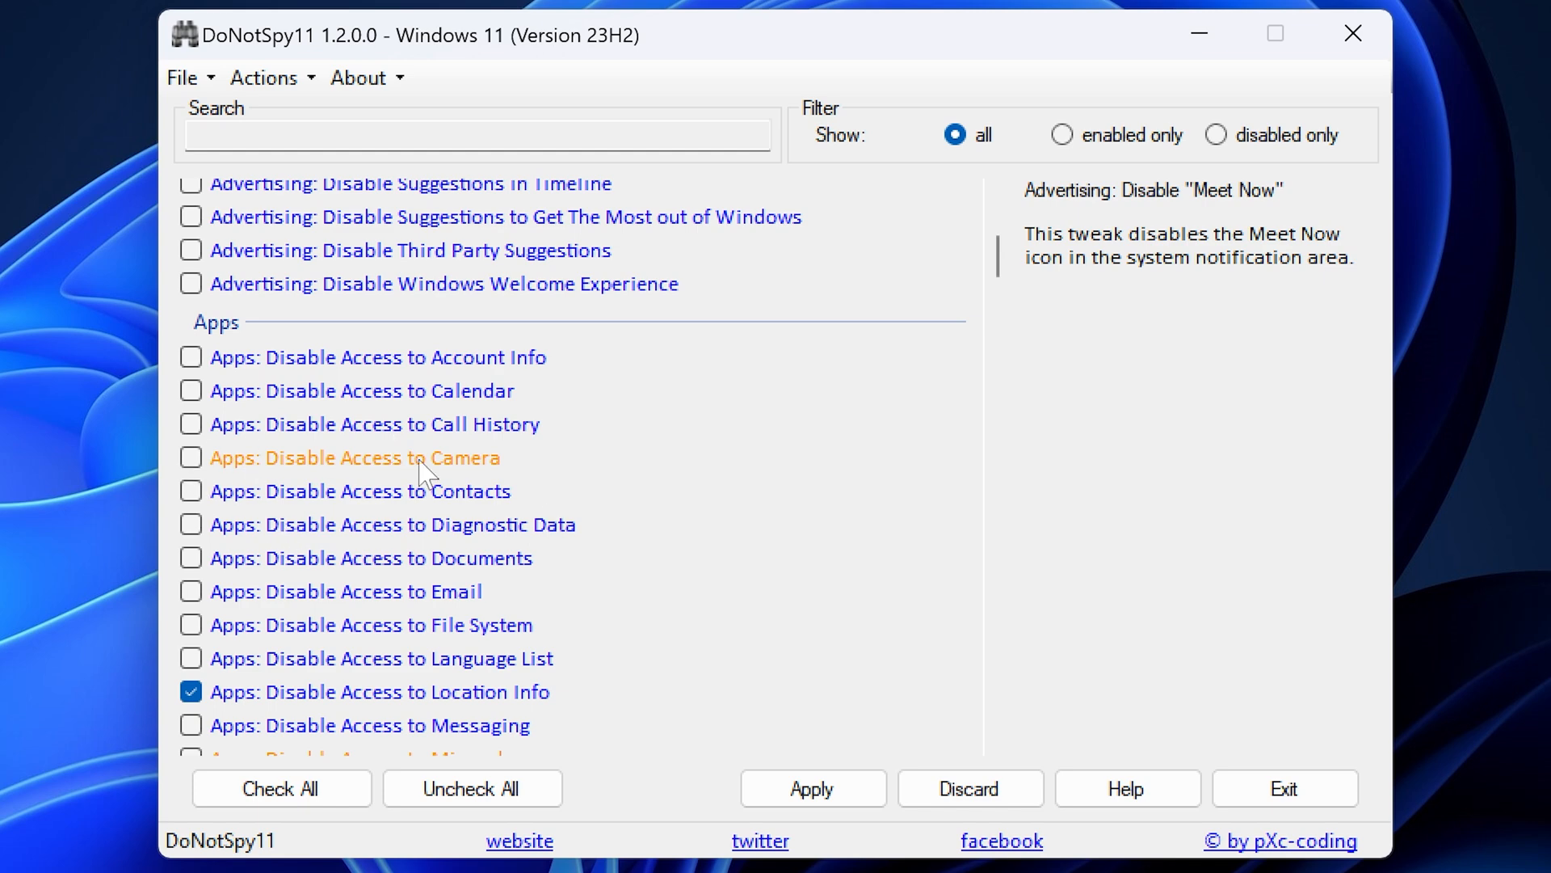
pyautogui.click(354, 457)
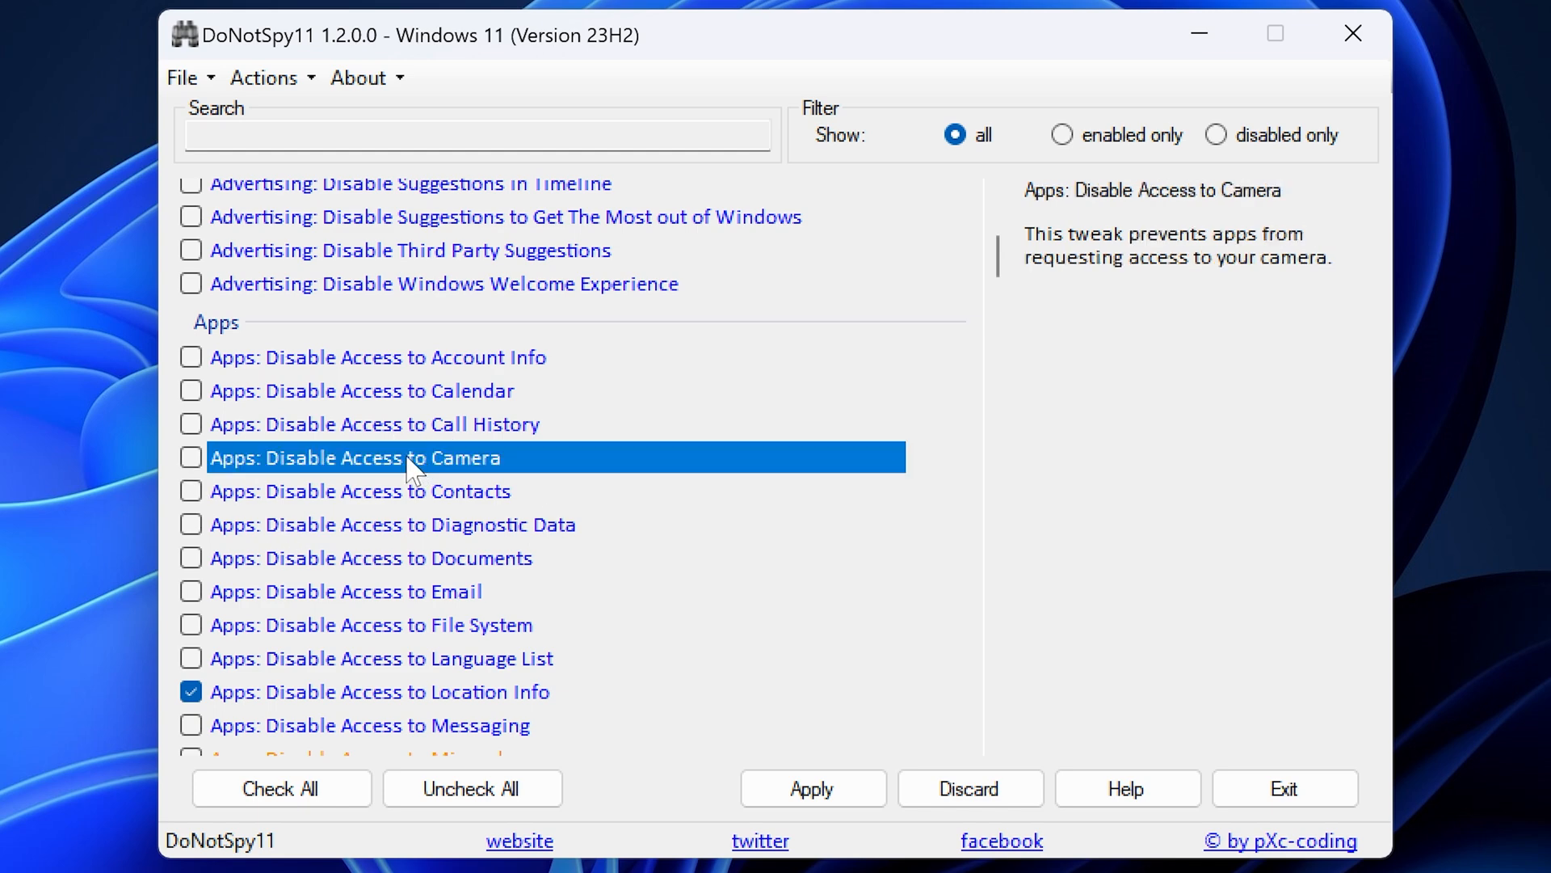
pyautogui.scroll(-3)
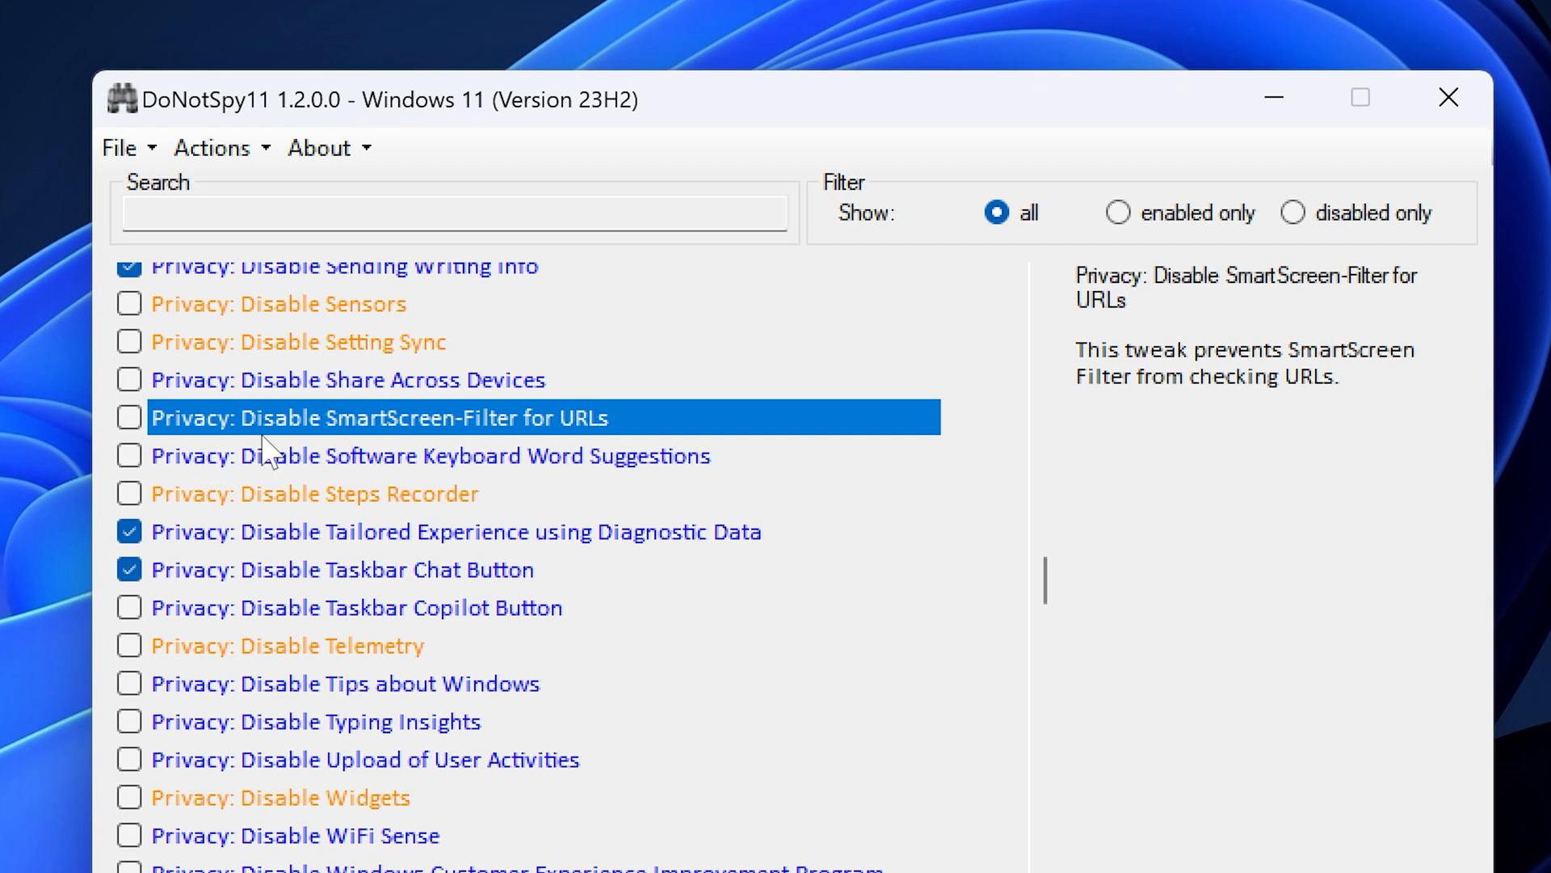
pyautogui.moveTo(306, 440)
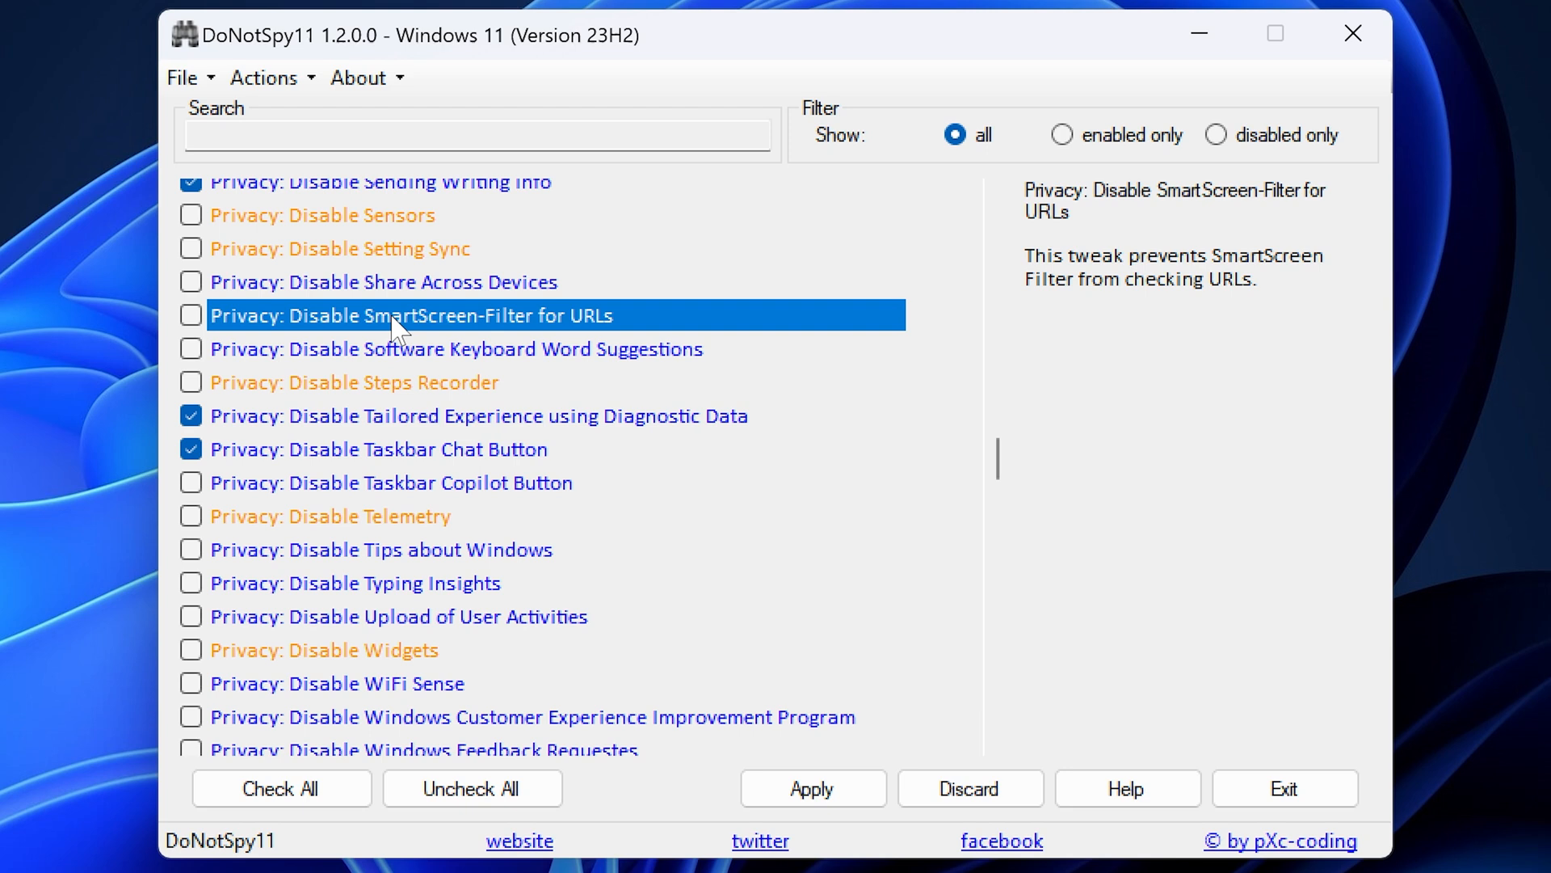
pyautogui.moveTo(371, 672)
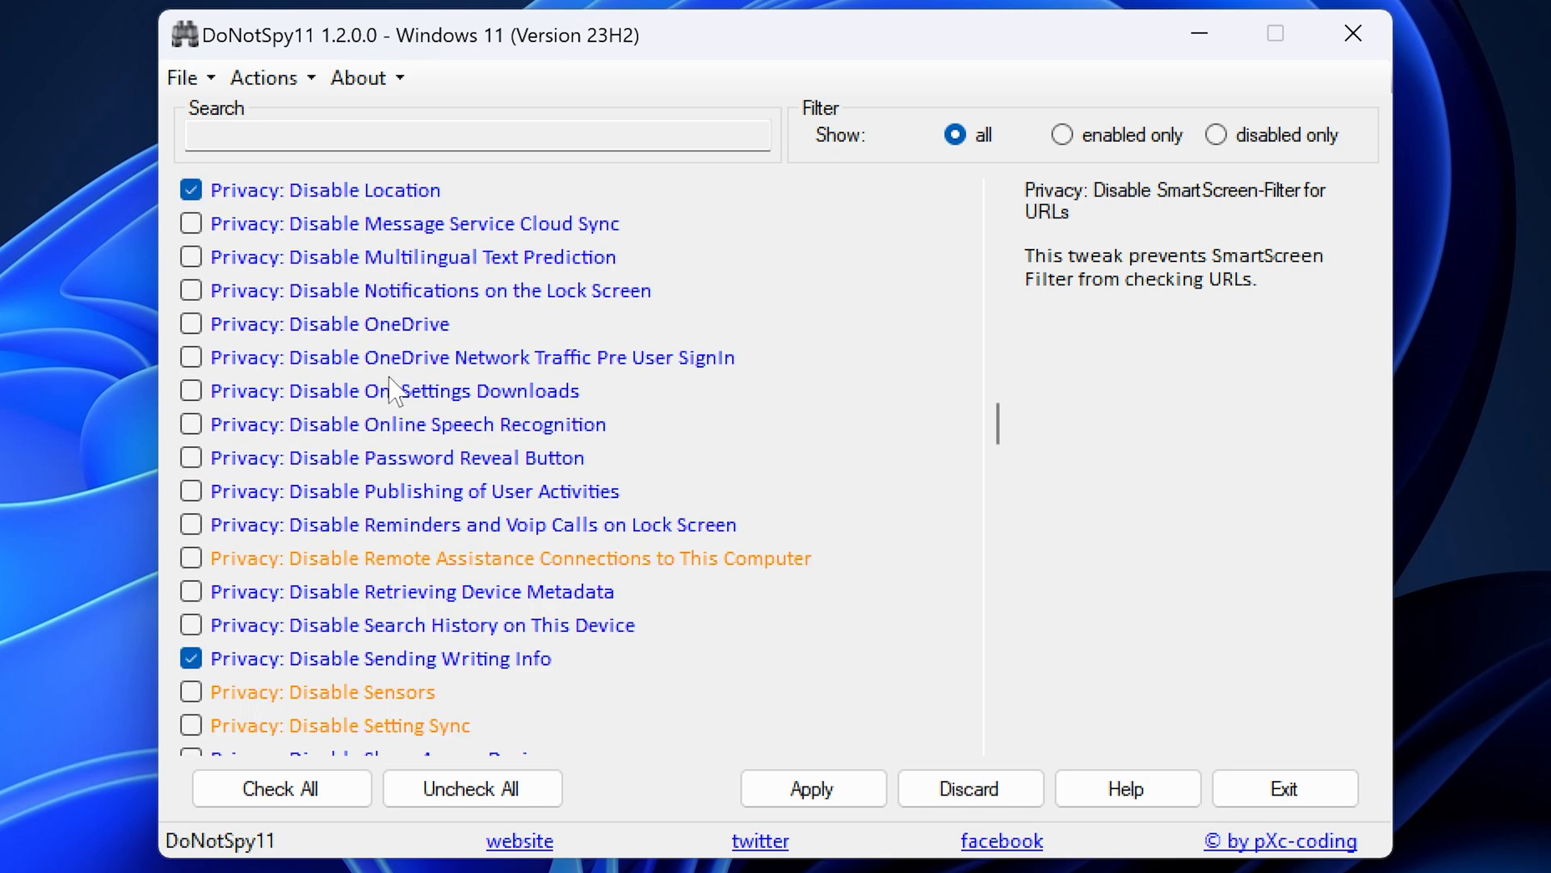
pyautogui.scroll(3)
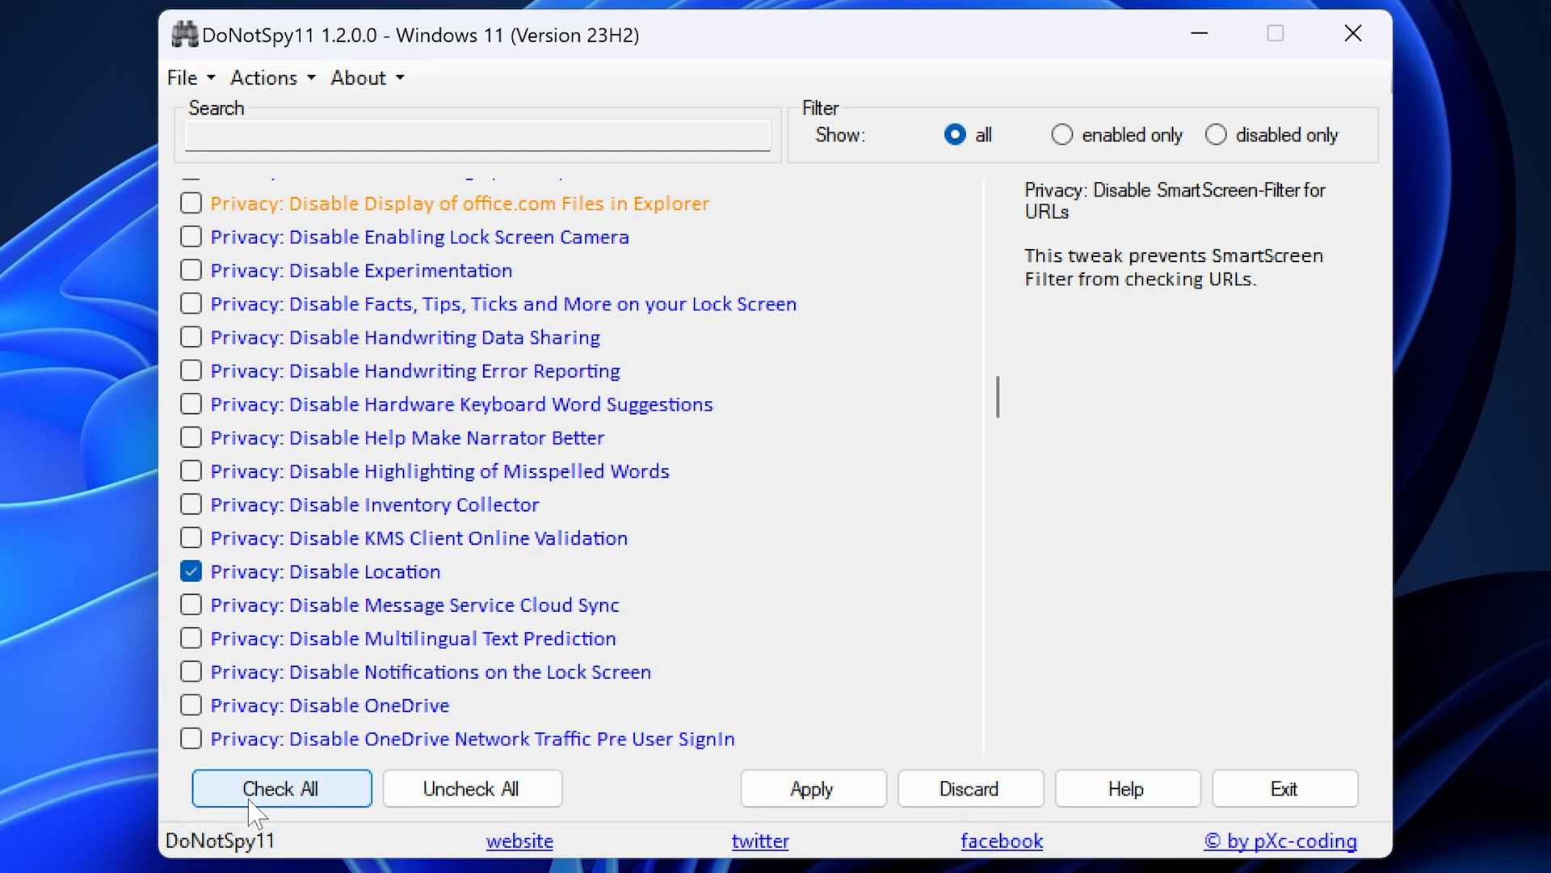
# Tick every tweak at once and read the Disable Continue Experiences and Location Access Override descriptions
pyautogui.click(281, 789)
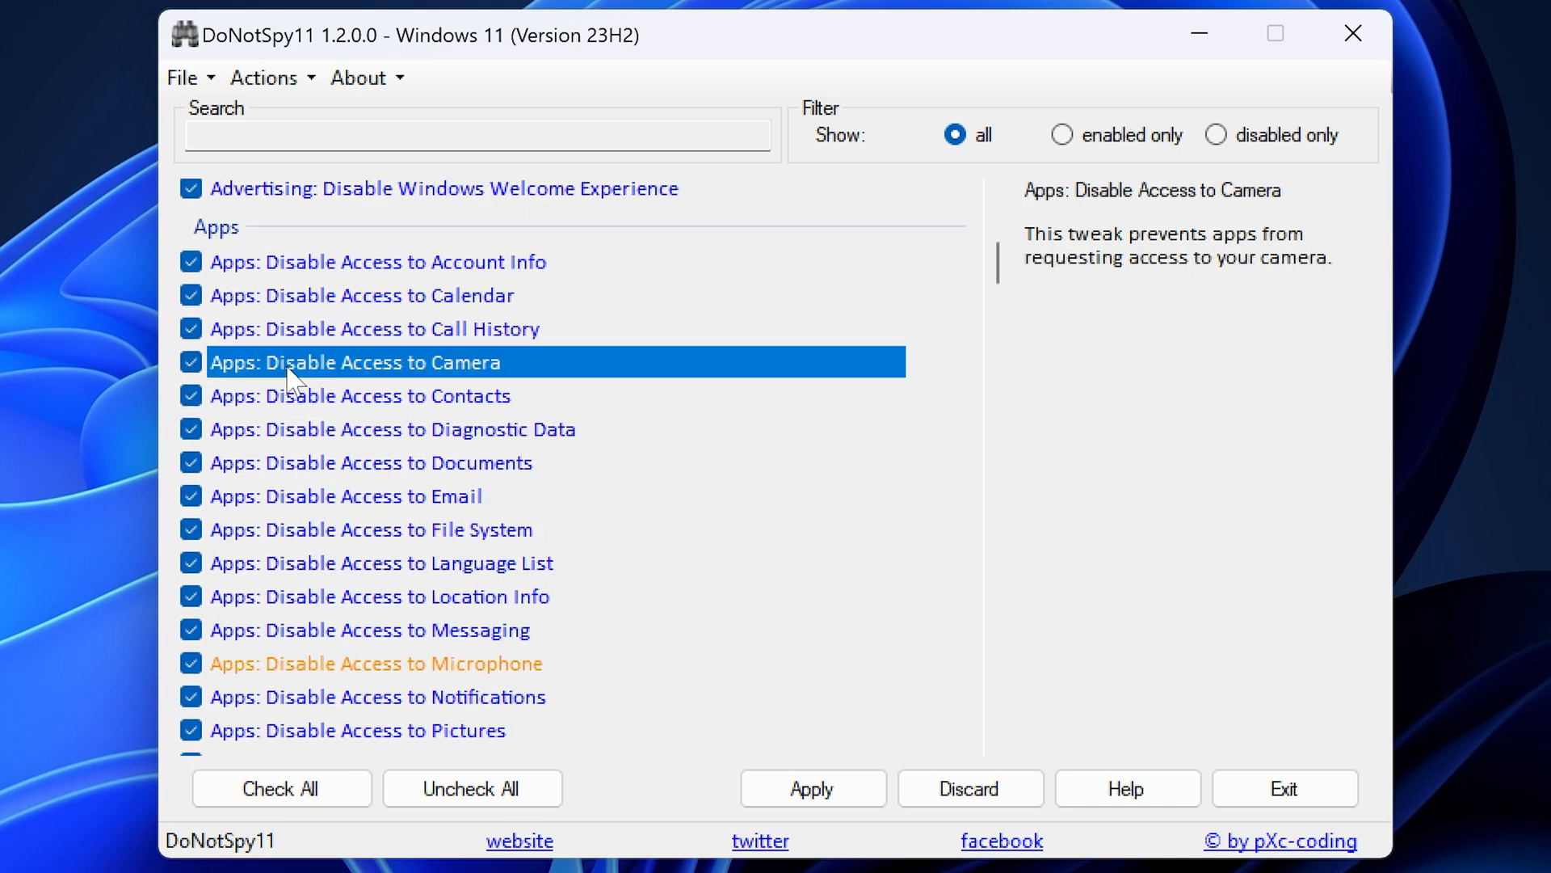
pyautogui.scroll(-3)
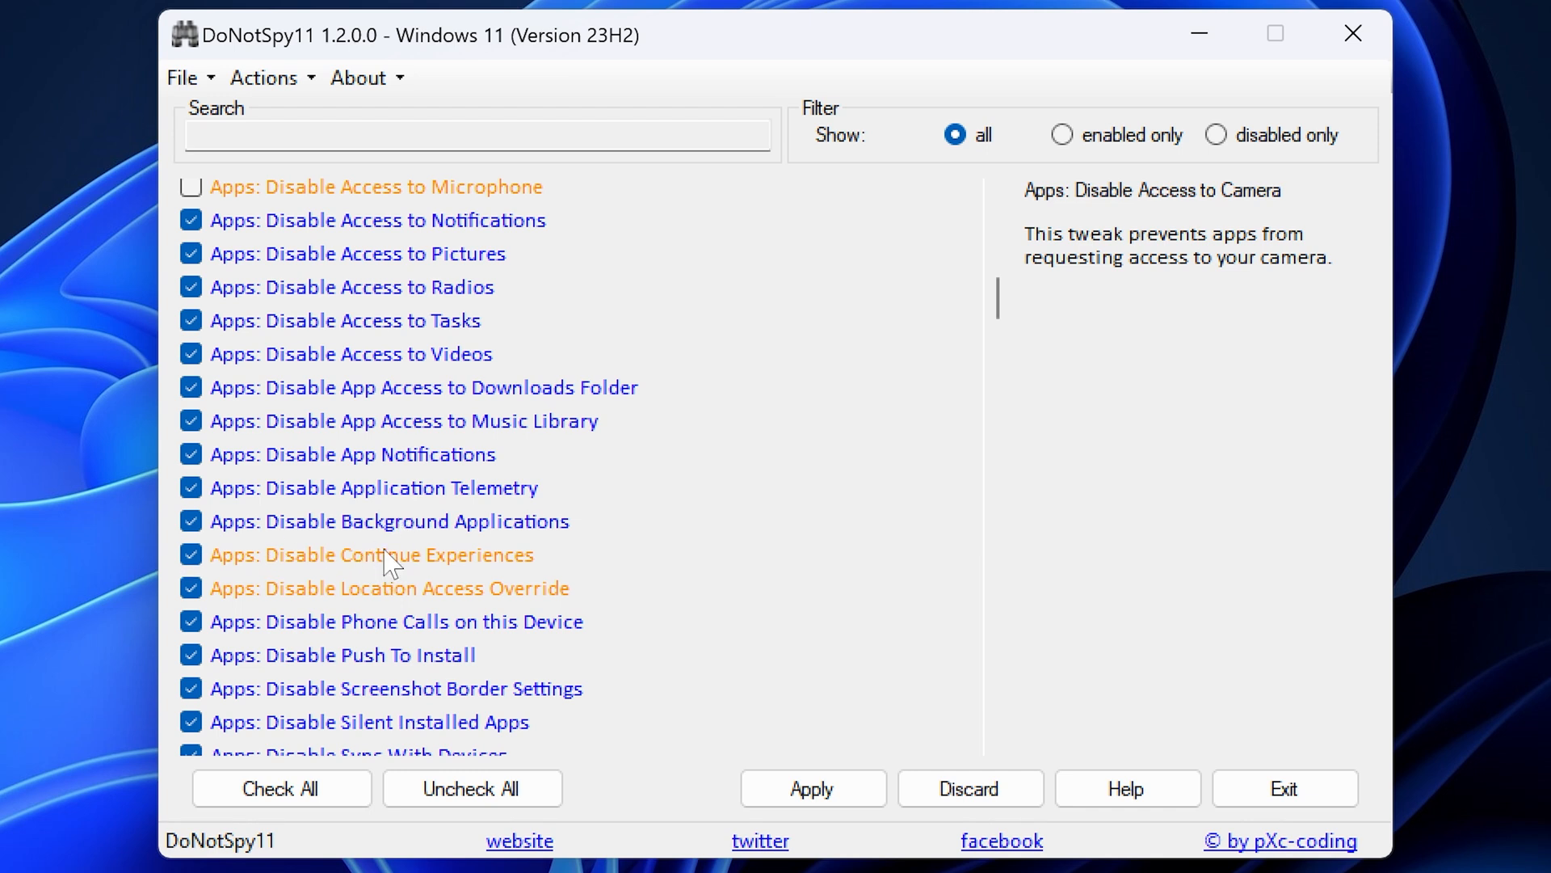
pyautogui.click(370, 555)
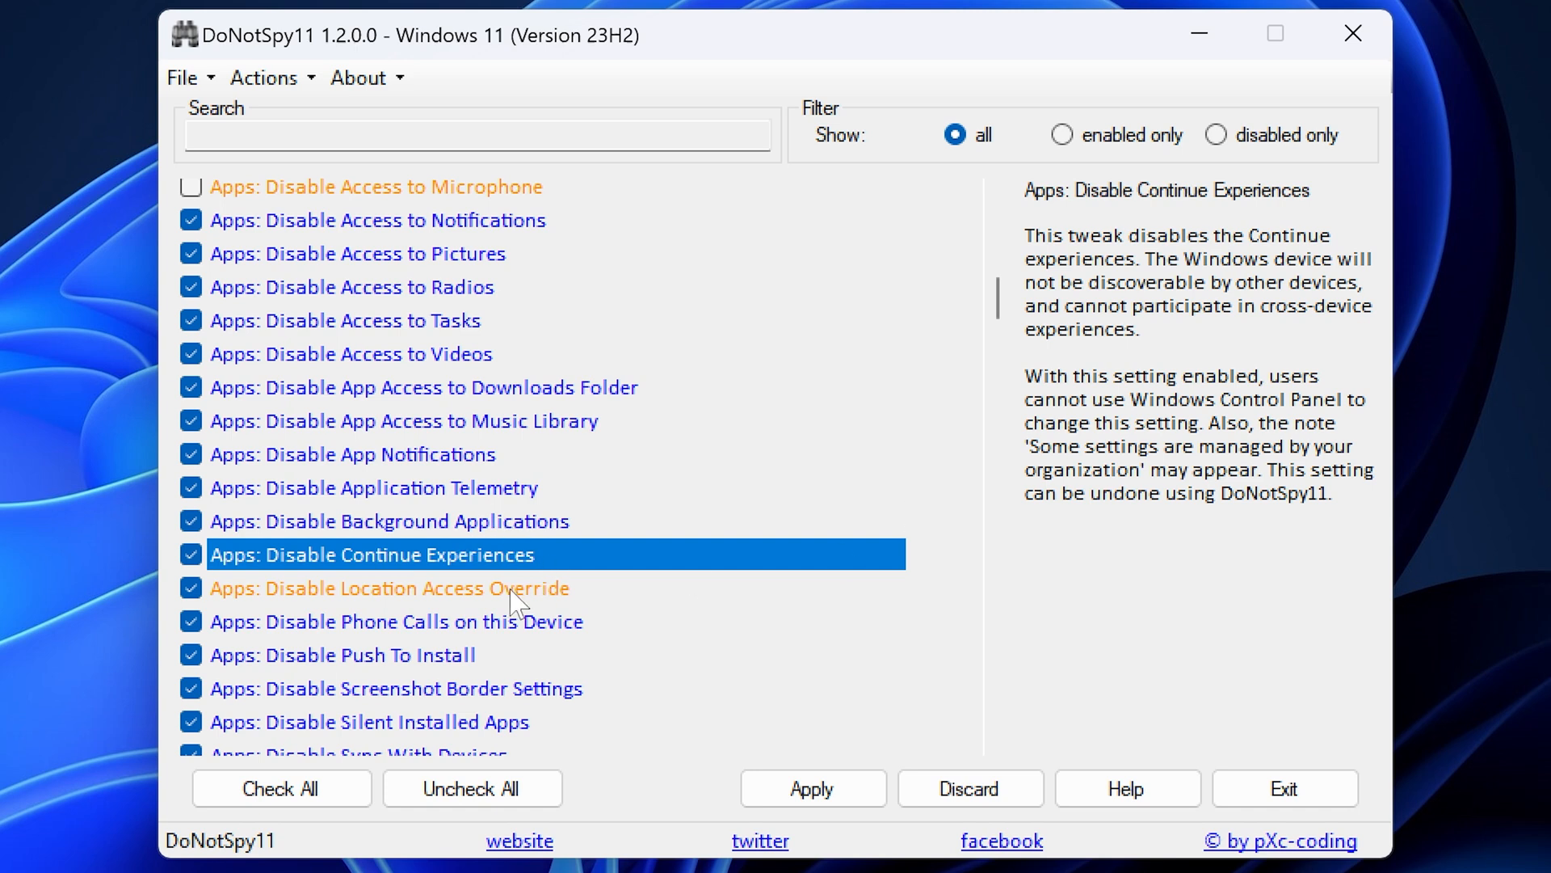
pyautogui.moveTo(328, 561)
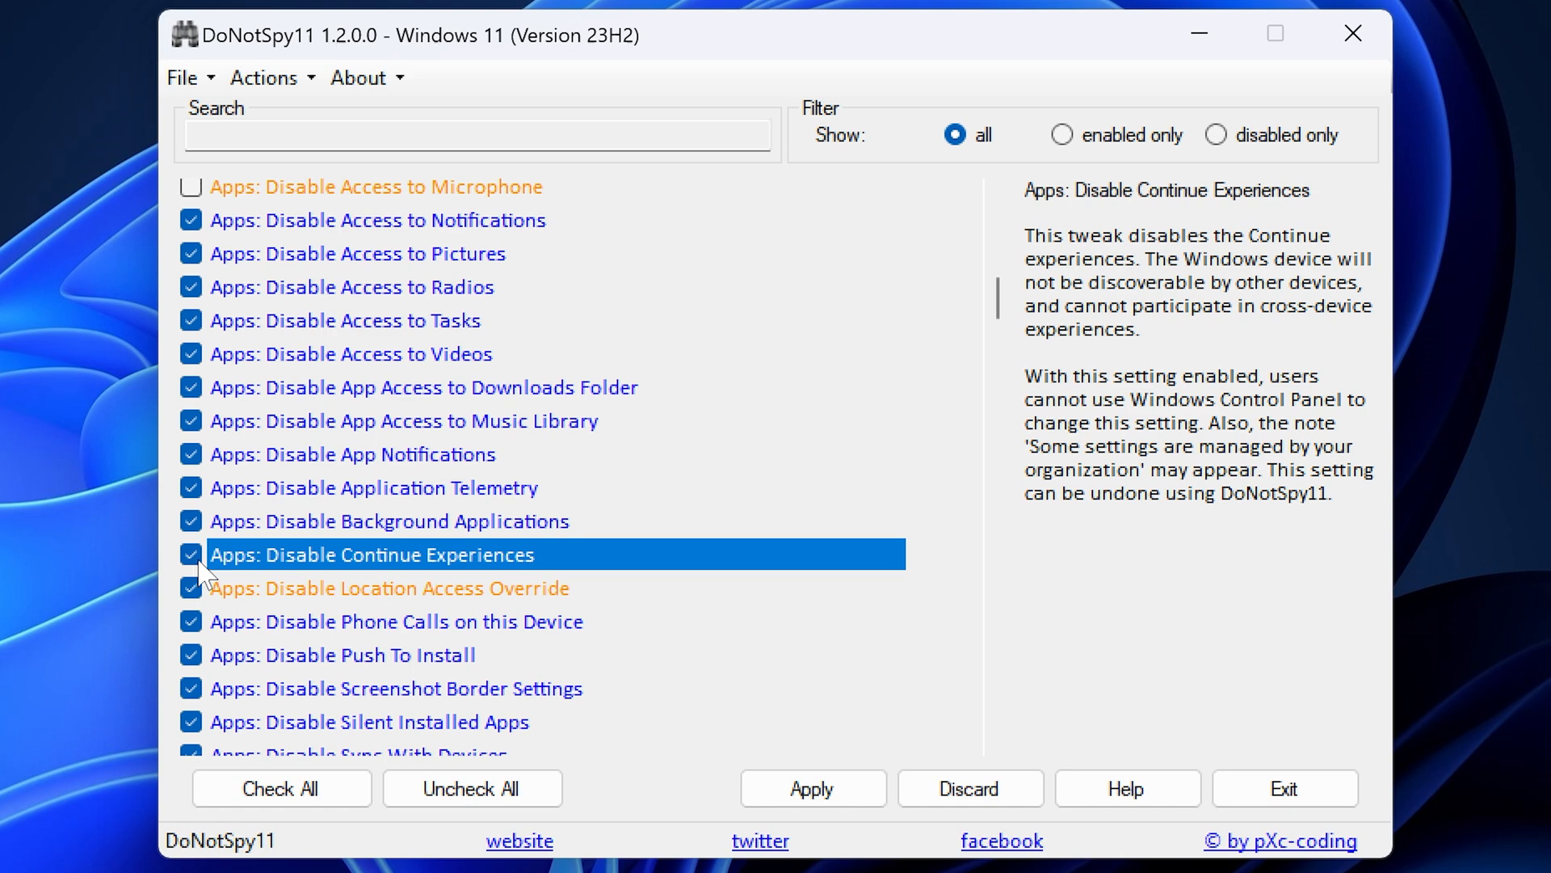
pyautogui.click(387, 588)
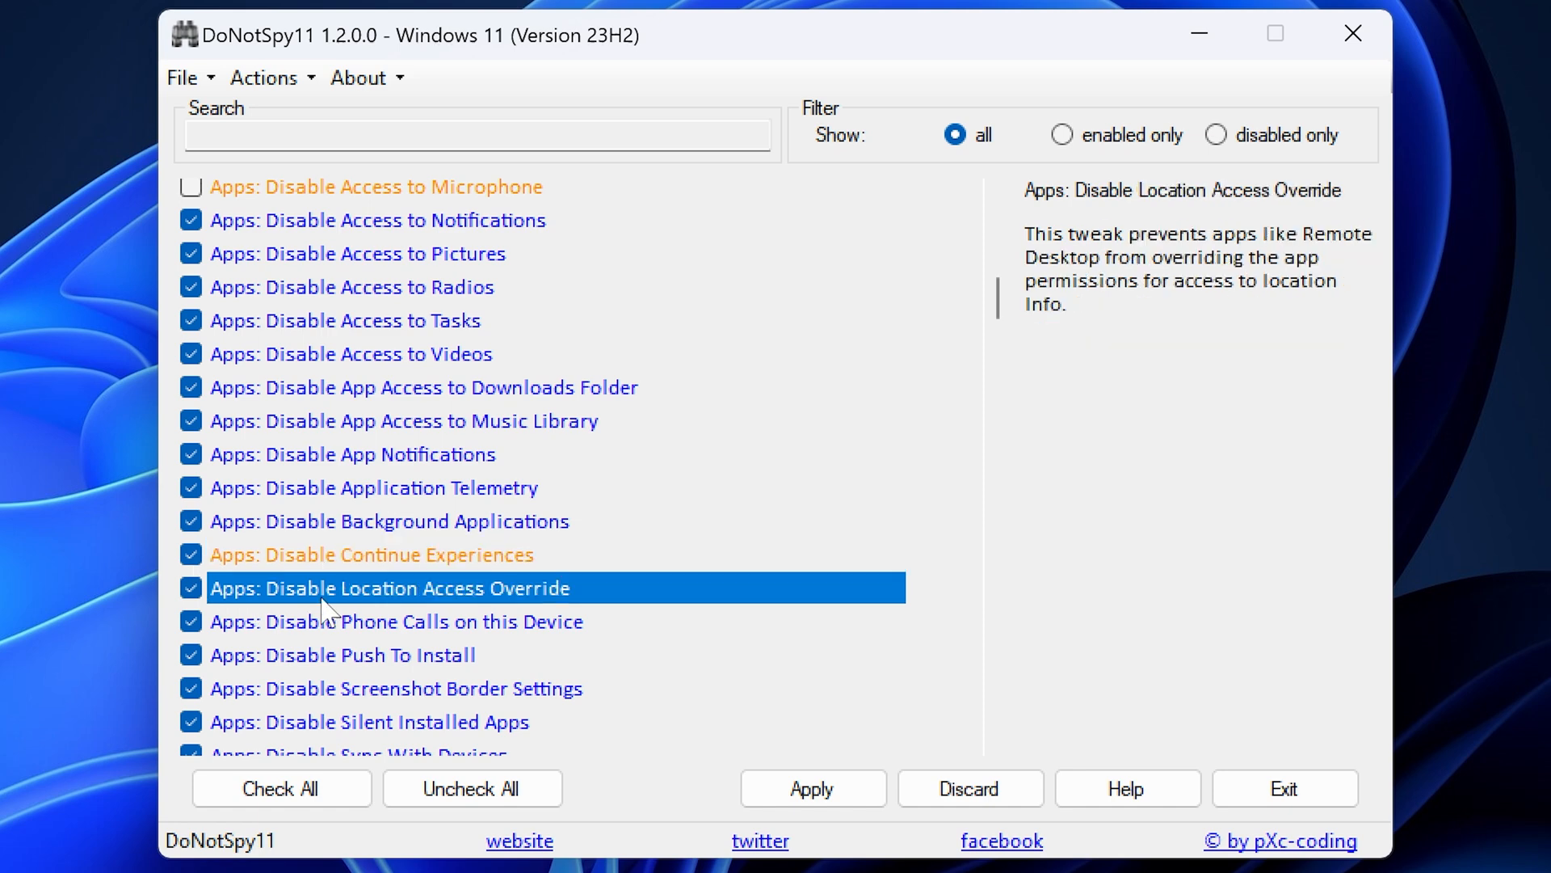
# Browse down through the Privacy section of the tweak list
pyautogui.scroll(-3)
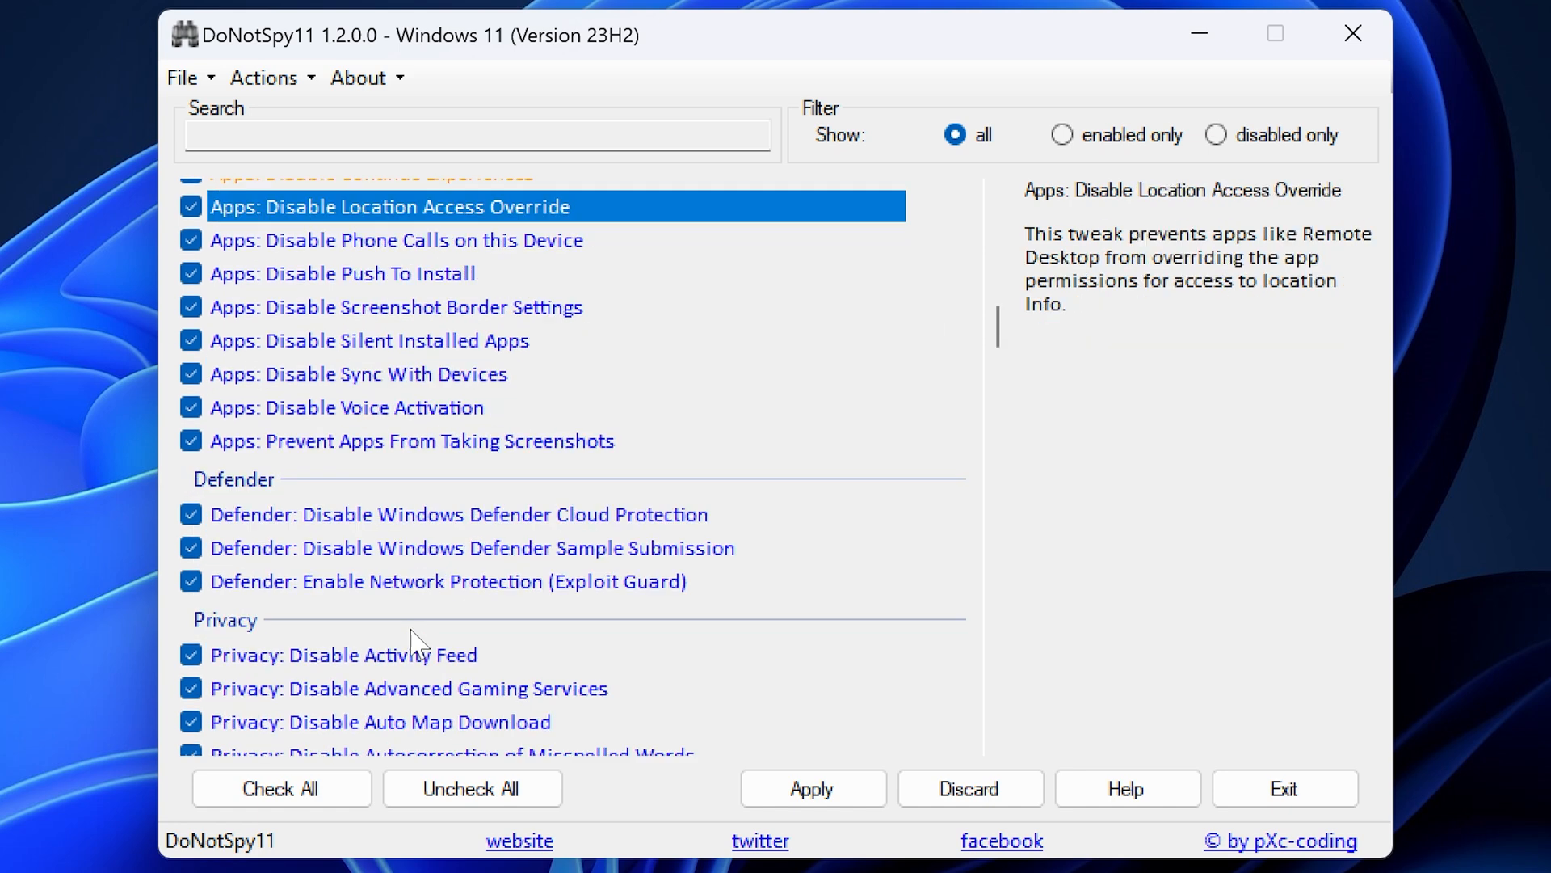
pyautogui.scroll(-3)
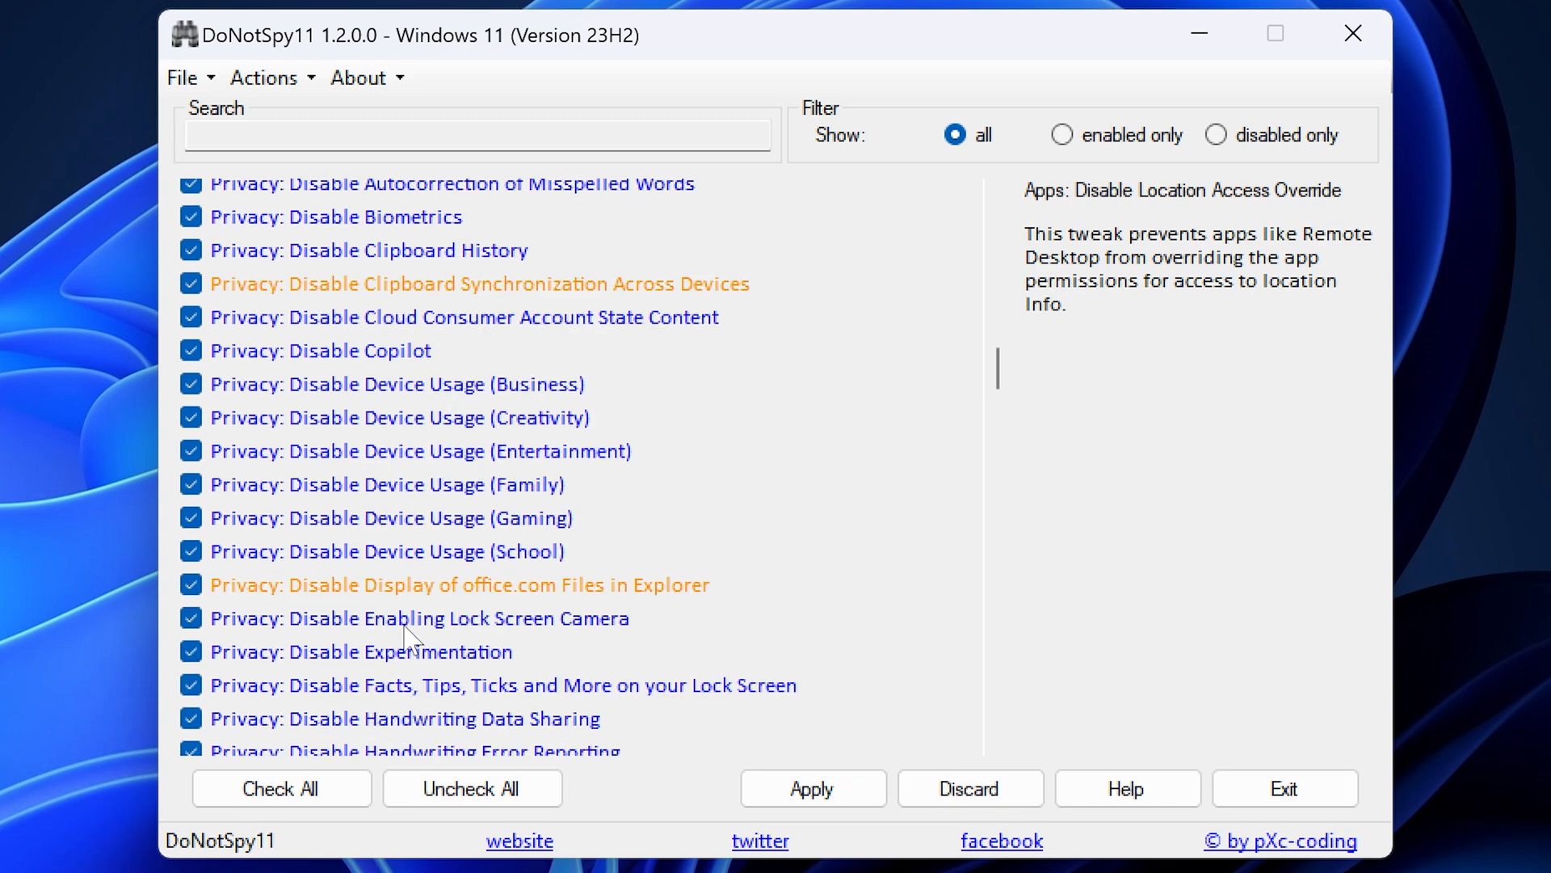
pyautogui.scroll(-3)
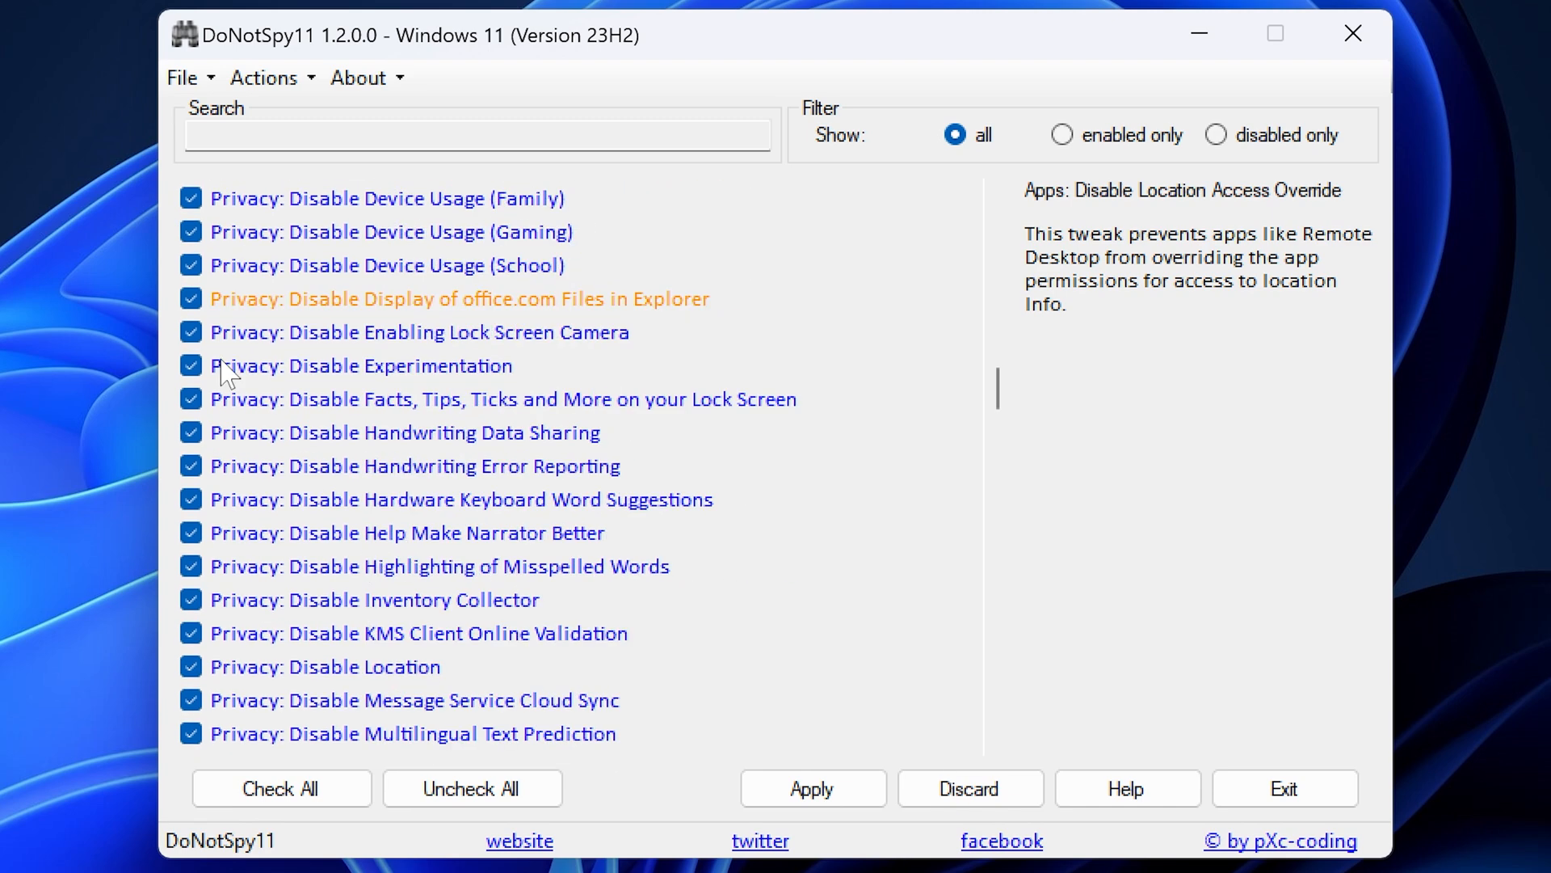
pyautogui.scroll(-3)
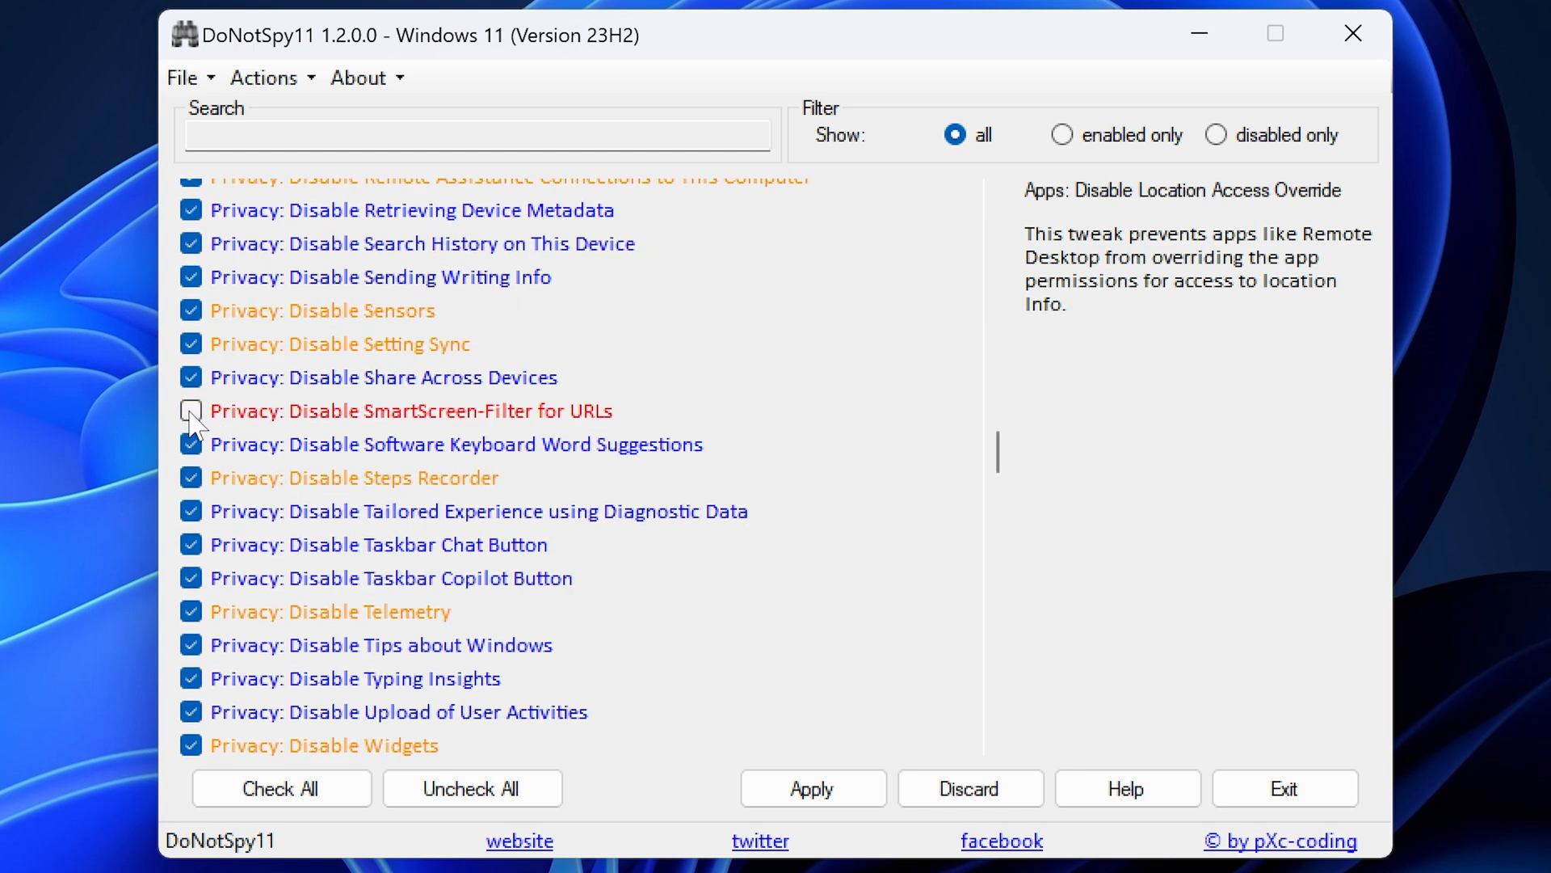
# Untick Disable Automatic Windows Updates and the Malicious Software Removal Tool tweak
pyautogui.scroll(-3)
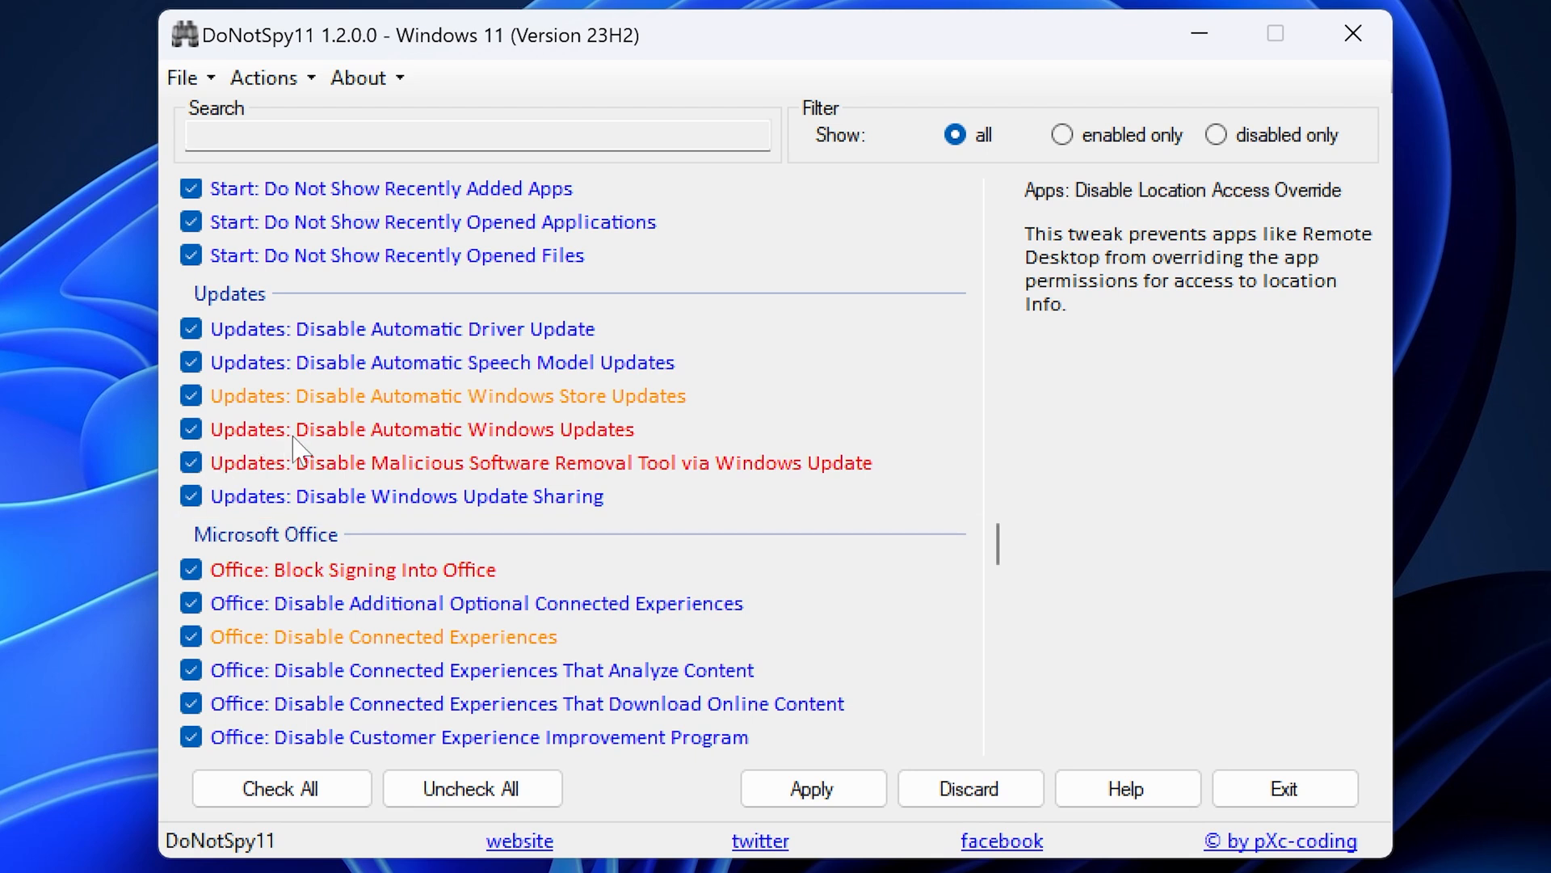
pyautogui.moveTo(460, 450)
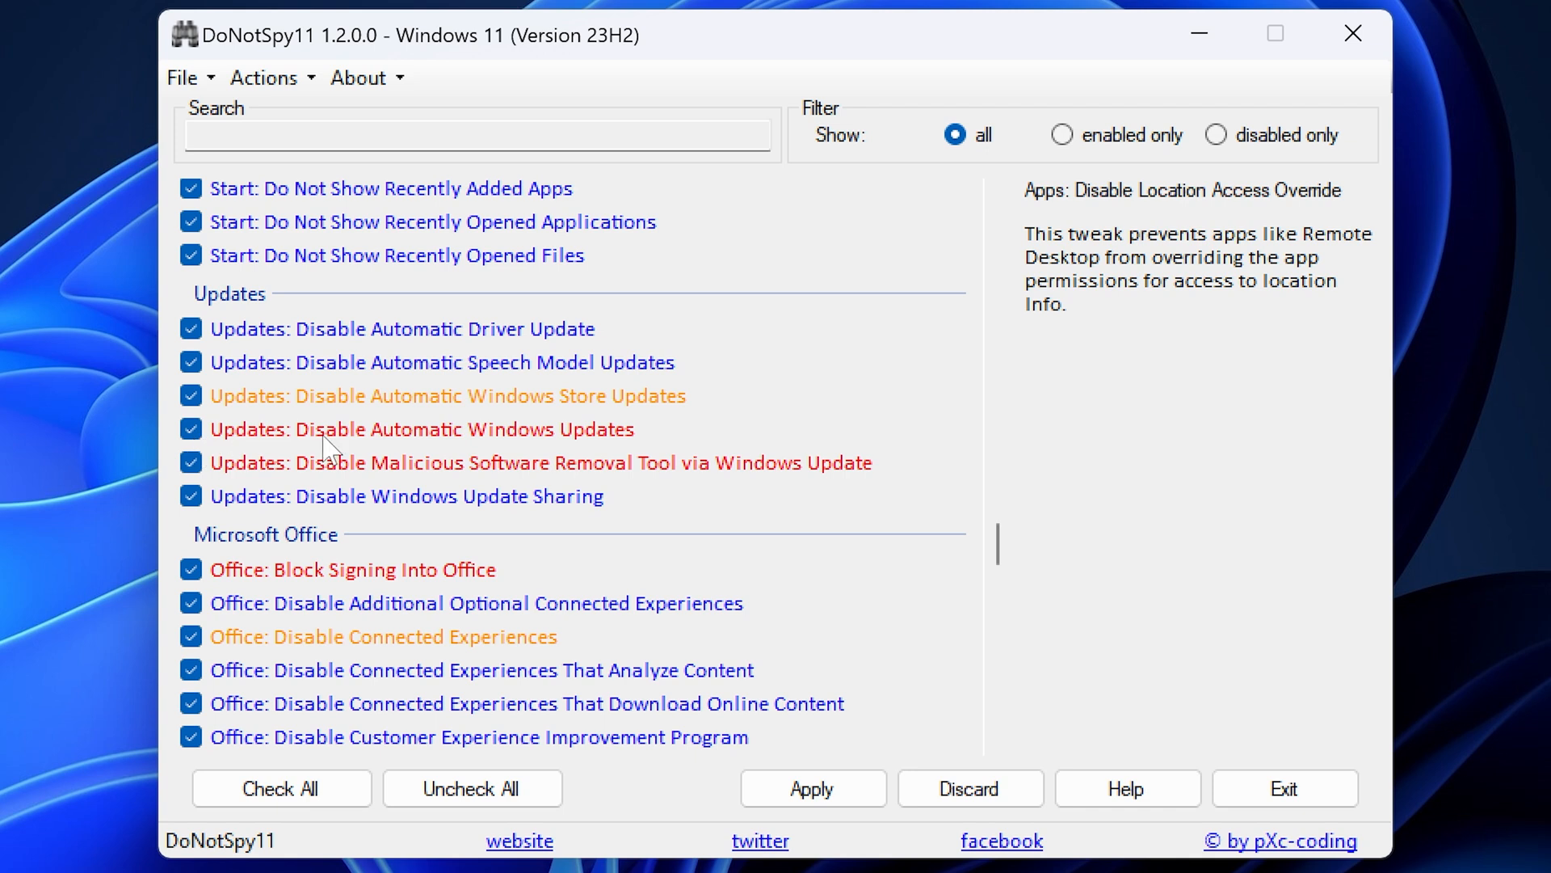
pyautogui.moveTo(336, 446)
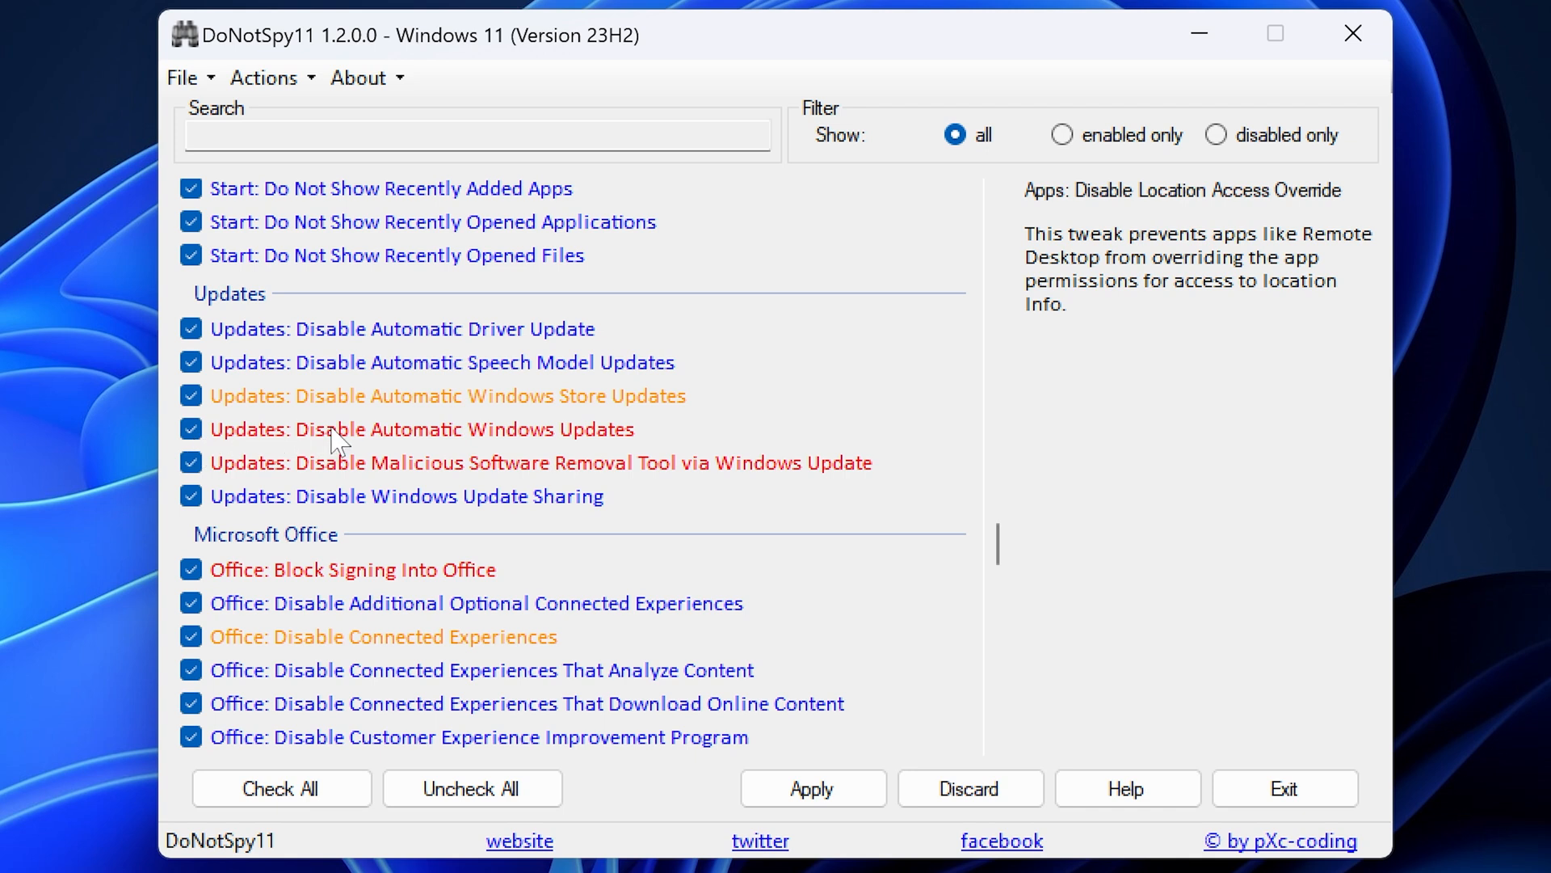
pyautogui.click(190, 428)
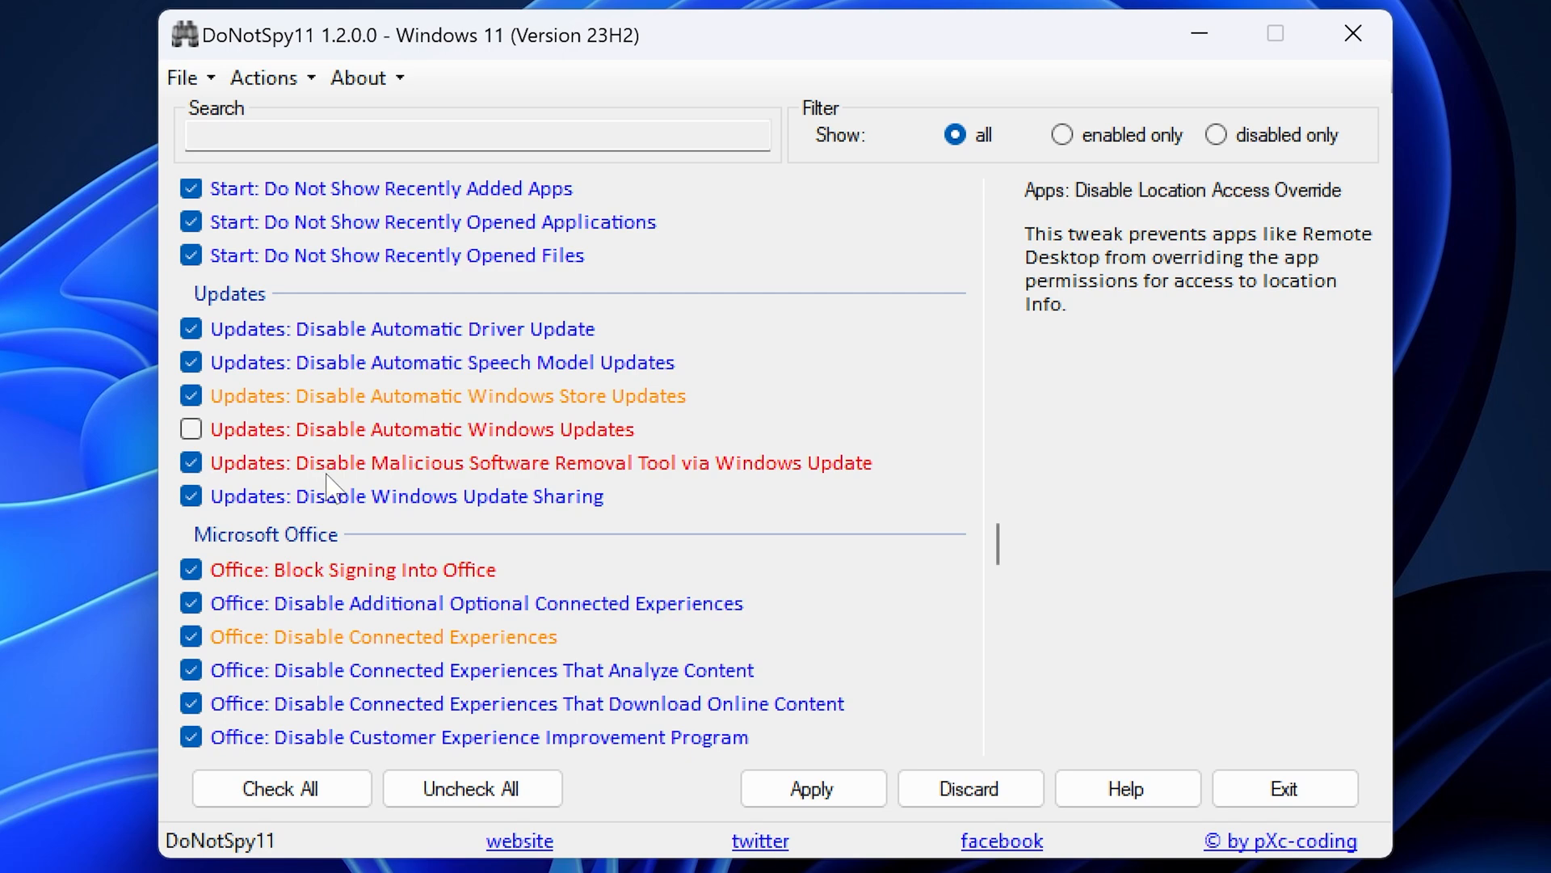
pyautogui.click(191, 462)
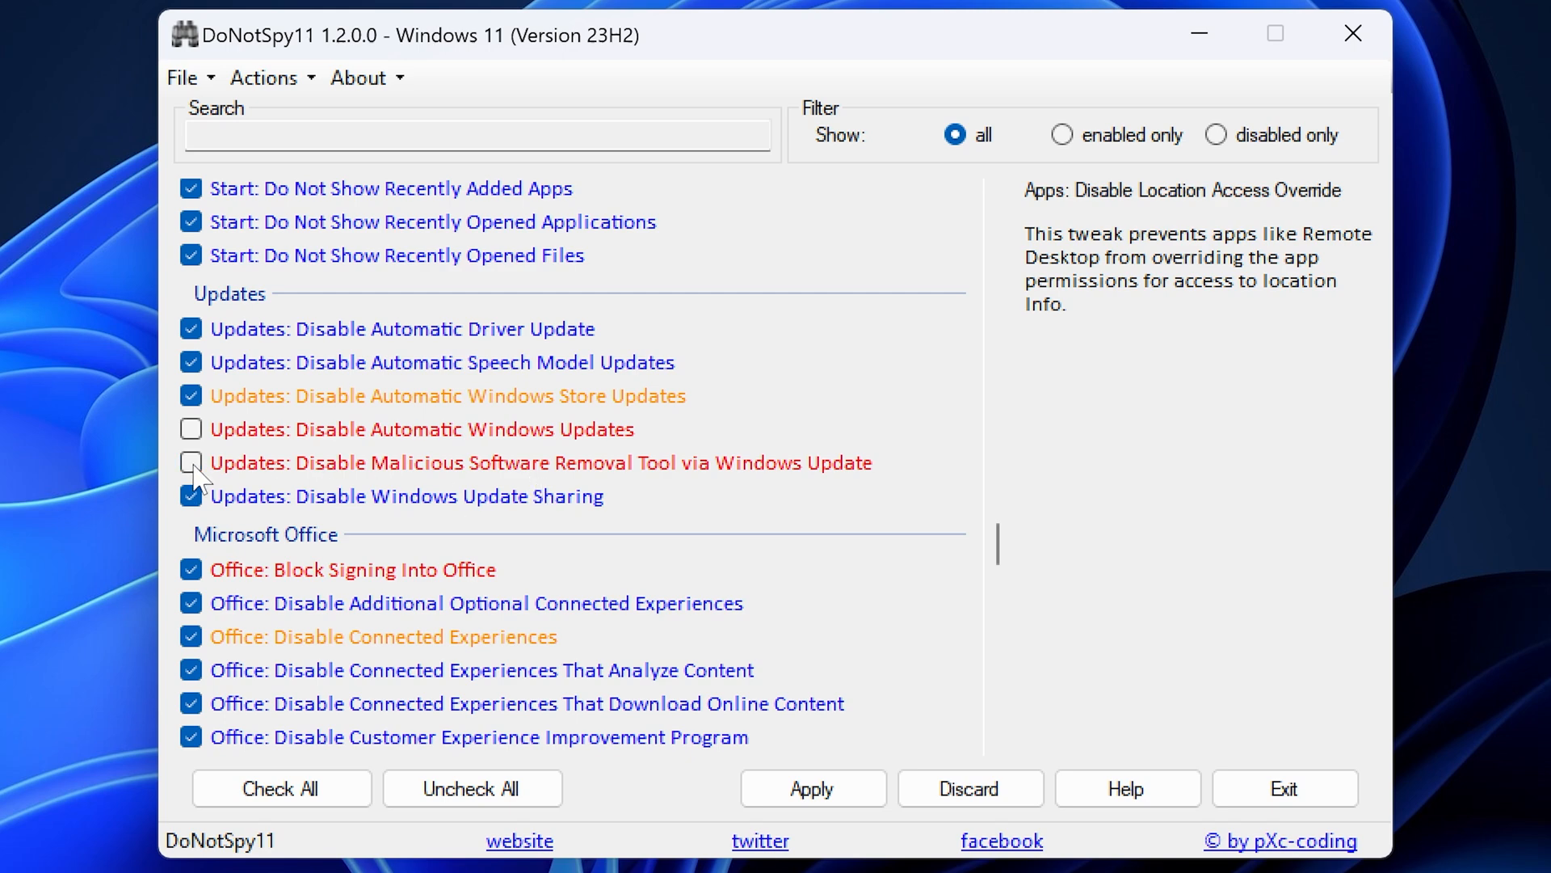
# Browse through the remaining tweaks down to the Office section and back up
pyautogui.scroll(-3)
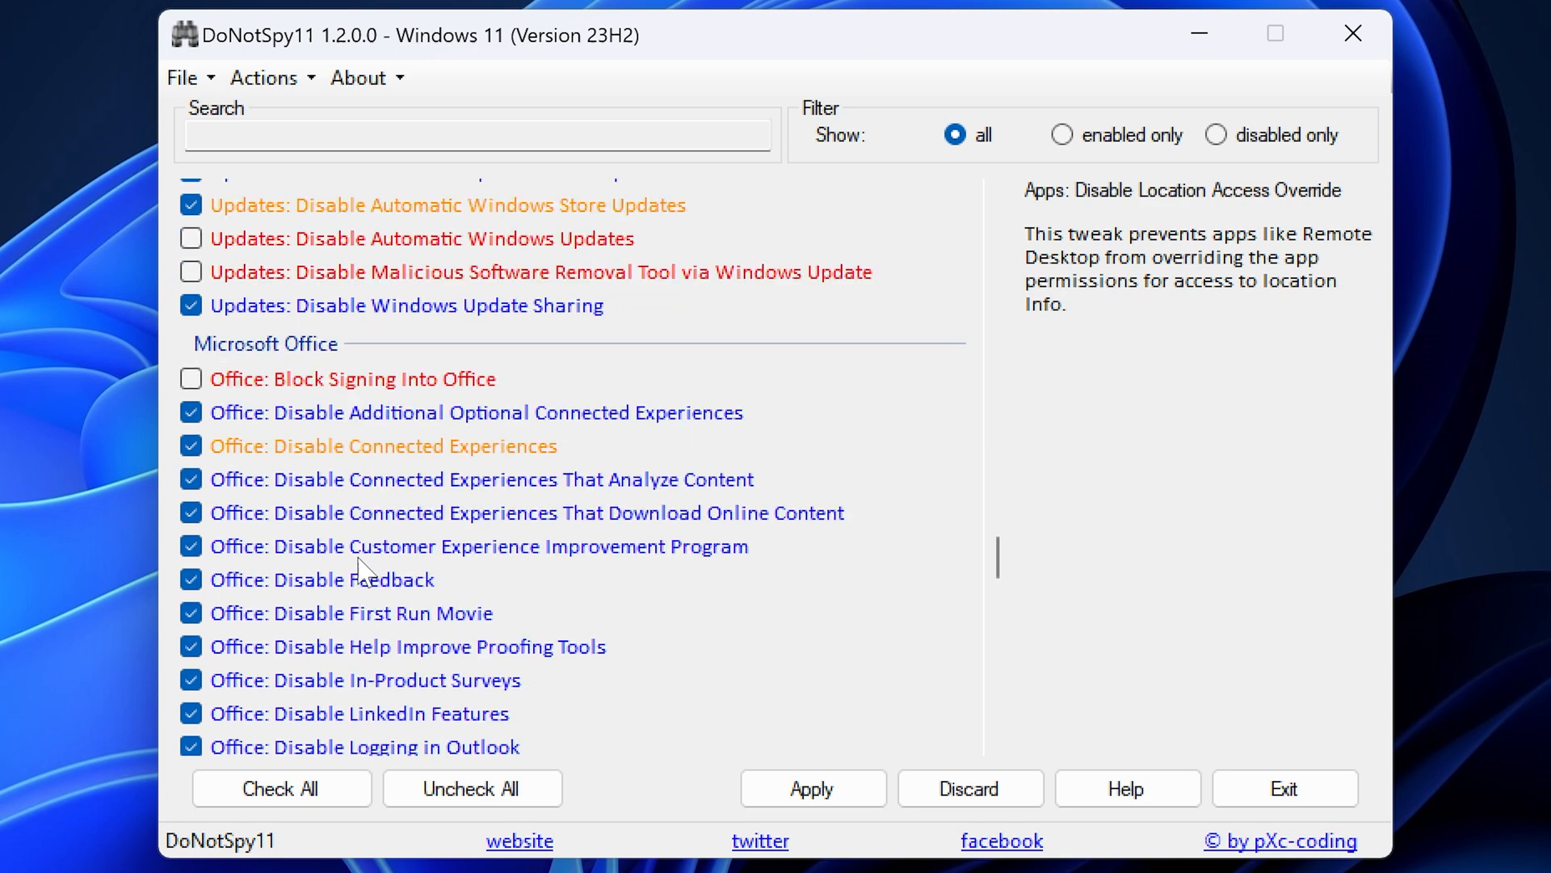
pyautogui.scroll(-3)
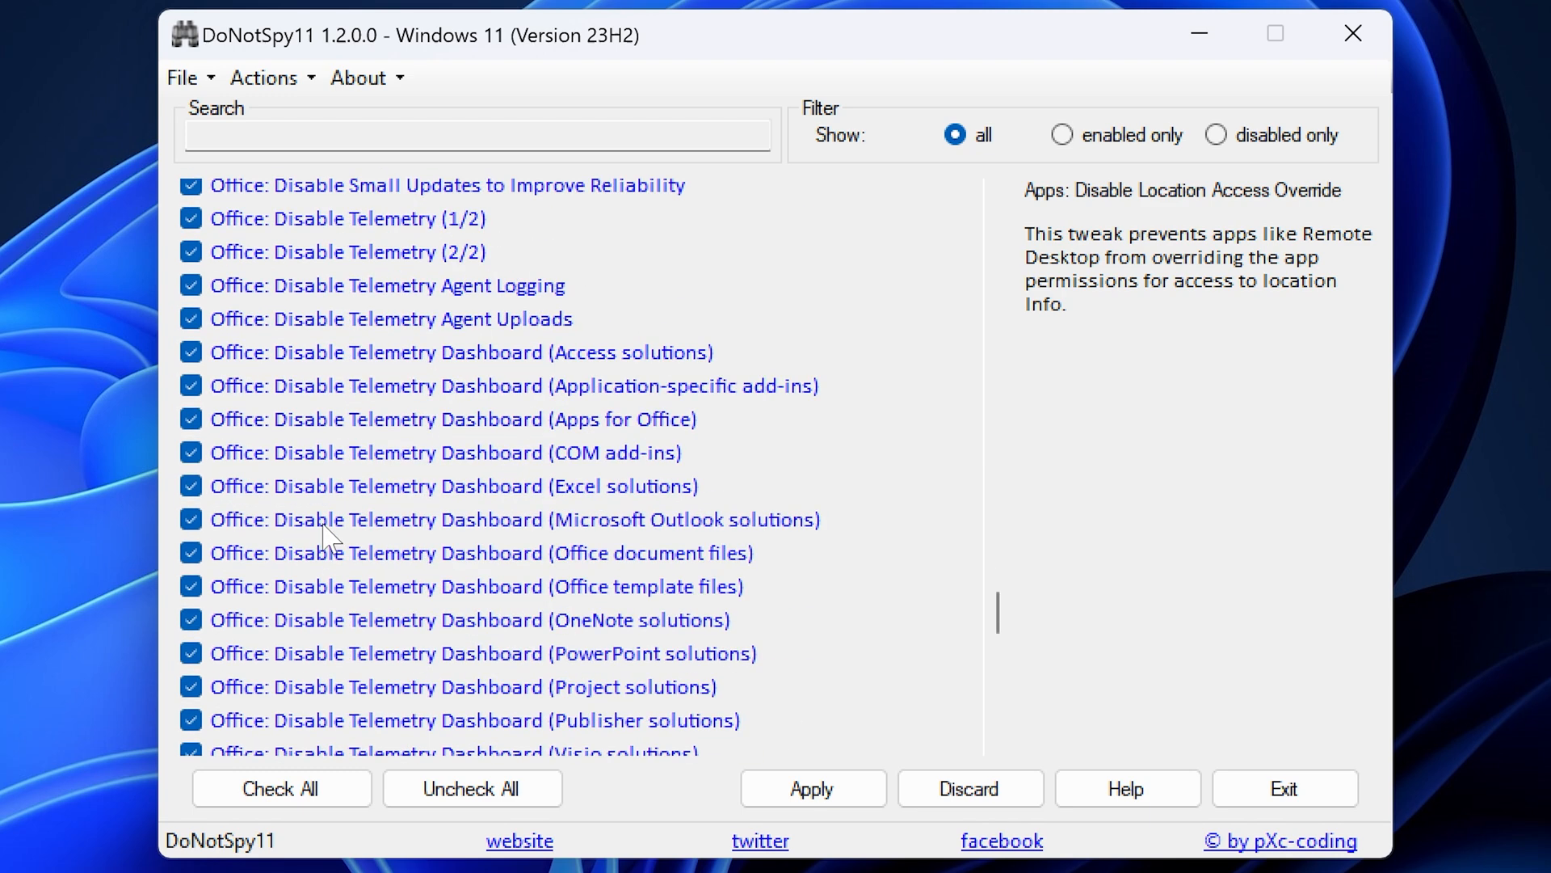
pyautogui.scroll(-3)
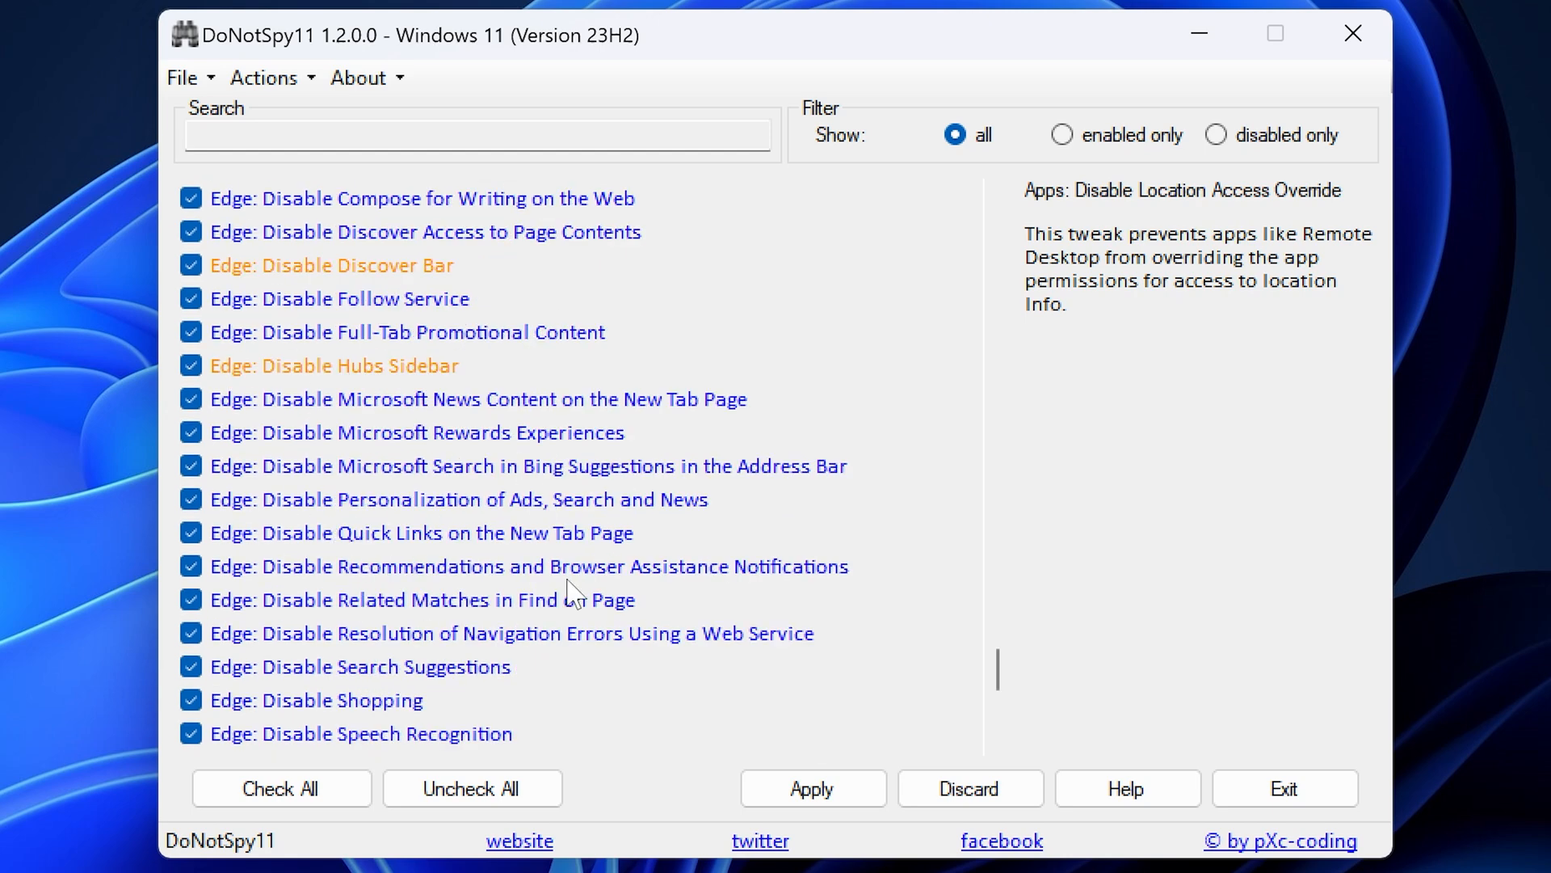
pyautogui.scroll(-3)
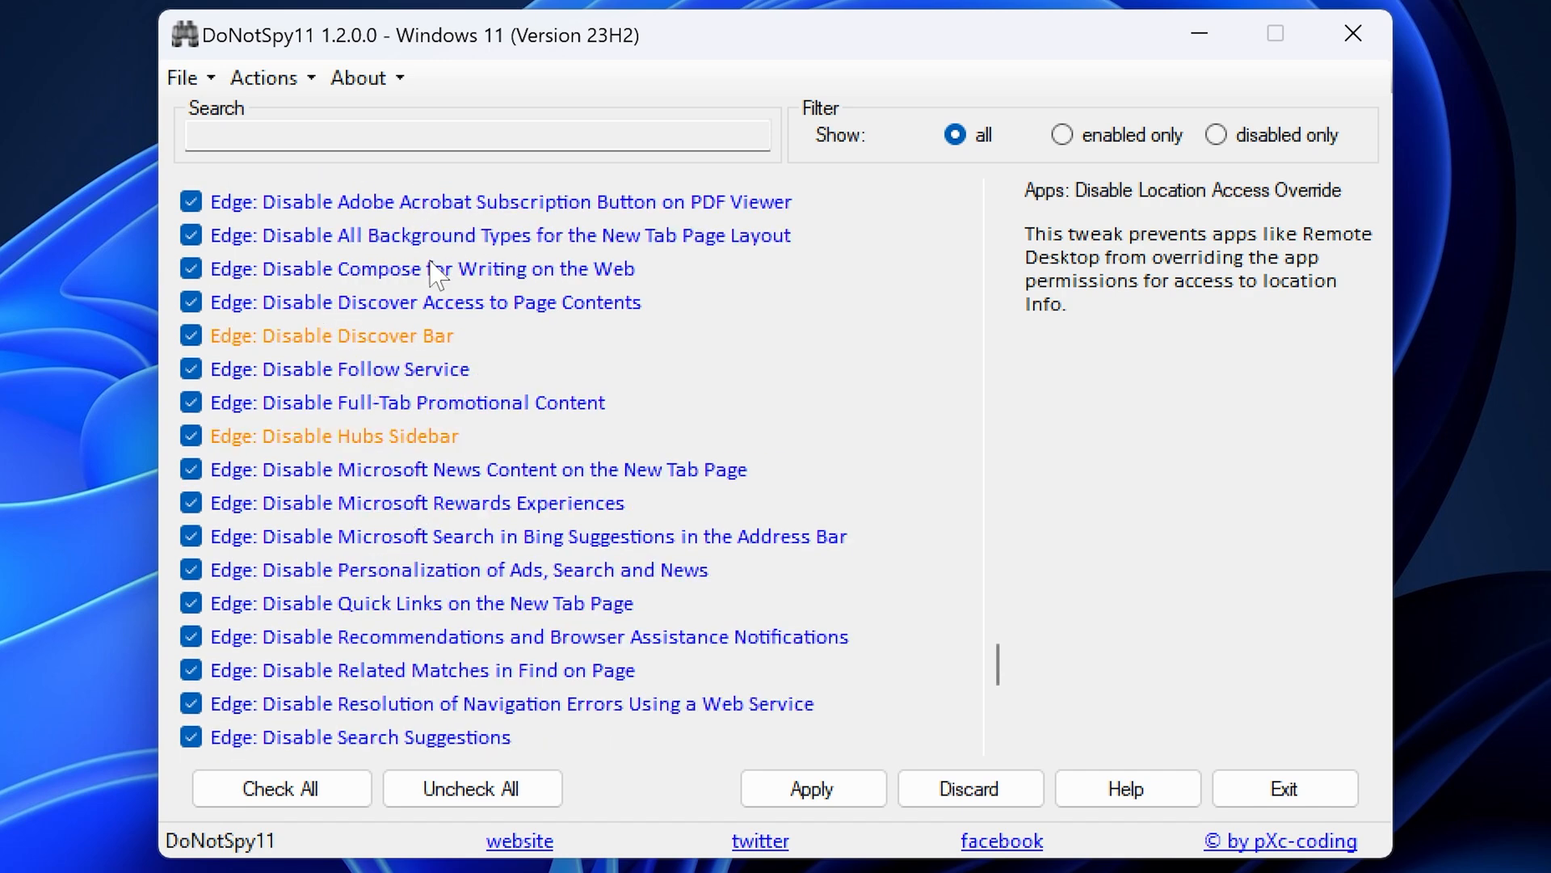
pyautogui.moveTo(422, 423)
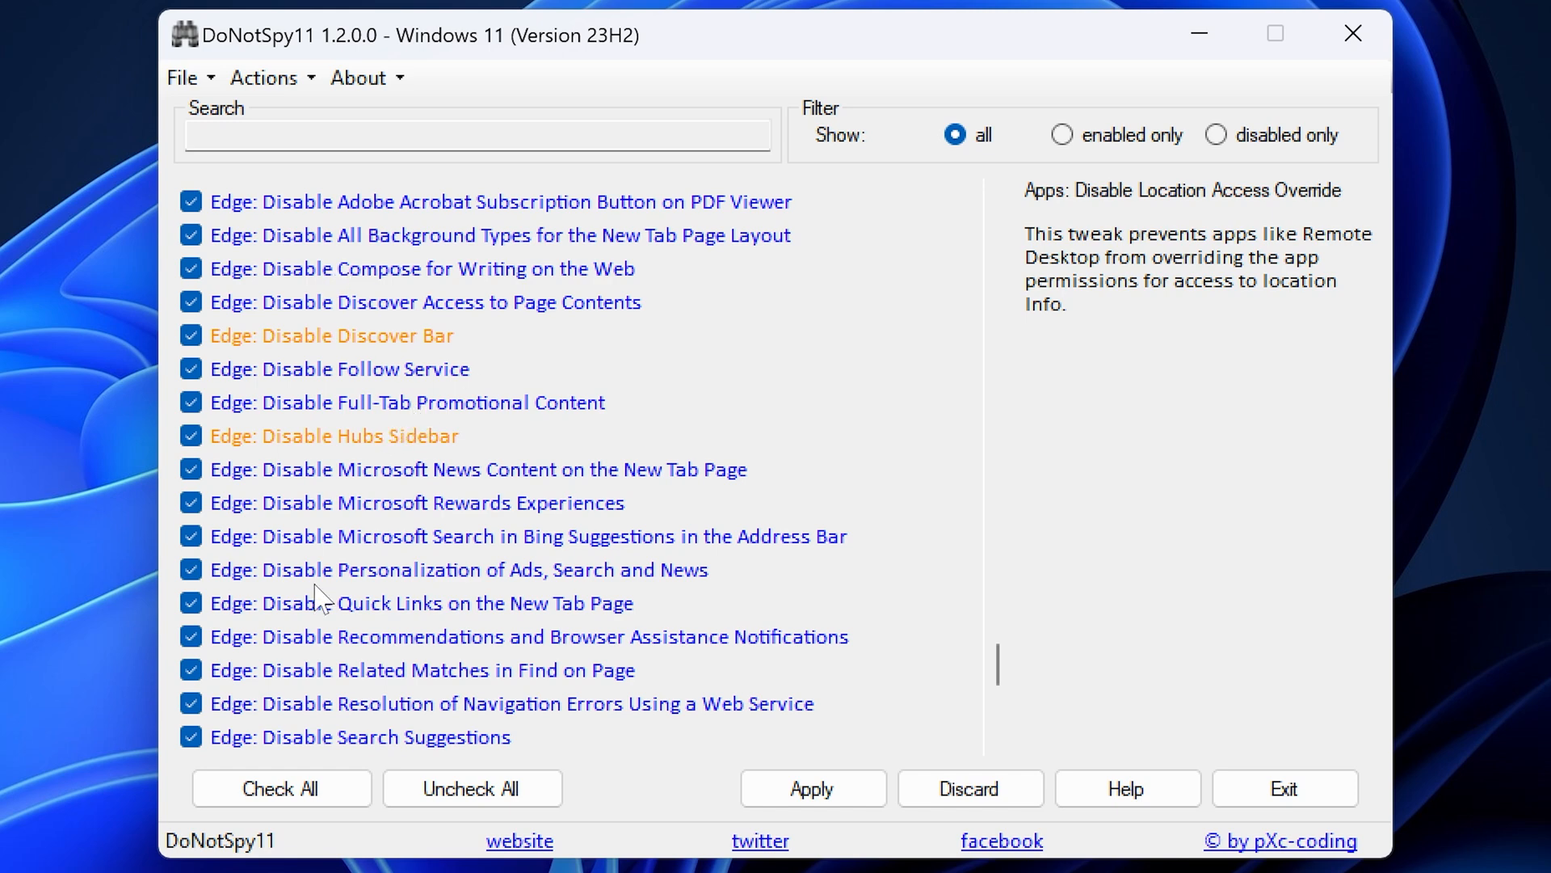
pyautogui.scroll(3)
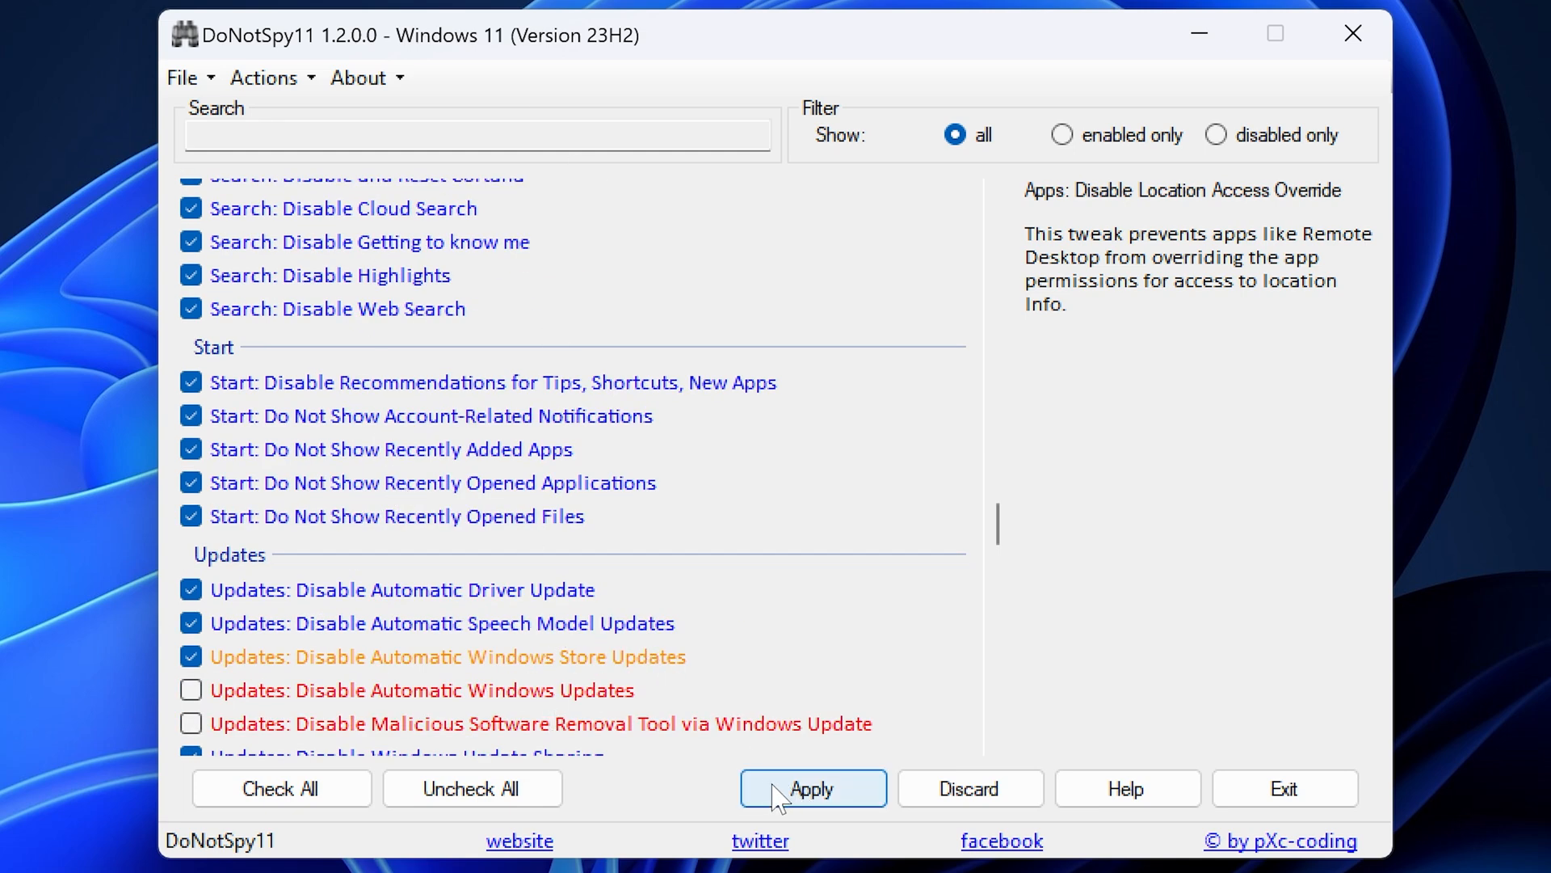
# Apply the ticked privacy tweaks, agreeing to create a restore point first, until the Success message appears
pyautogui.click(812, 788)
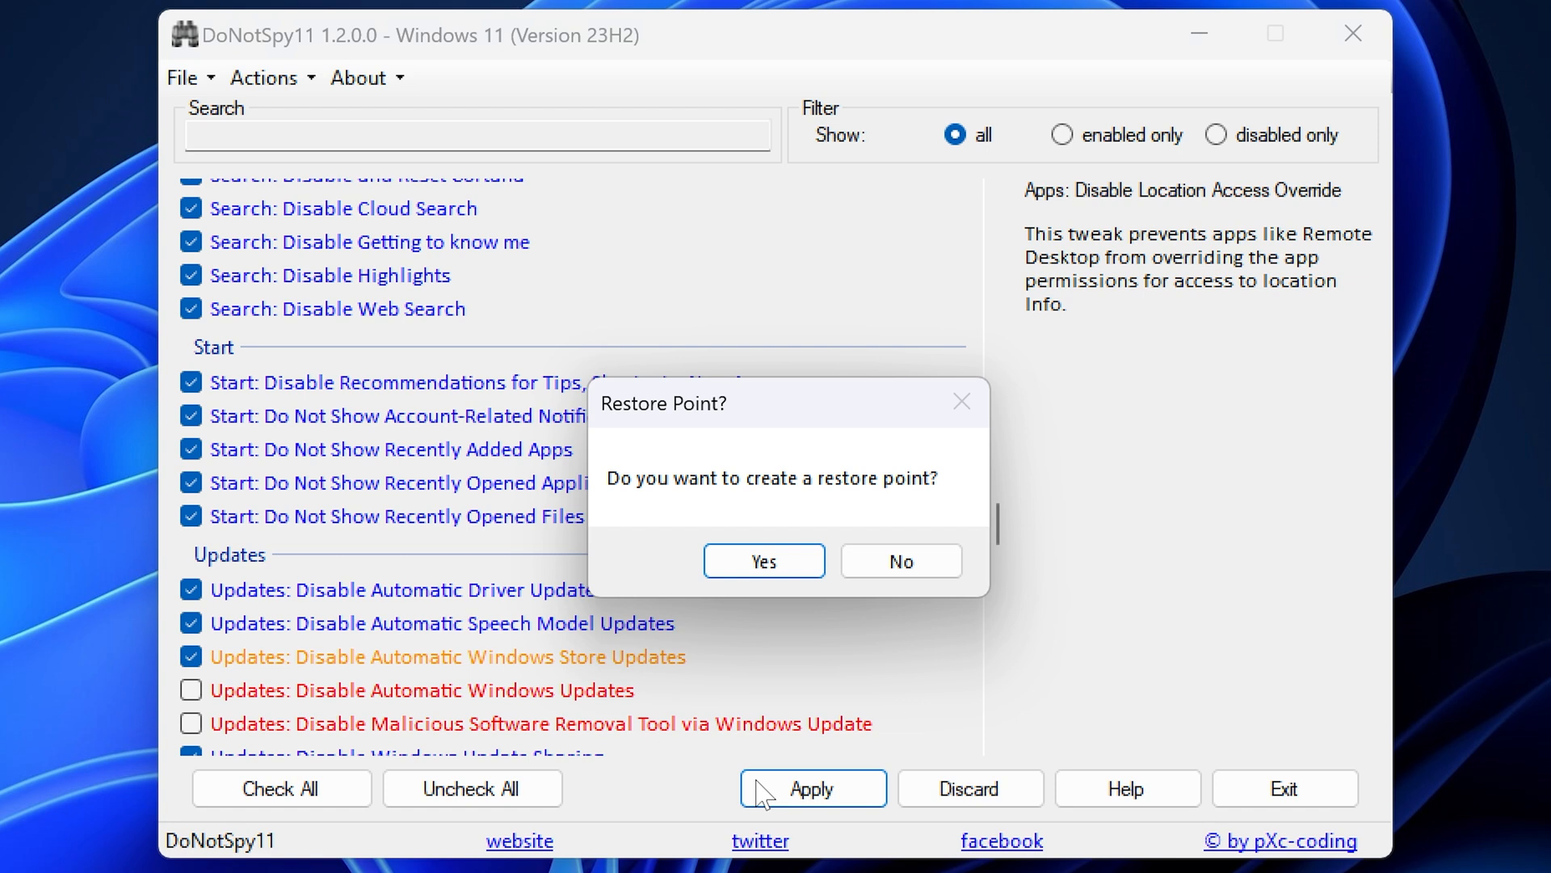
pyautogui.moveTo(811, 485)
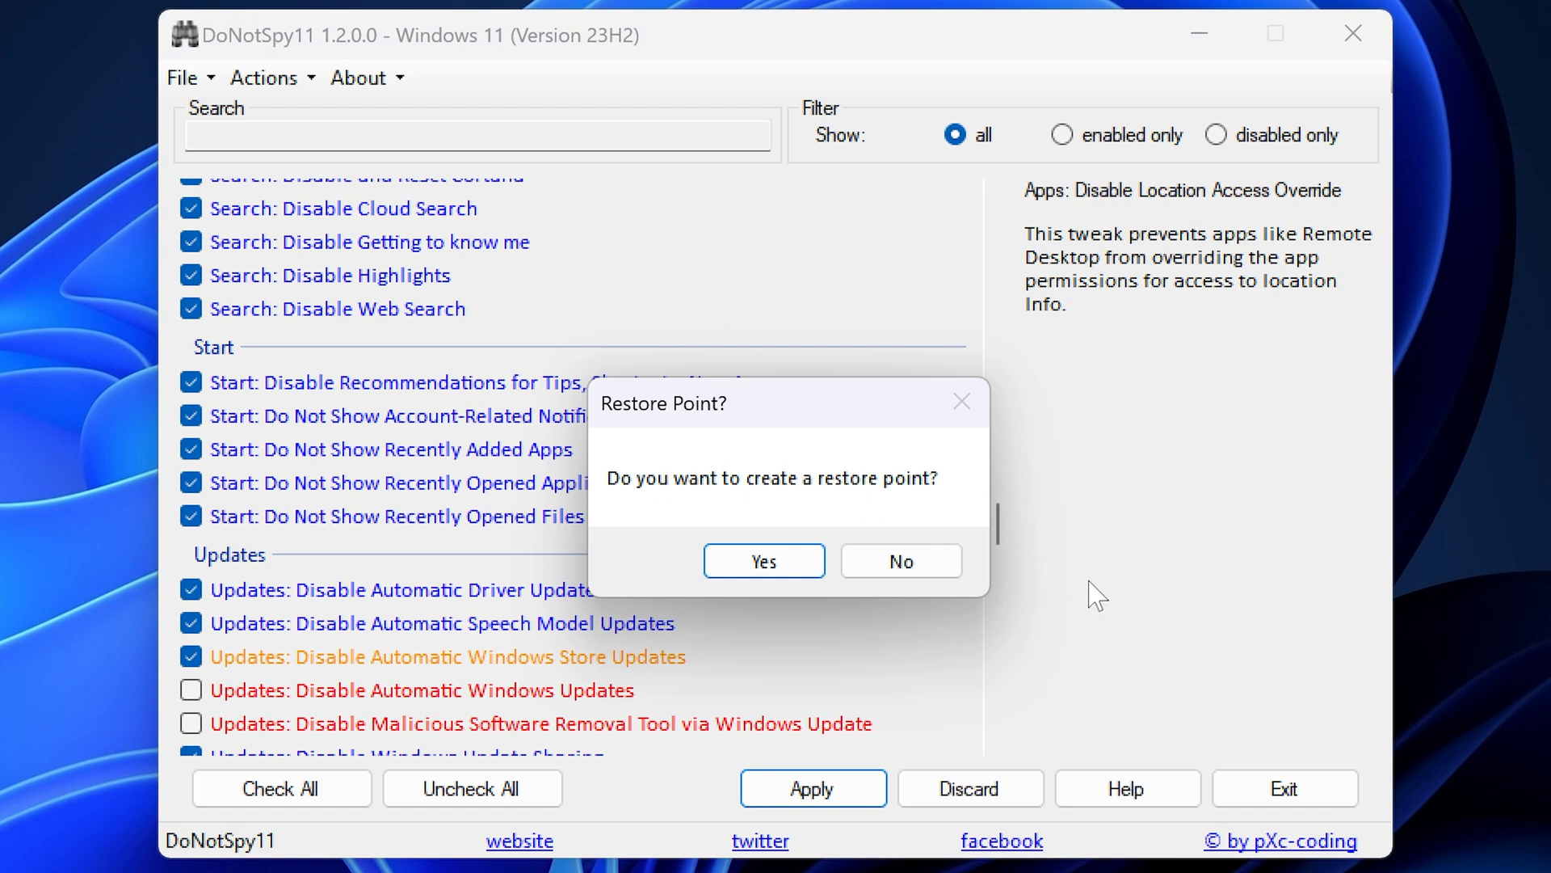
pyautogui.click(762, 560)
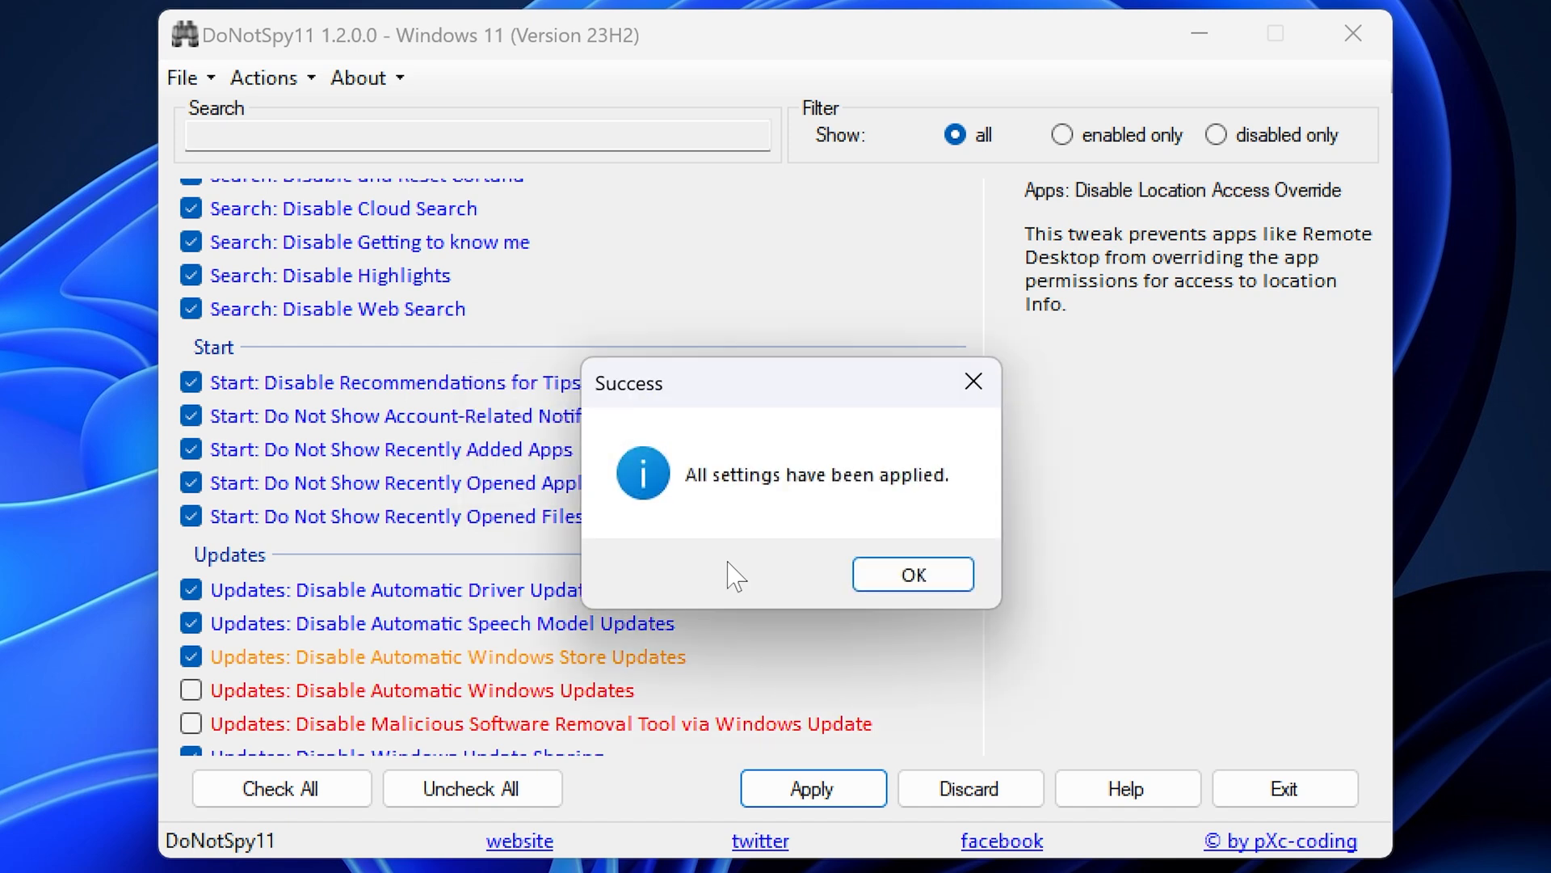
pyautogui.moveTo(766, 509)
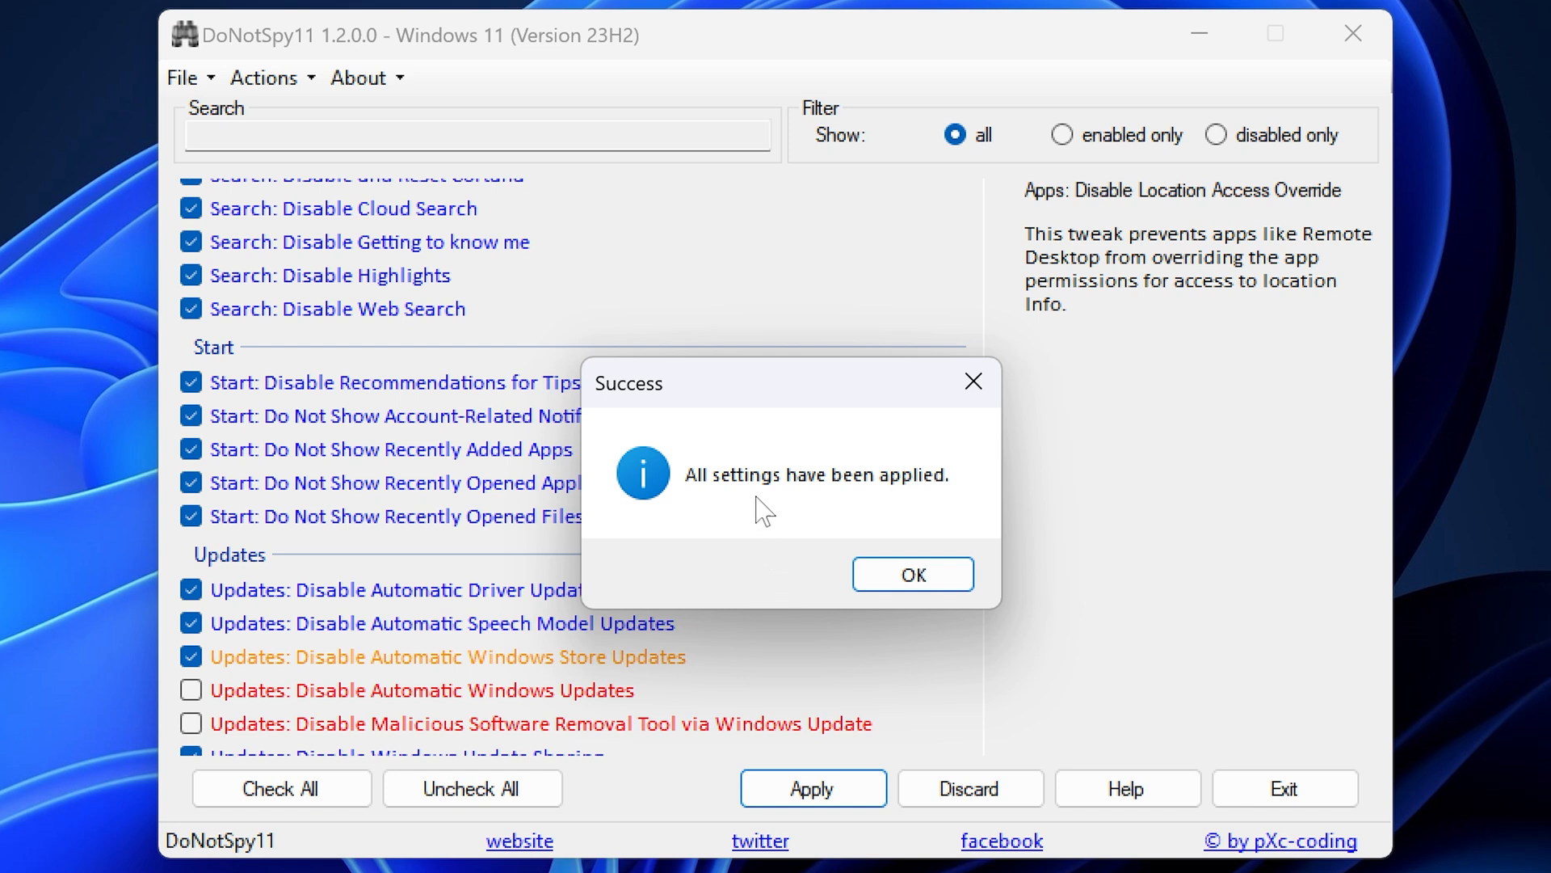
pyautogui.moveTo(312, 61)
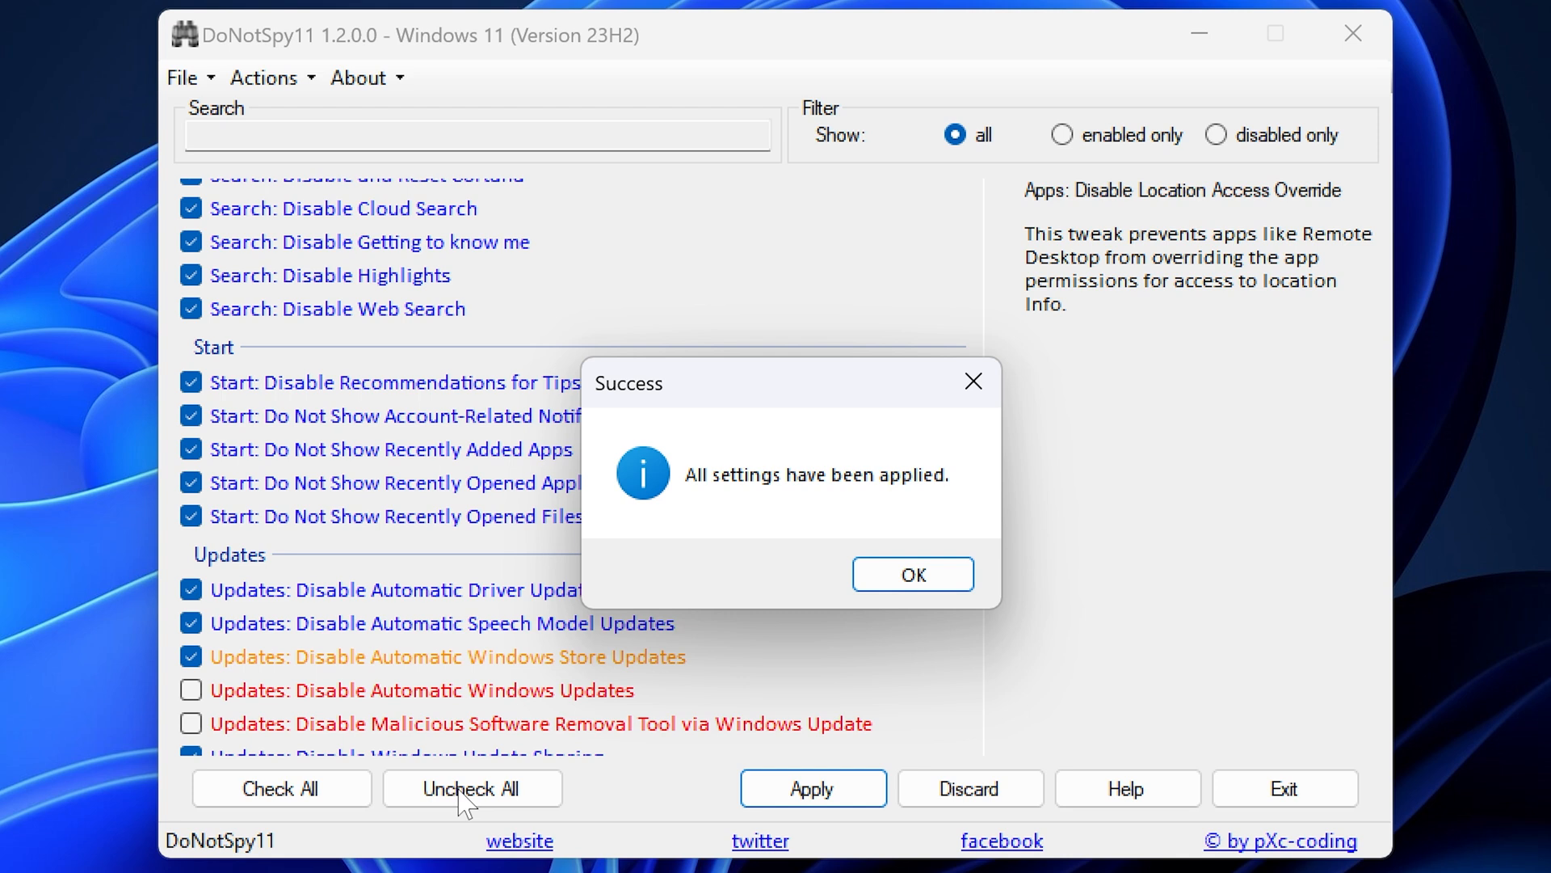
pyautogui.moveTo(544, 511)
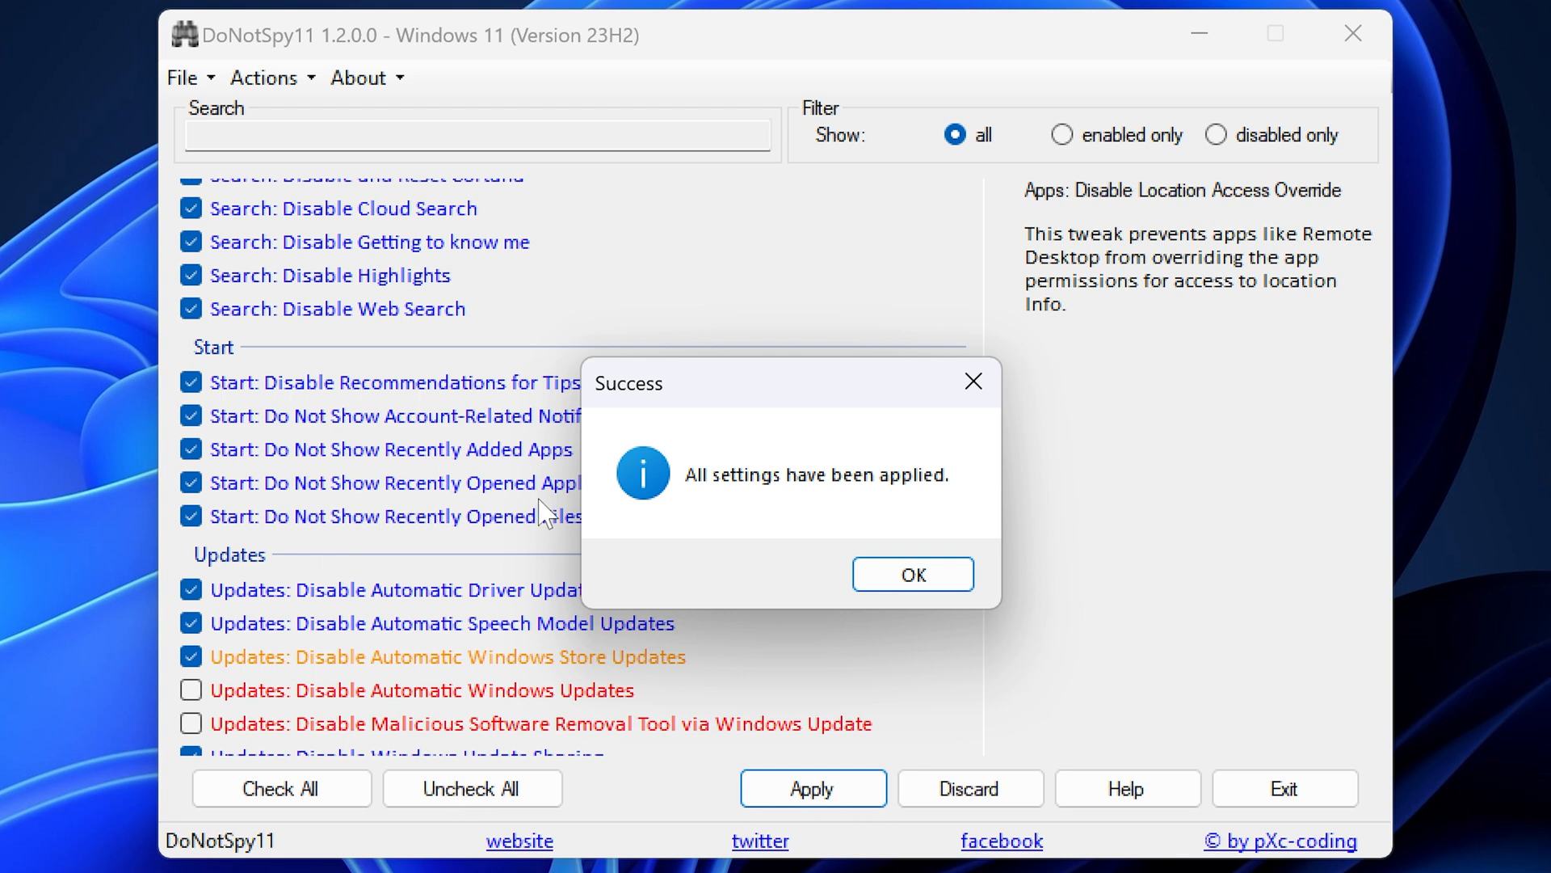
# Acknowledge the Success dialog and close DoNotSpy11, returning to the desktop
pyautogui.click(911, 574)
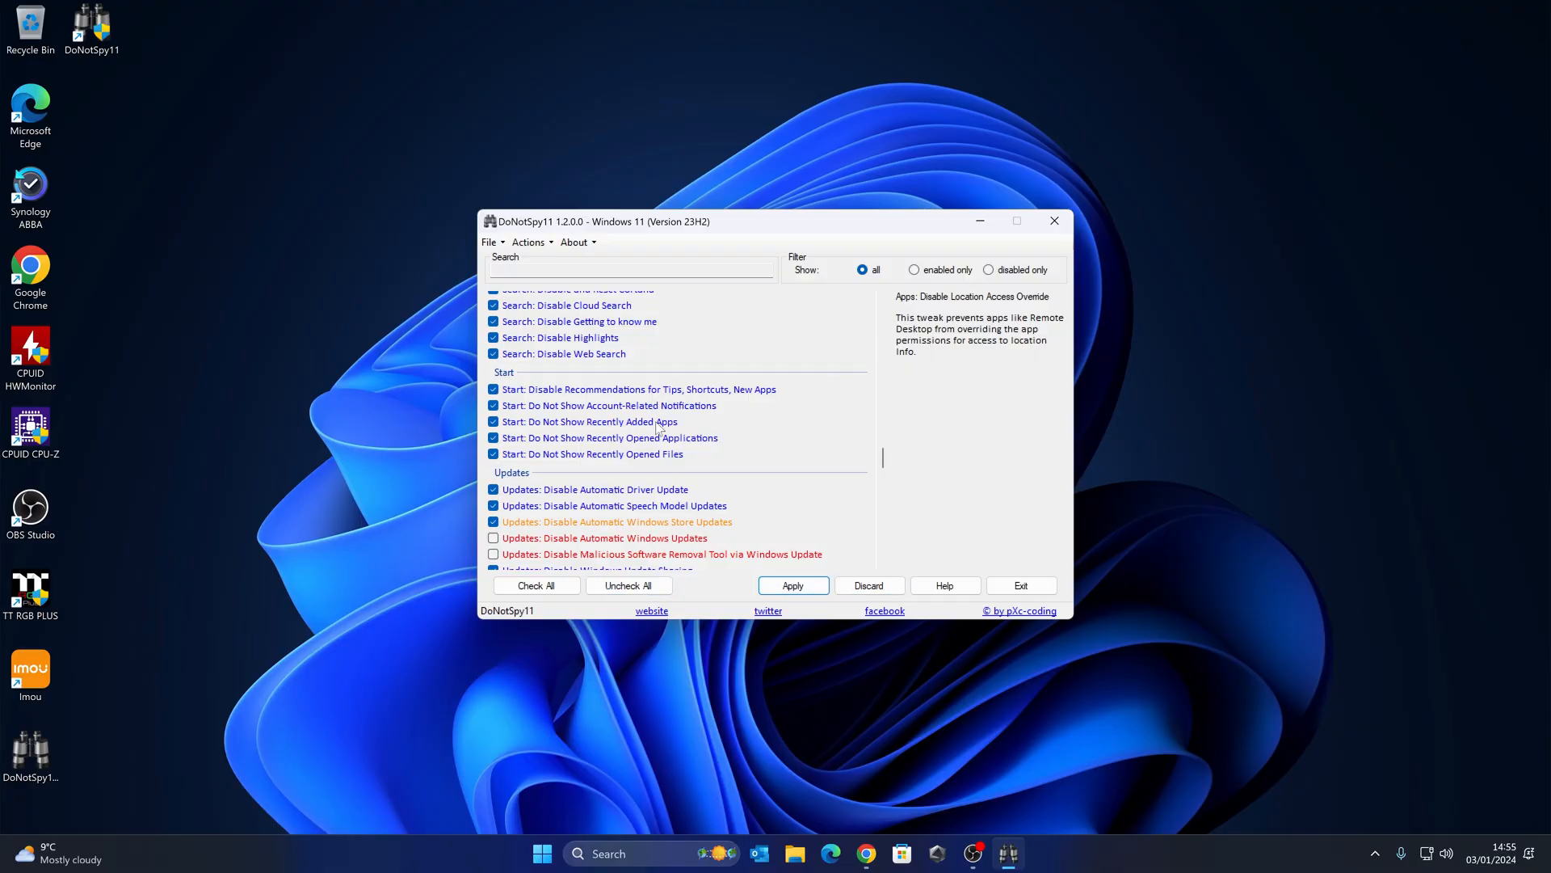
pyautogui.click(1052, 222)
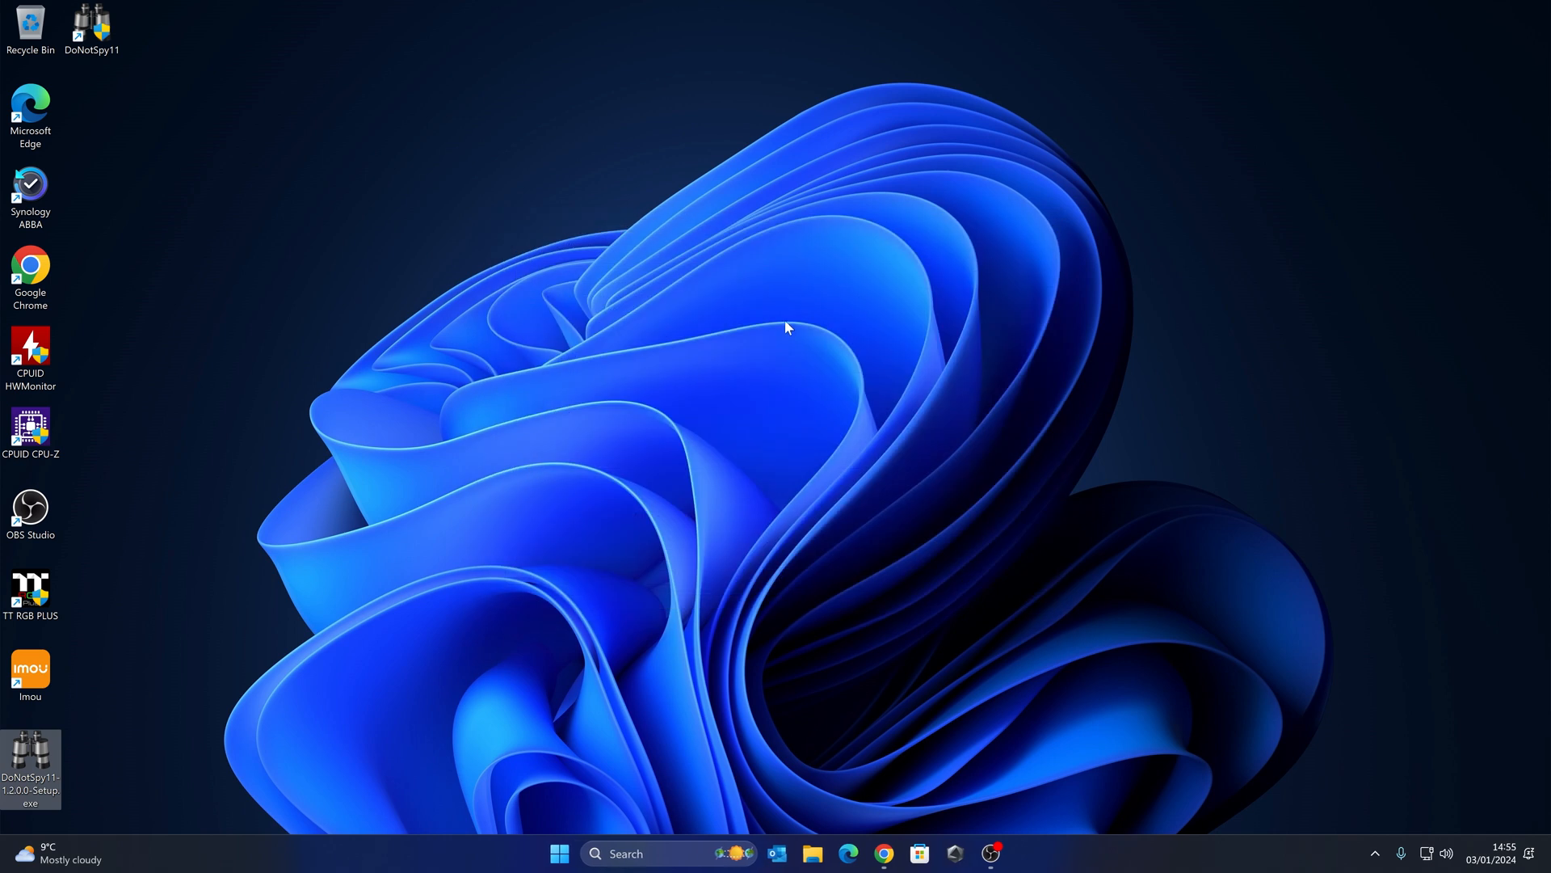
pyautogui.moveTo(769, 327)
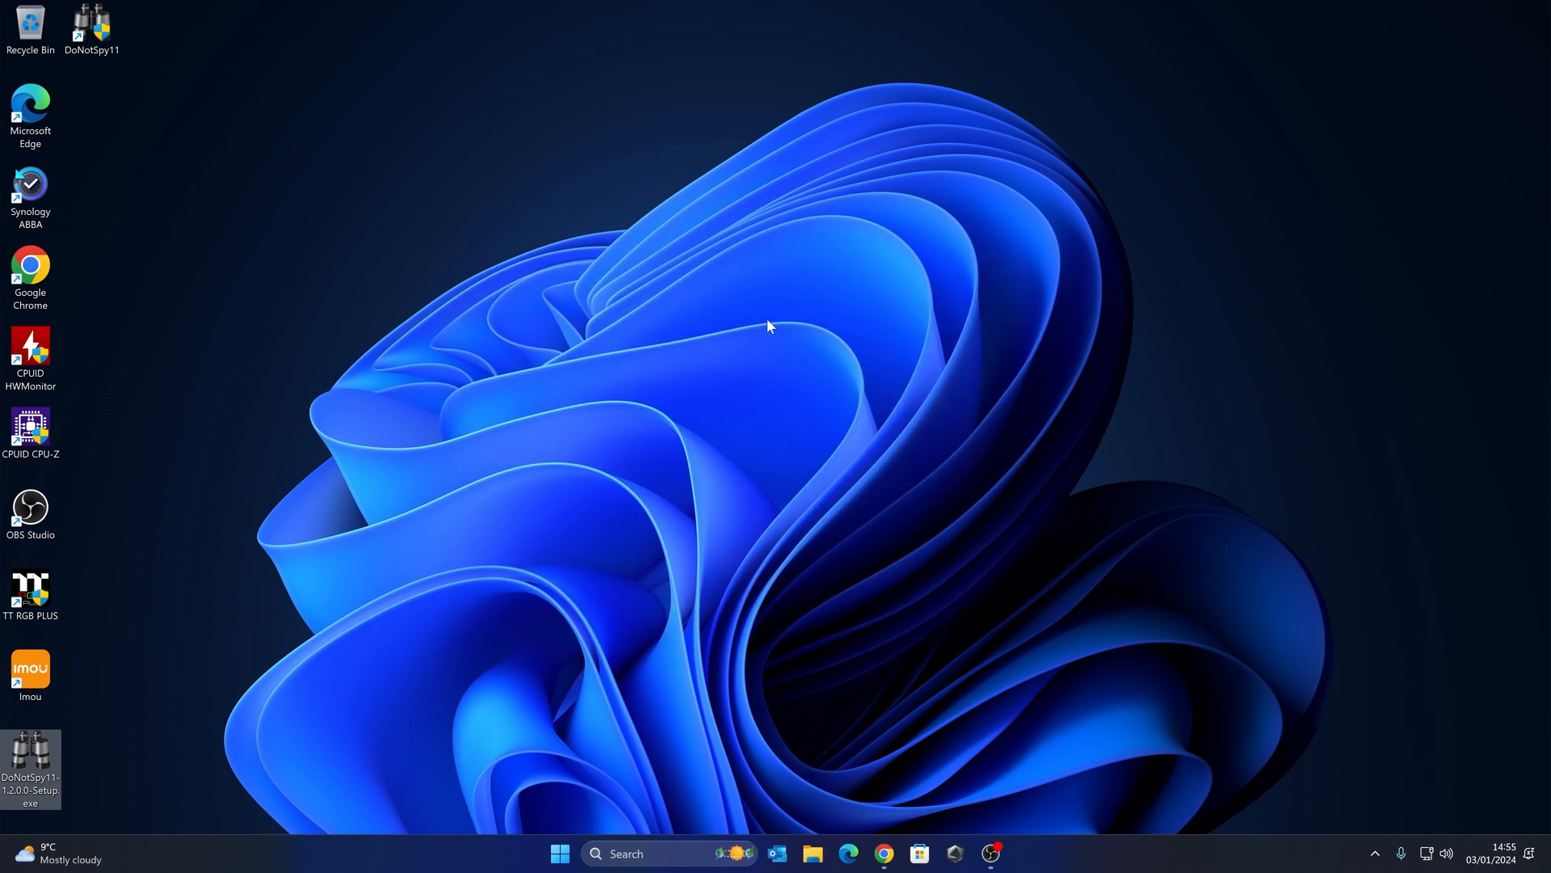